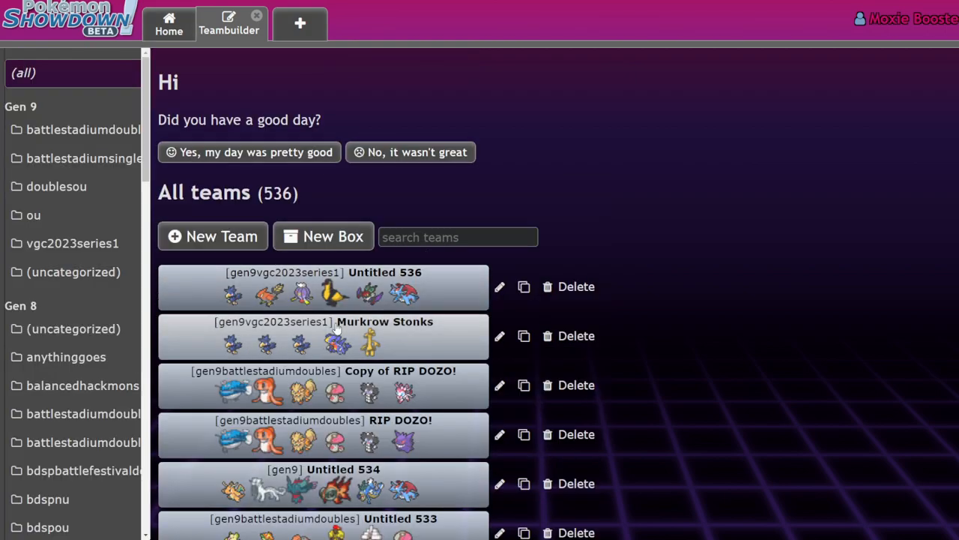
- Open the Murkrow Stonks team and set Murkrow's ability to Prankster
click(323, 336)
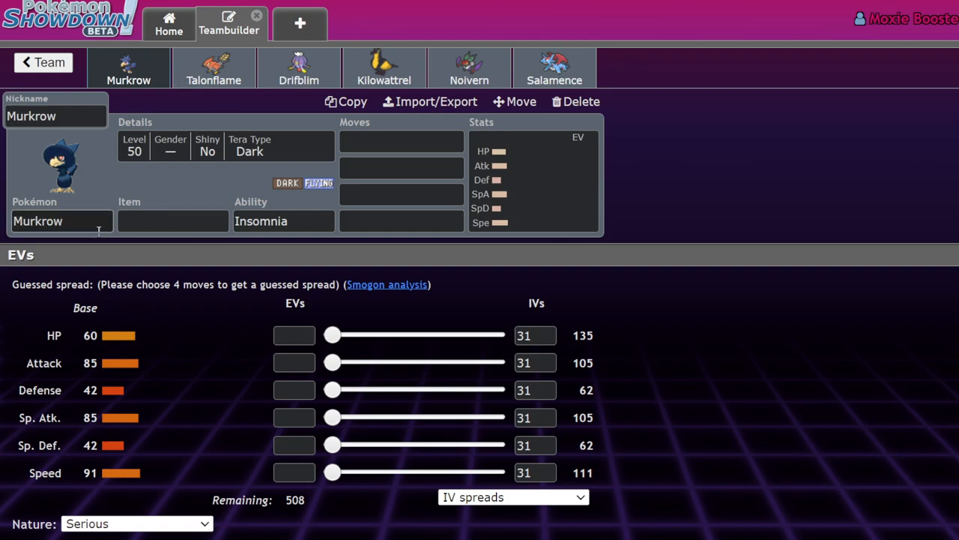
click(283, 220)
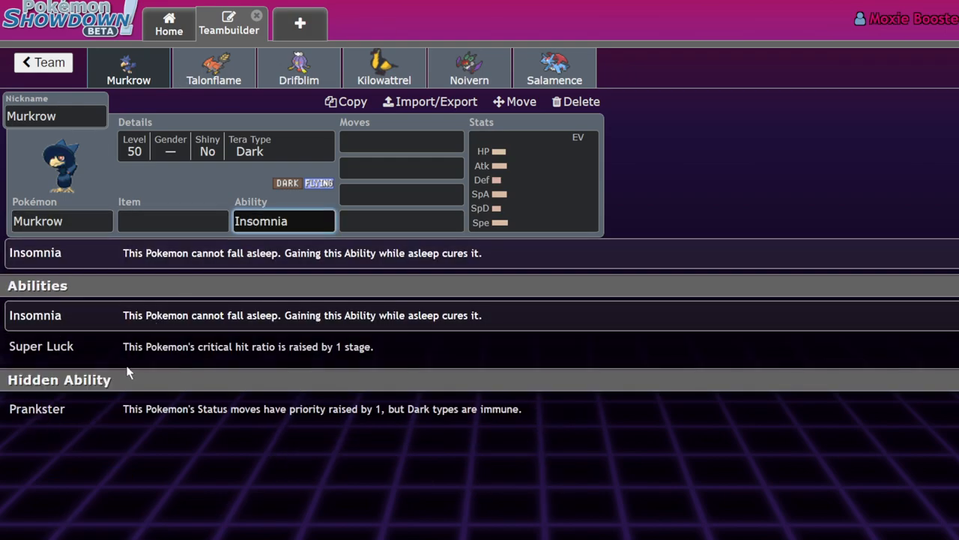
click(36, 407)
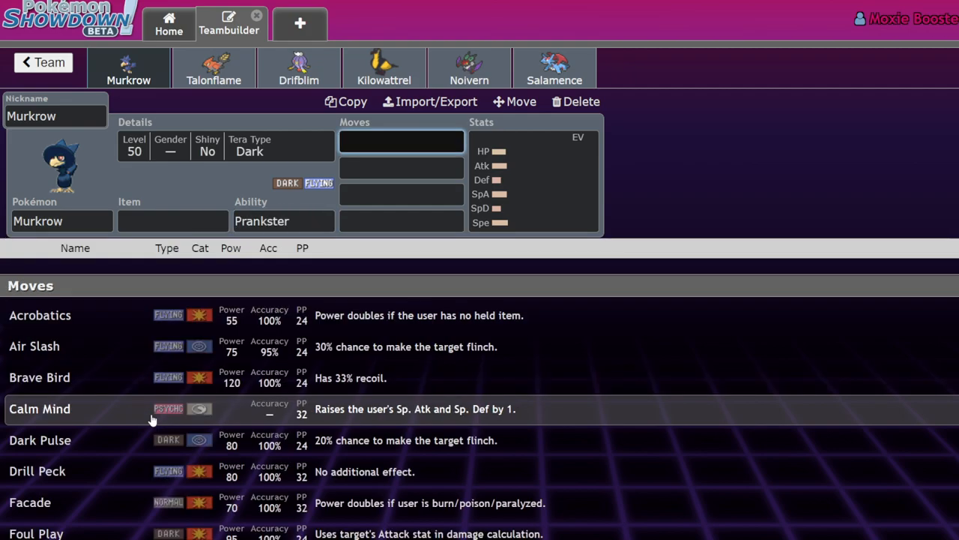
click(284, 220)
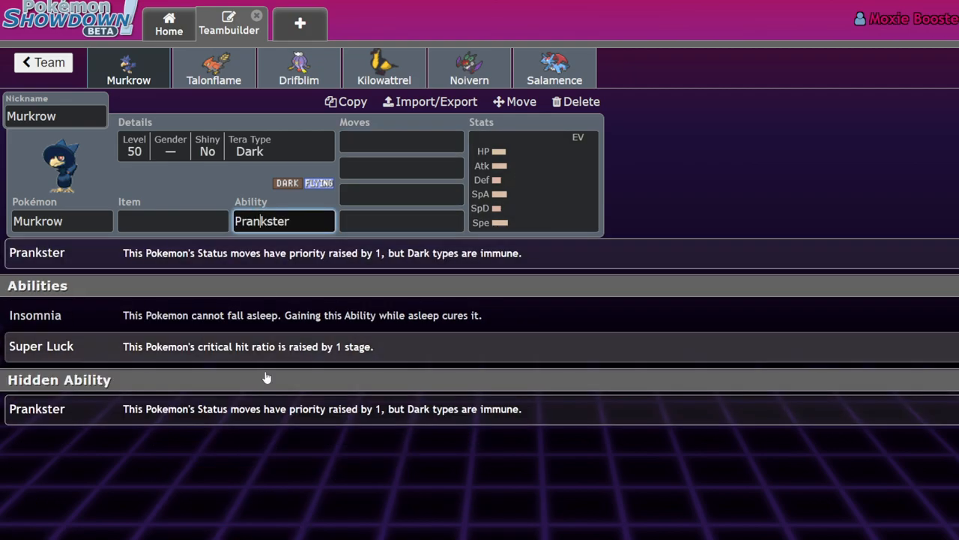
mouse_move(385, 498)
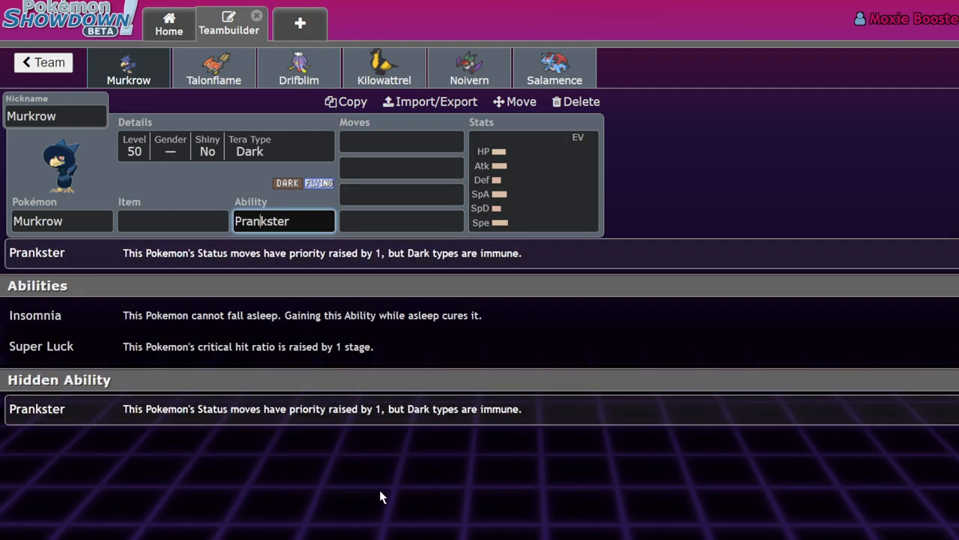
mouse_move(324, 425)
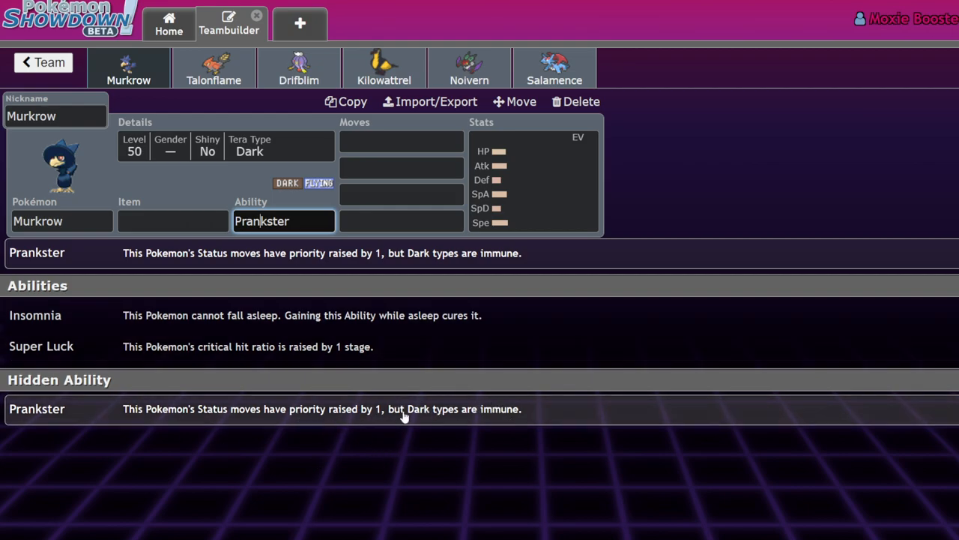
- Bring up Murkrow's details showing level 50, random gender, Dark Tera Type
click(225, 145)
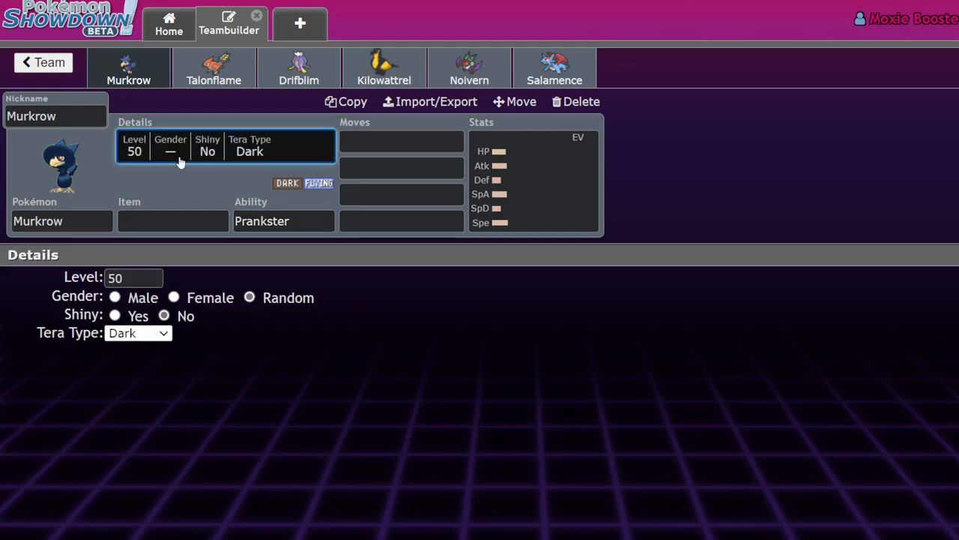
mouse_move(290, 201)
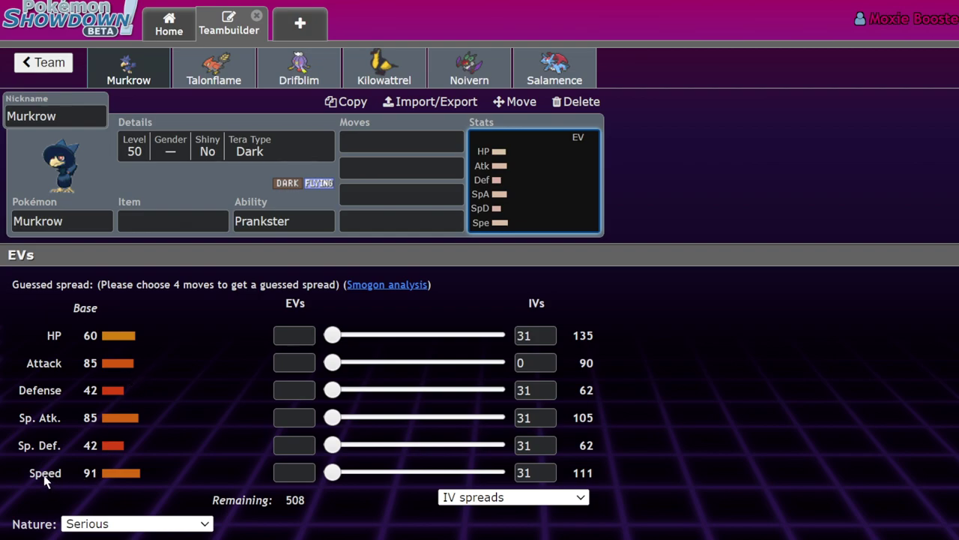
mouse_move(119, 446)
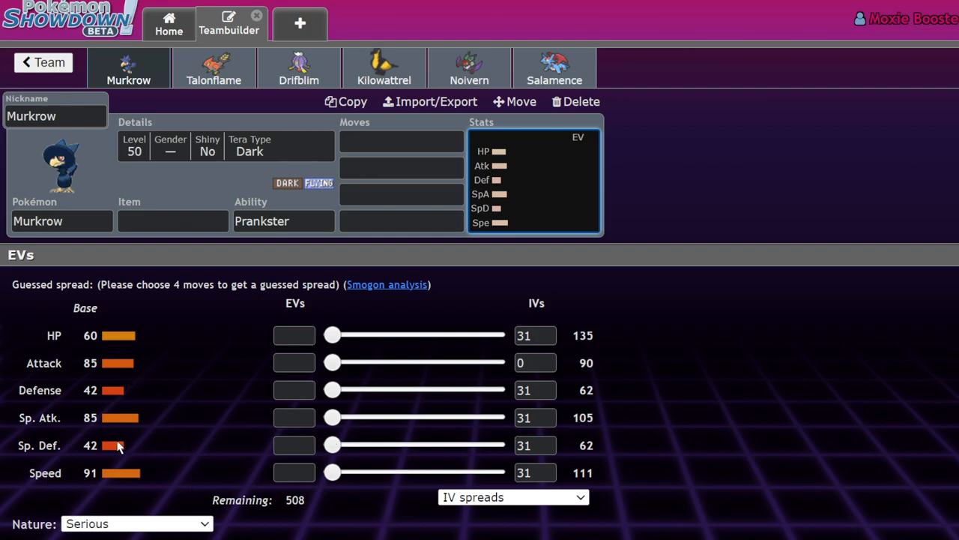
mouse_move(126, 277)
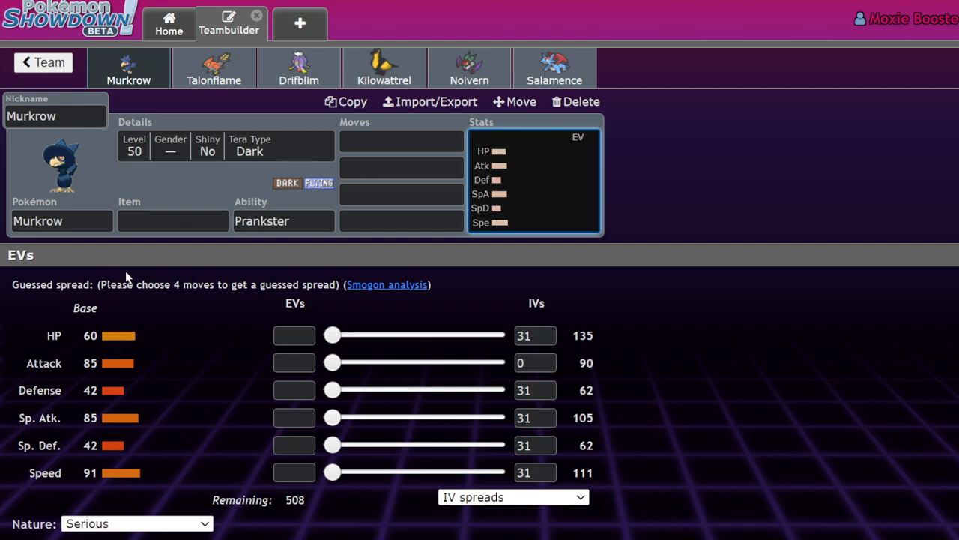
mouse_move(366, 338)
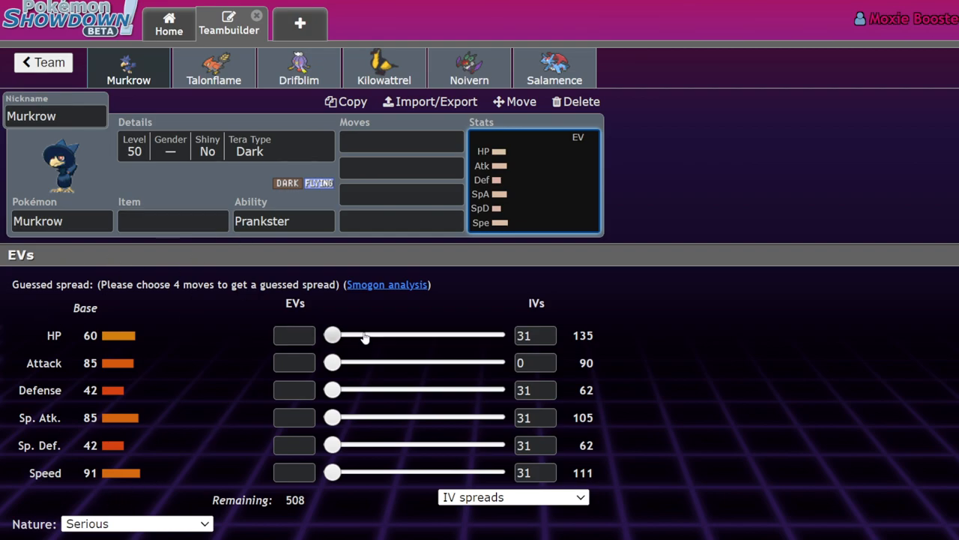
- Give Murkrow a Focus Sash with Tailwind, Foul Play and Taunt, then start team Untitled 537
click(172, 221)
text(Focus Sash)
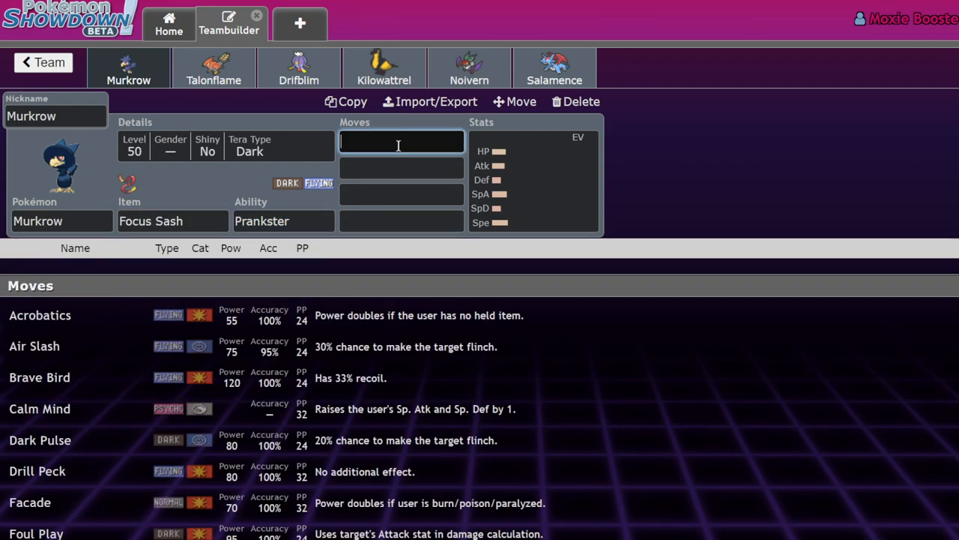
text(Tailwind)
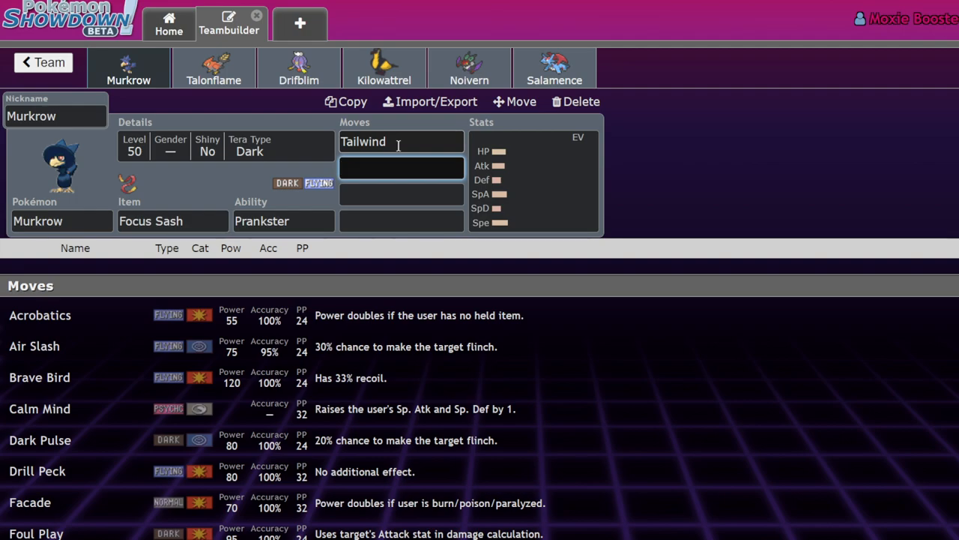
text(foul)
click(402, 193)
text(Taunt)
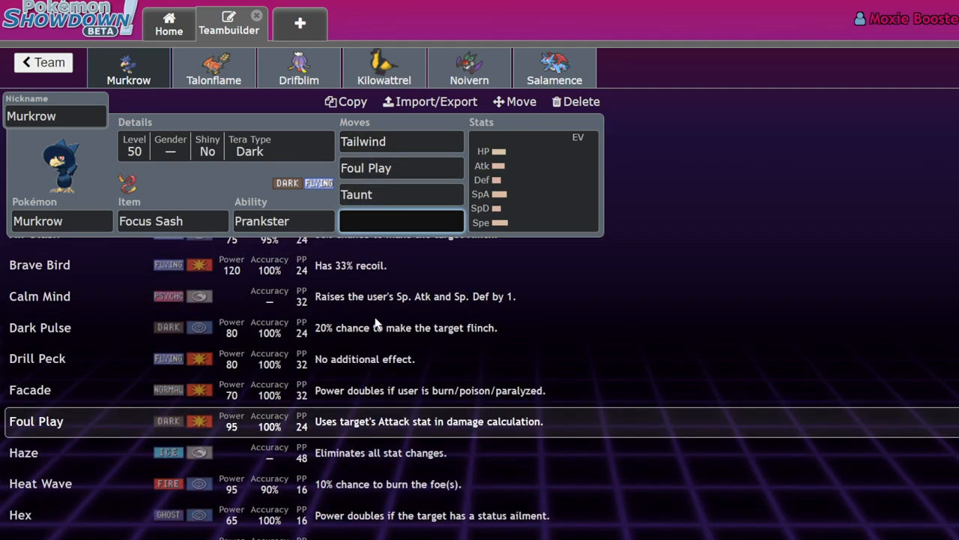
scroll(down, 3)
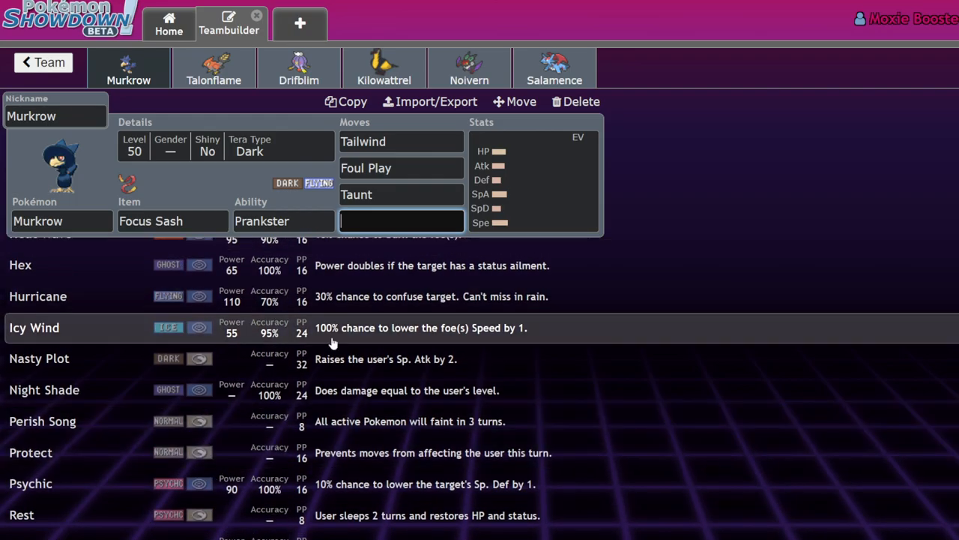
scroll(down, 3)
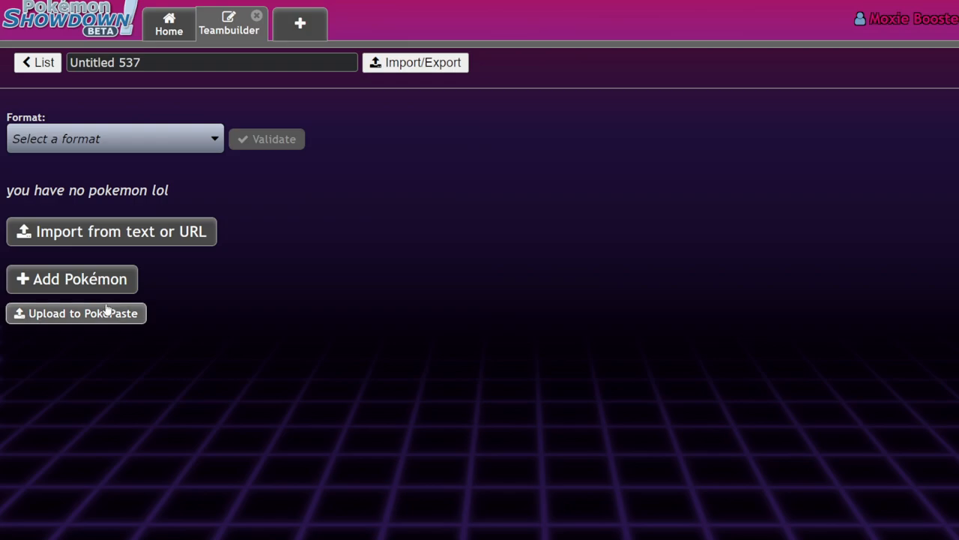
- Add Tornadus to the new team, filtered by Prankster and Tailwind in a Gen 8 format
click(72, 278)
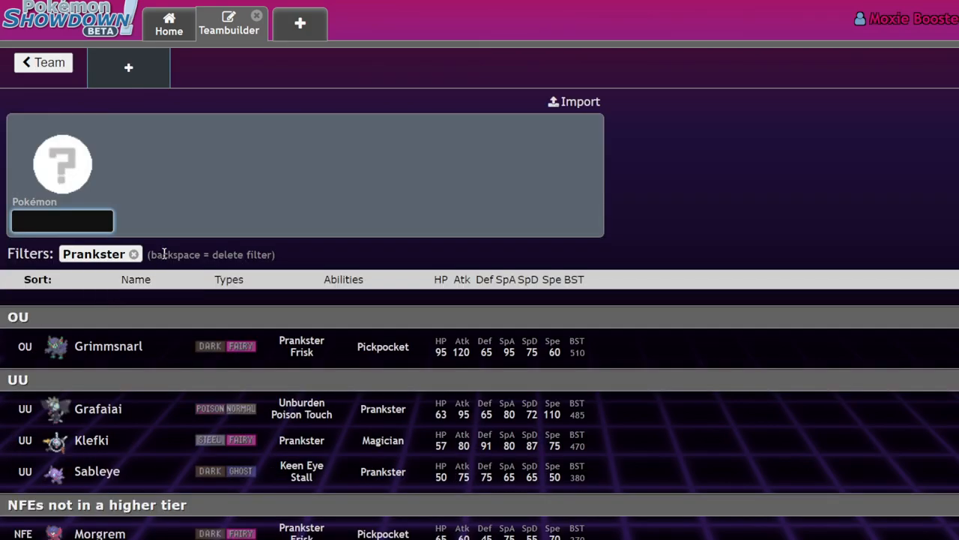
text(Tailwind)
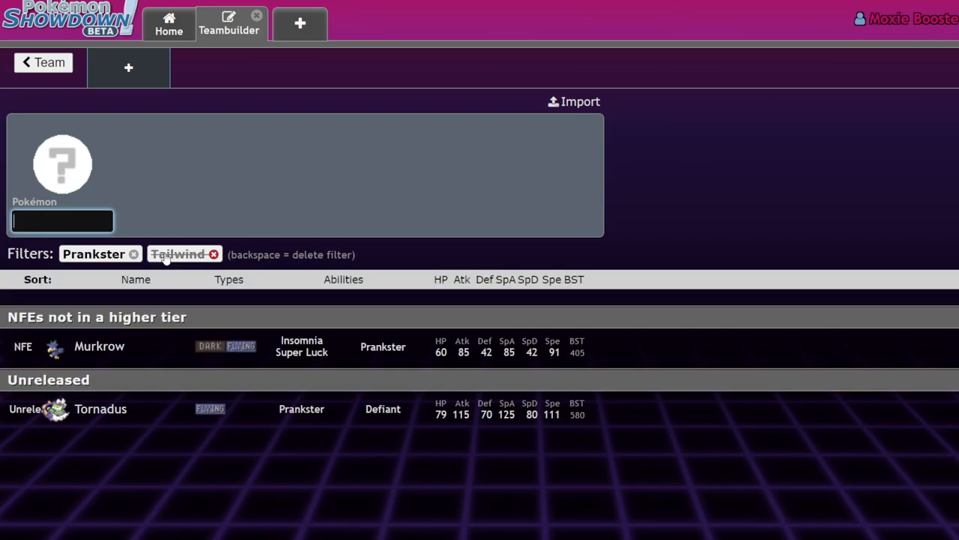
click(99, 408)
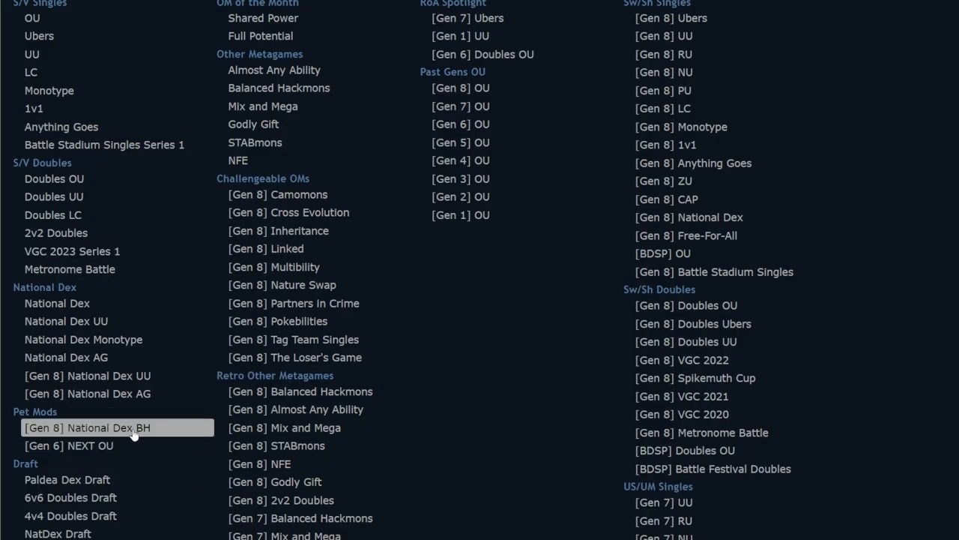
click(86, 427)
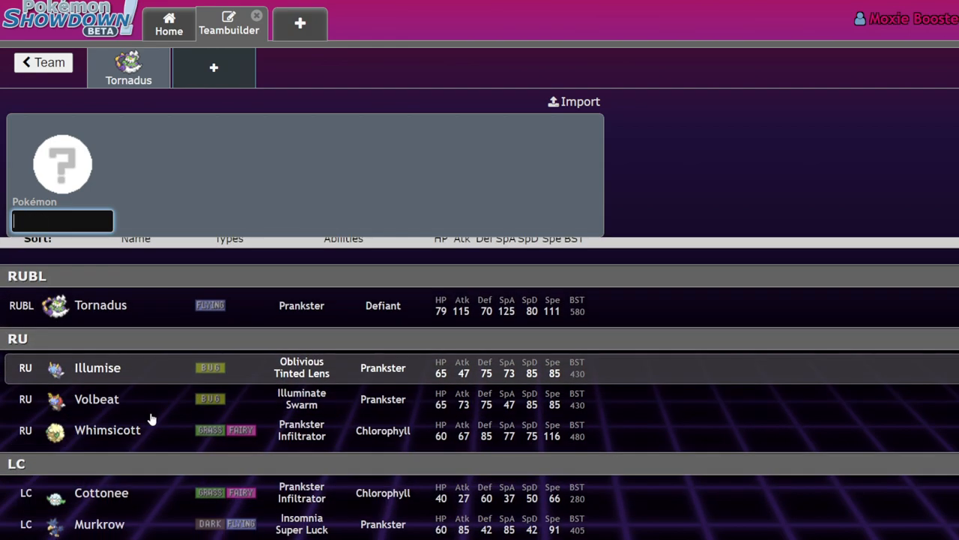
mouse_move(171, 447)
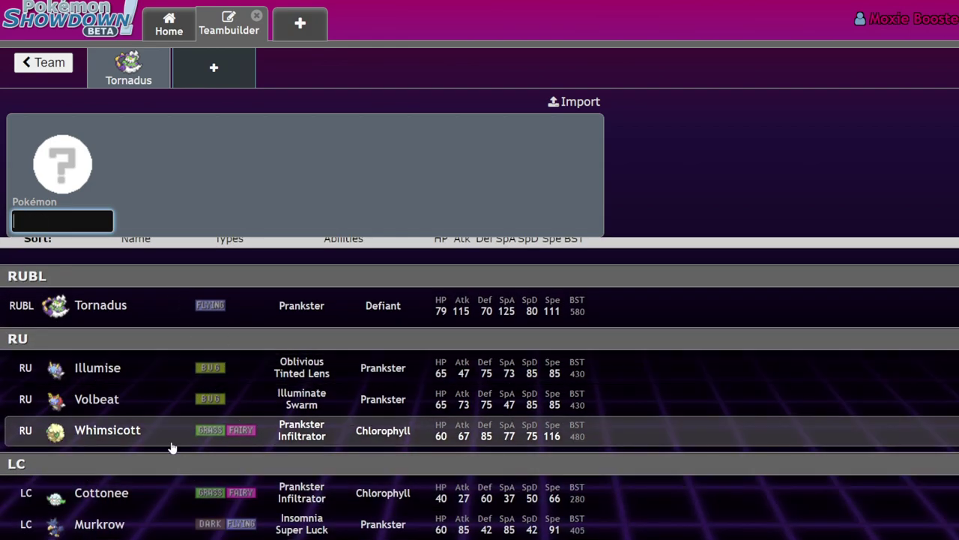
mouse_move(216, 356)
text(mu)
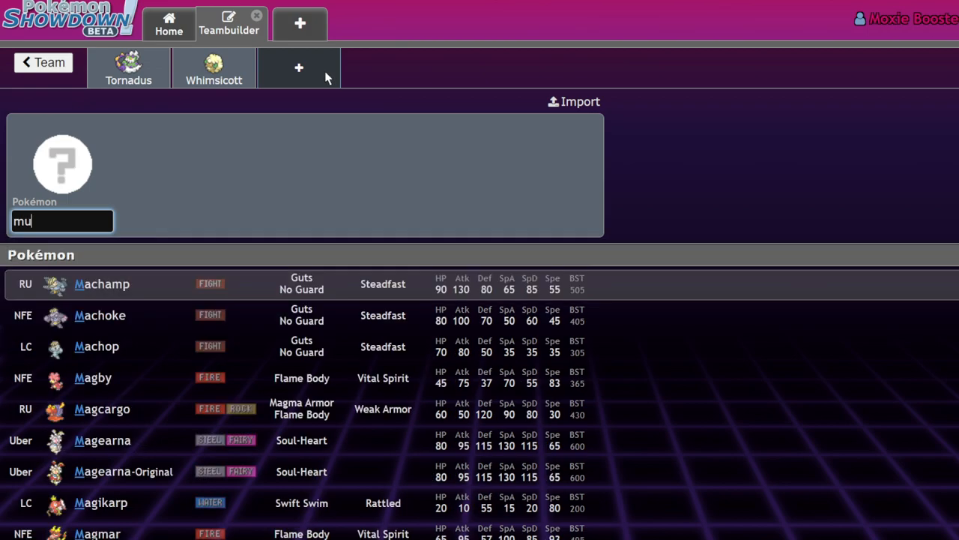
- Add Murkrow to the team and flip between the Tornadus, Whimsicott and Murkrow sets
click(102, 284)
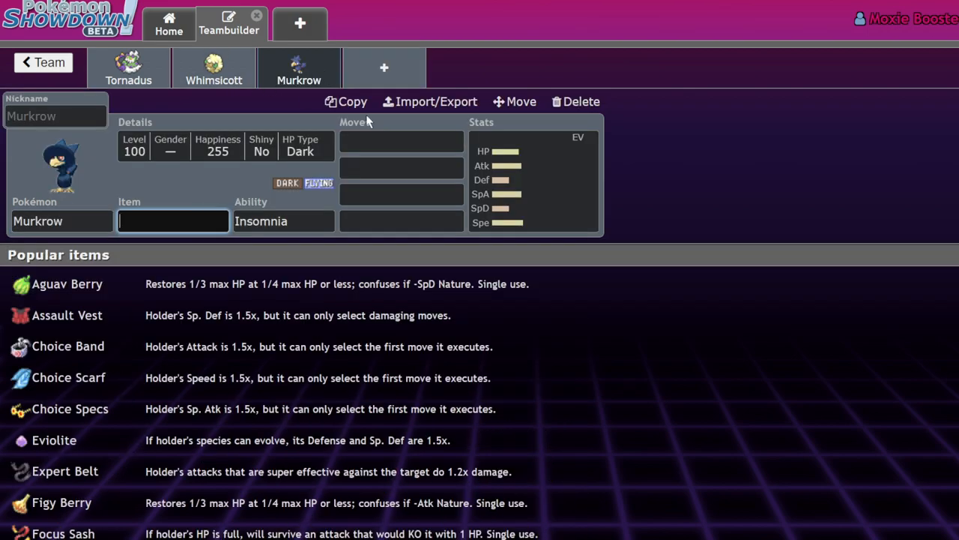
click(510, 180)
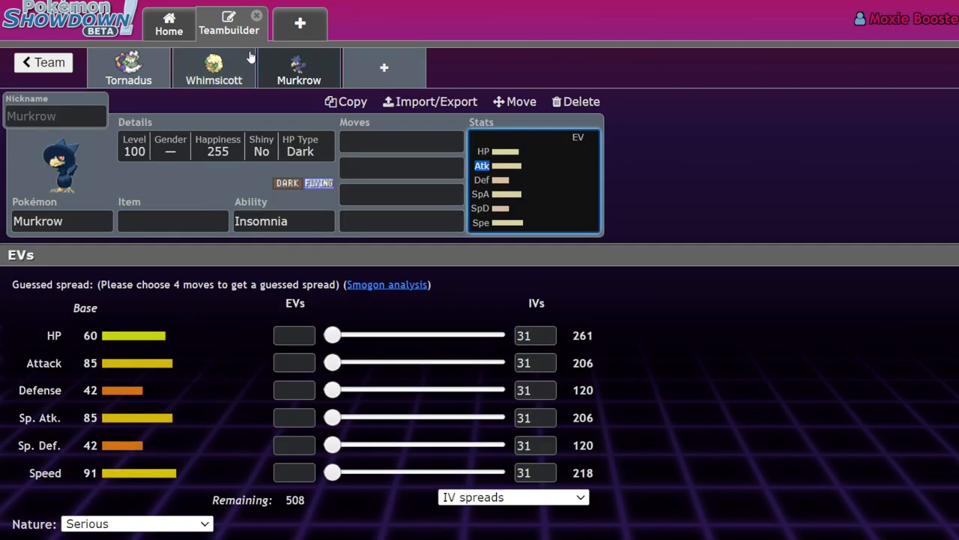
click(129, 72)
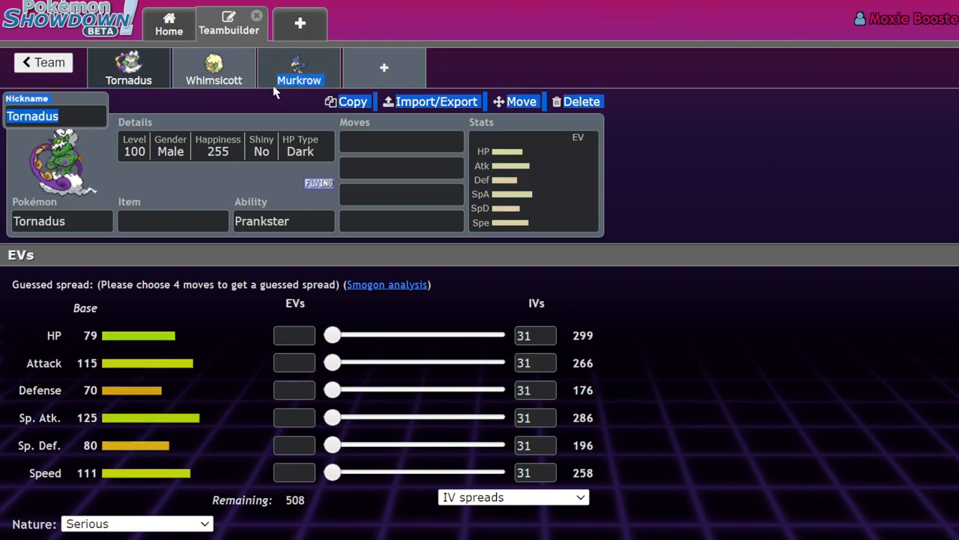
click(297, 68)
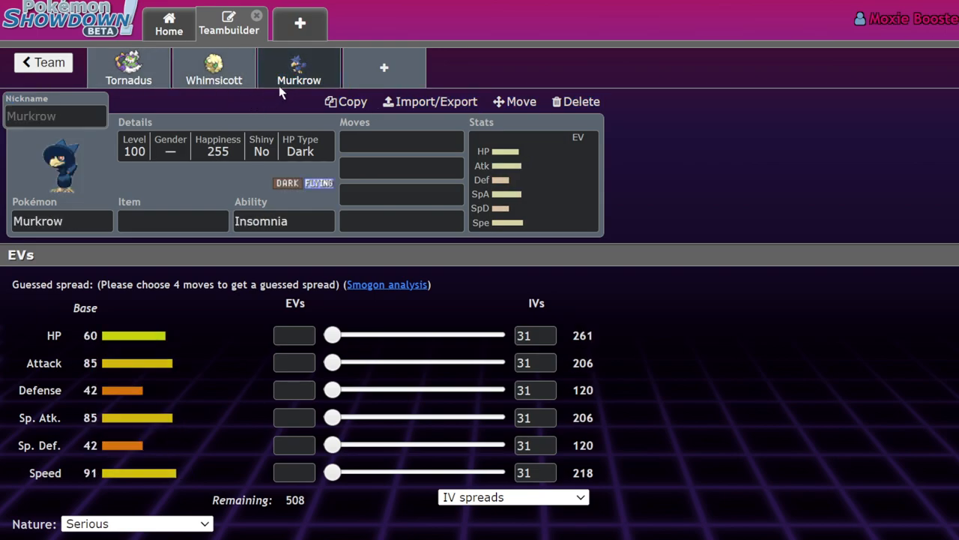
click(213, 67)
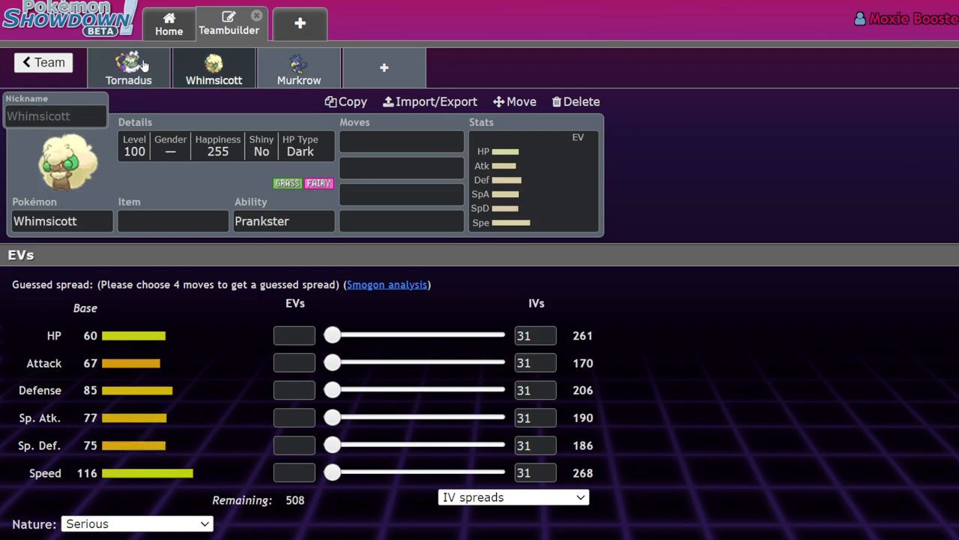
click(129, 67)
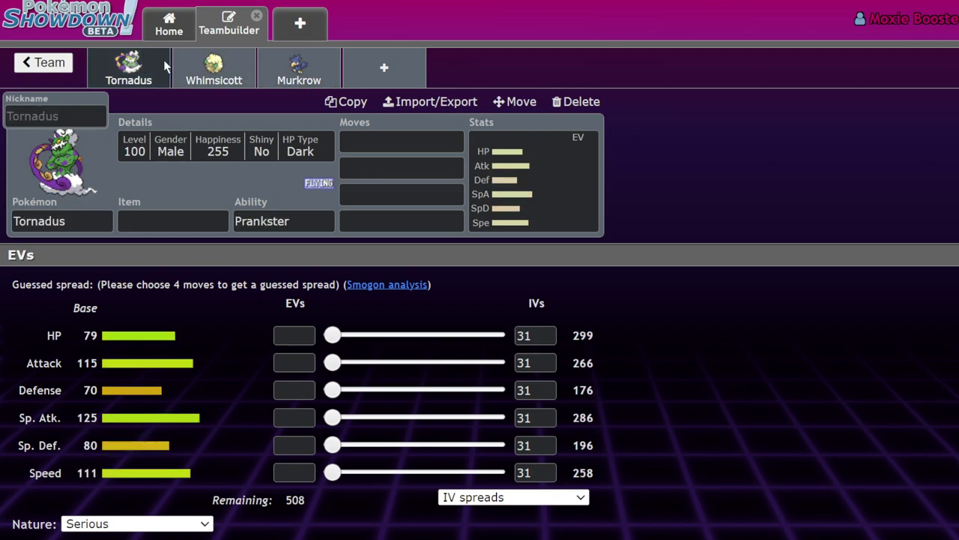
click(212, 67)
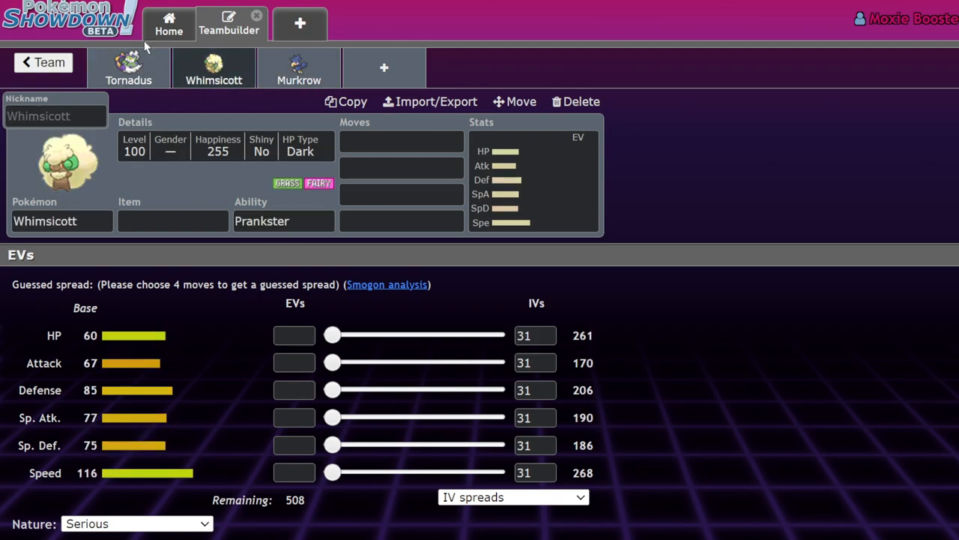
mouse_move(186, 89)
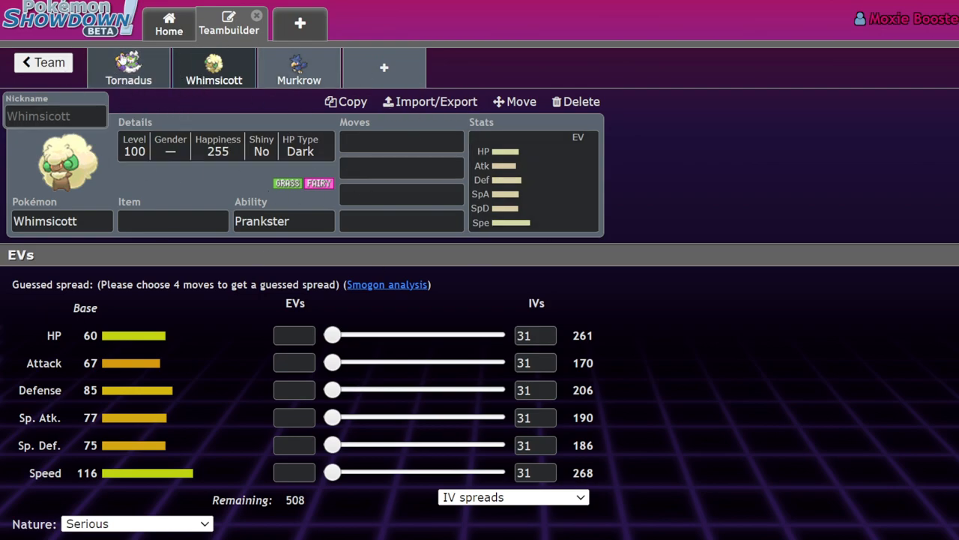
- Bring up Tornadus's set and start entering its first move
click(129, 66)
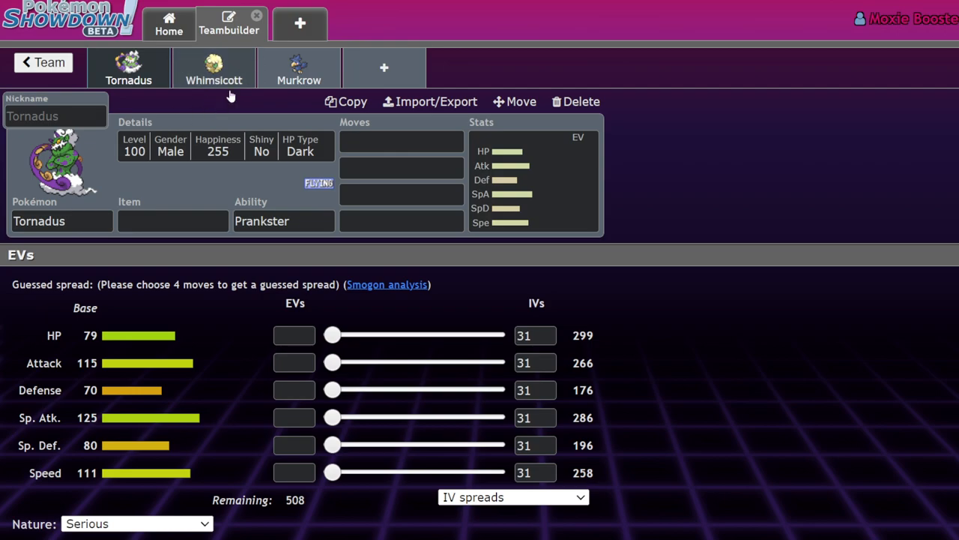
click(214, 68)
text(t)
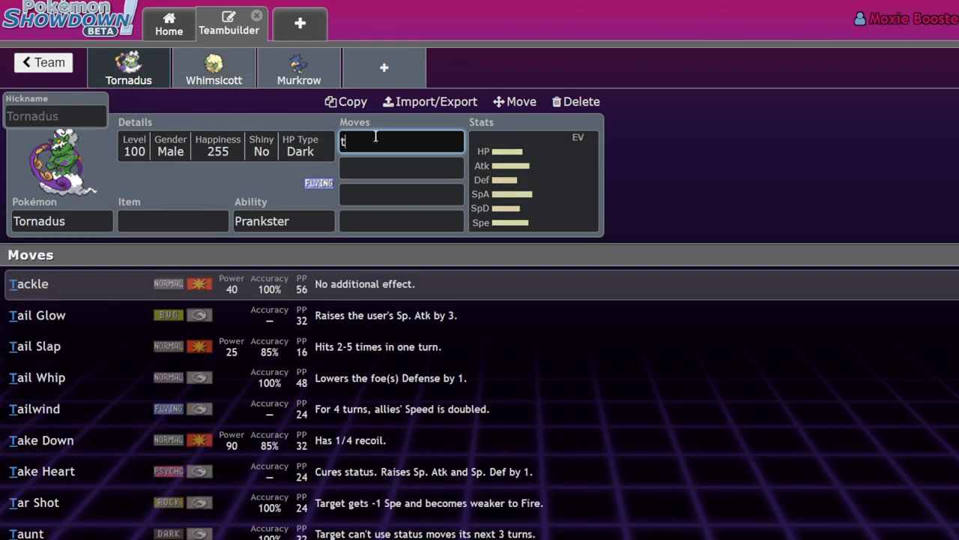
- Give Tornadus the move Tailwind
text(ailwi)
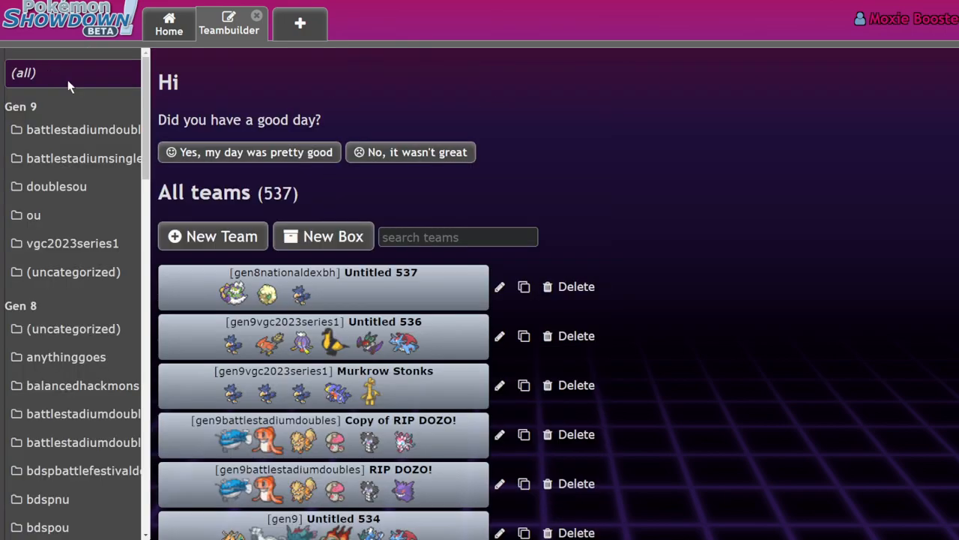
mouse_move(528, 195)
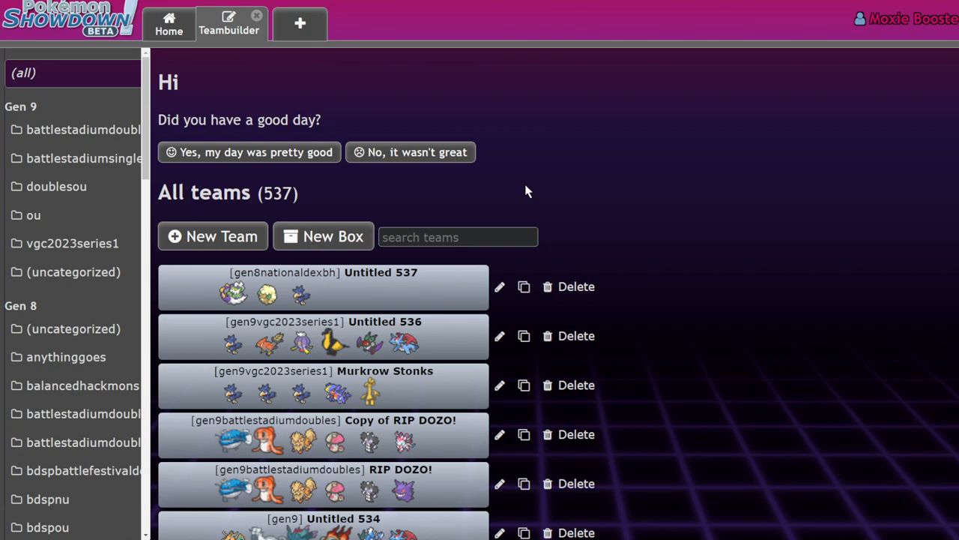
mouse_move(369, 303)
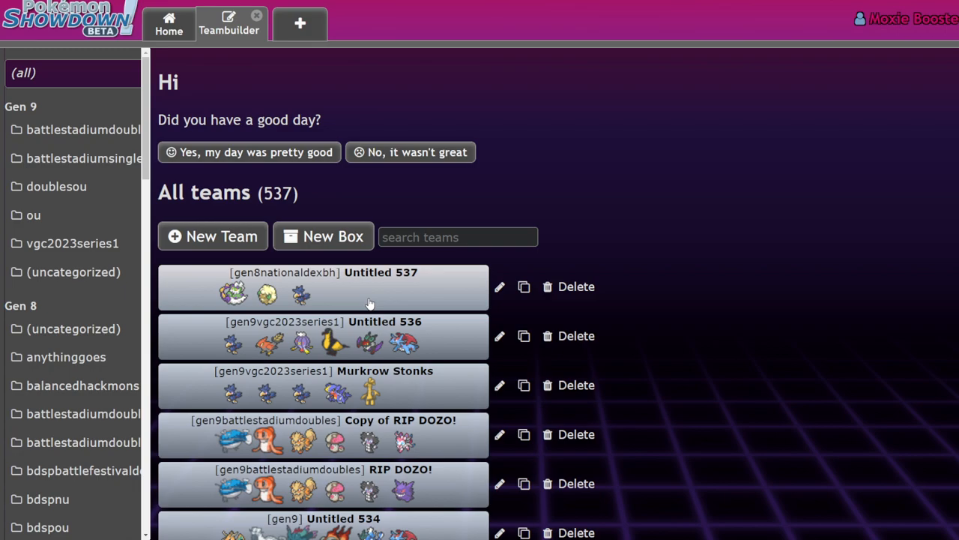
mouse_move(447, 256)
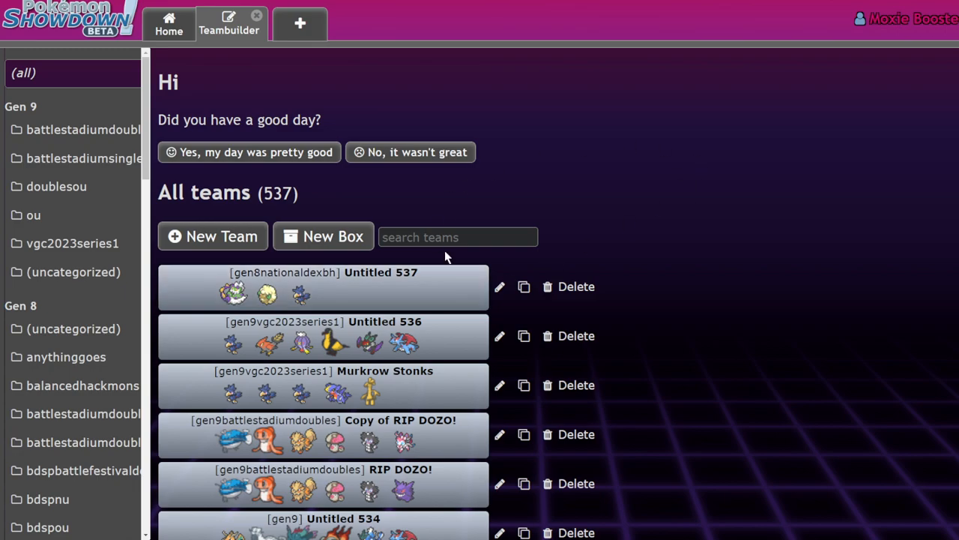
mouse_move(281, 392)
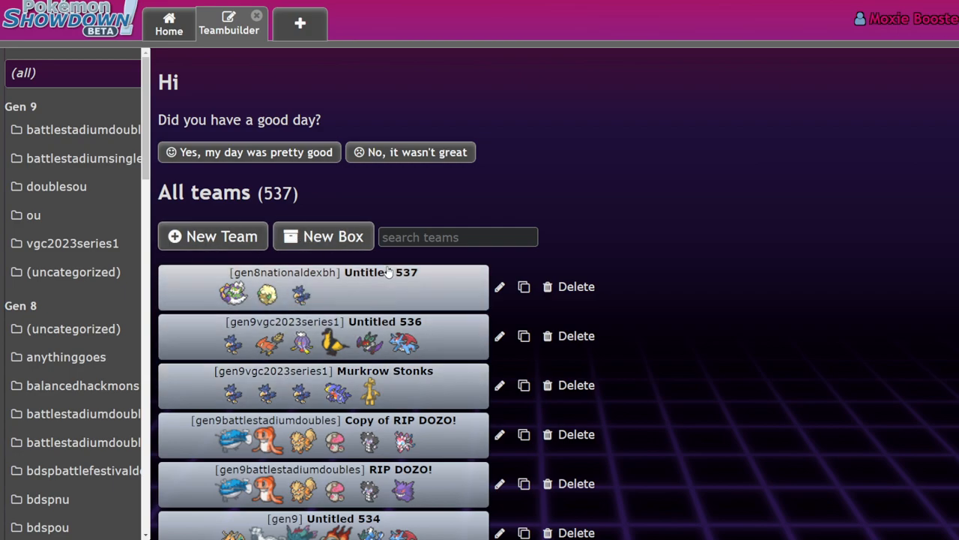
mouse_move(292, 260)
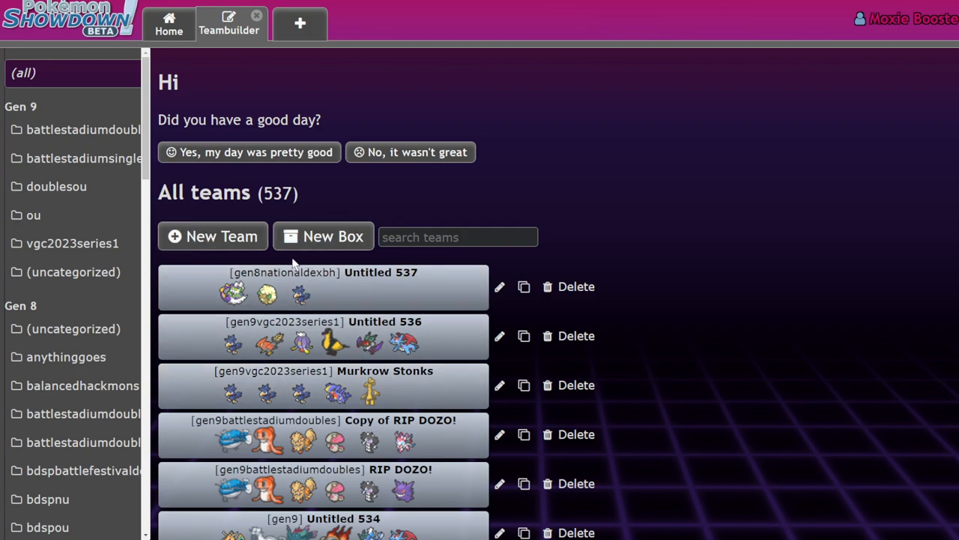
- Open Untitled 537 and delete Whimsicott and Tornadus, leaving only Murkrow
click(322, 286)
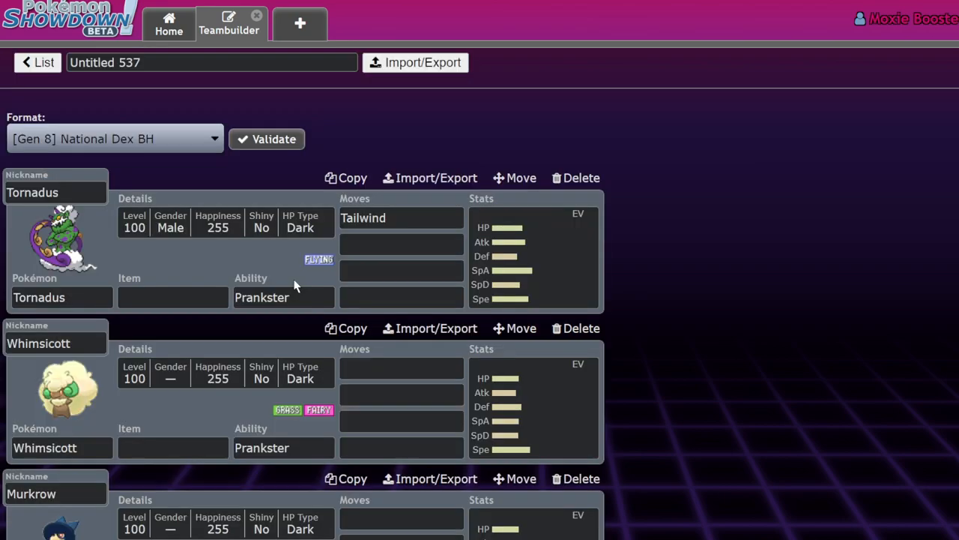
mouse_move(434, 334)
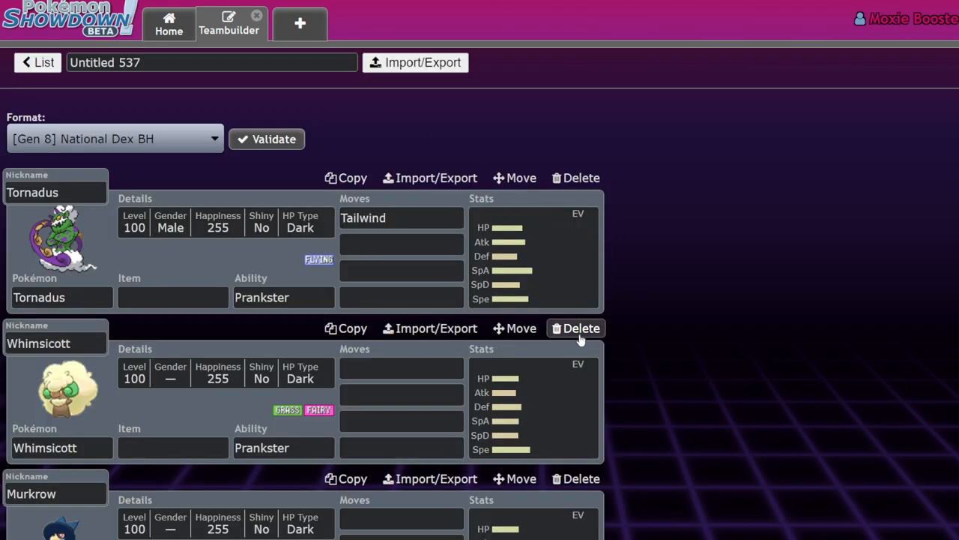
click(581, 327)
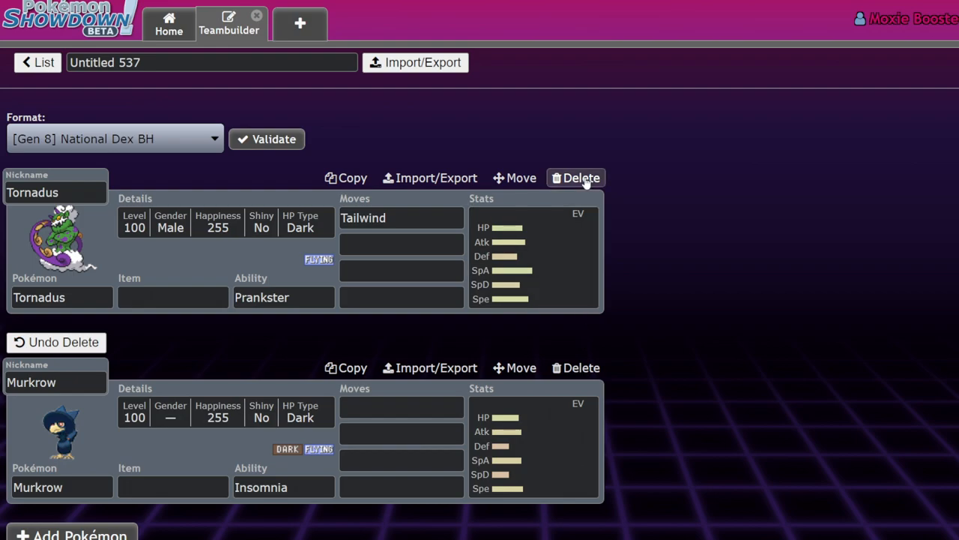
click(582, 177)
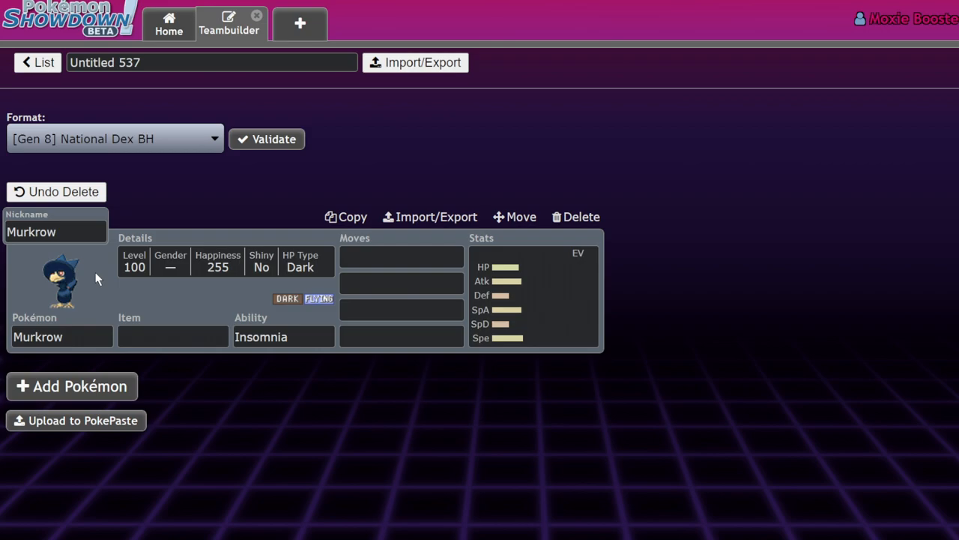
- Give Talonflame the Gale Wings ability and the move Tailwind
click(35, 63)
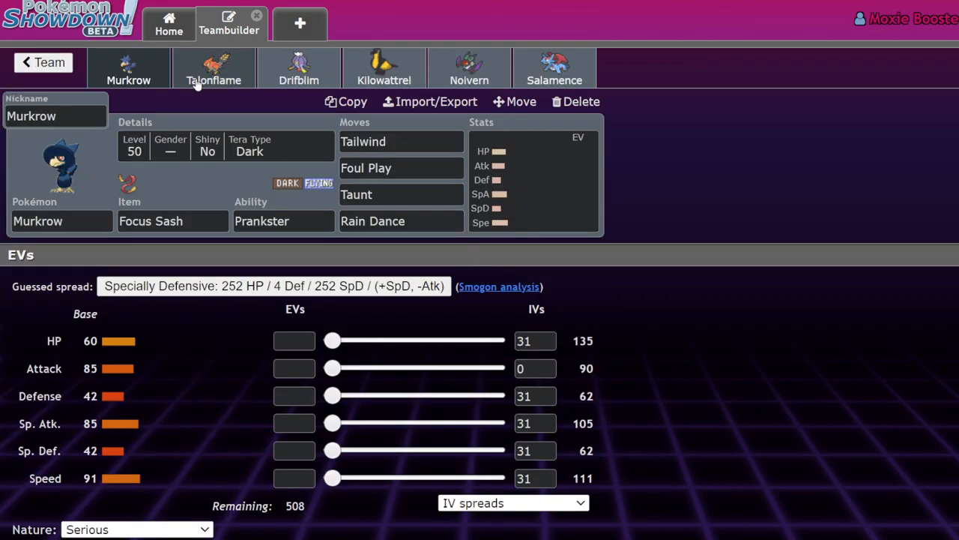
mouse_move(199, 150)
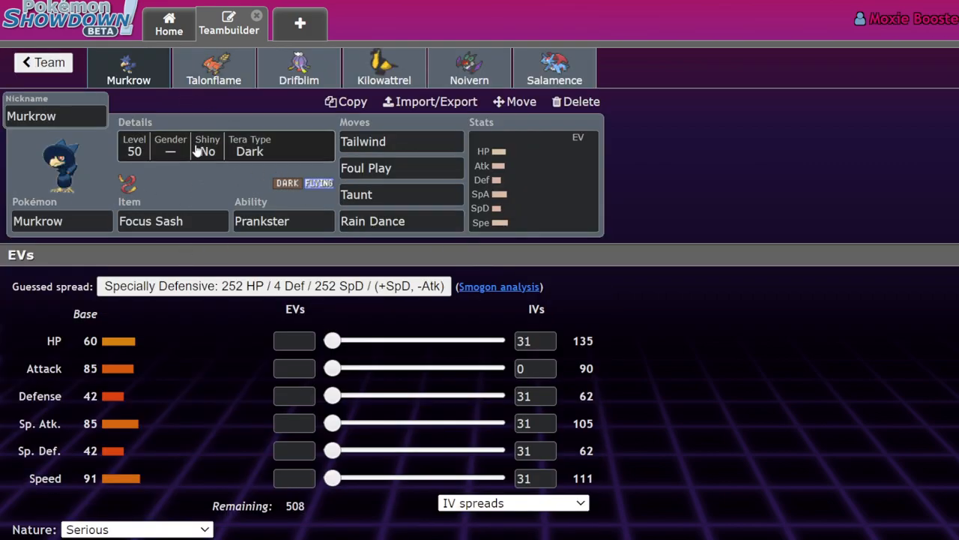
click(215, 67)
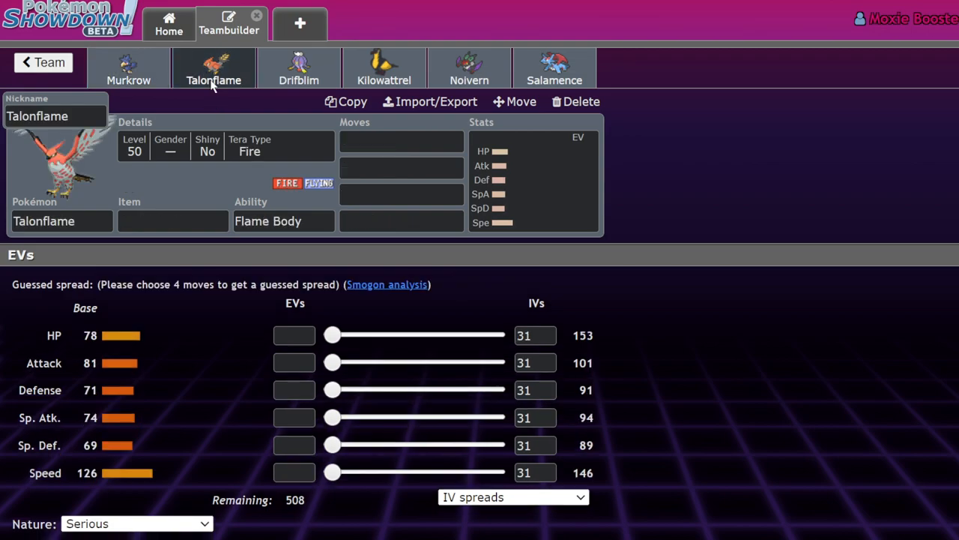
click(402, 141)
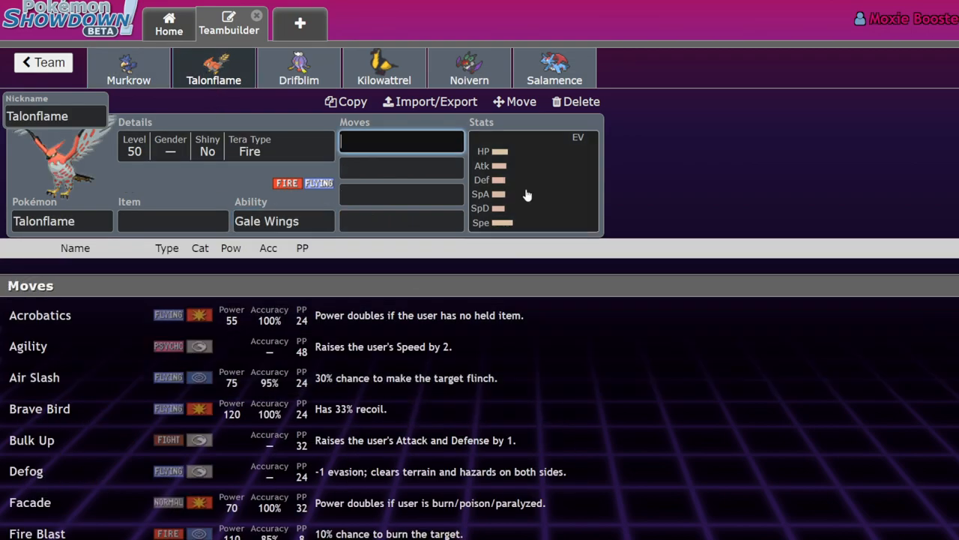
mouse_move(470, 164)
text(Tailwind)
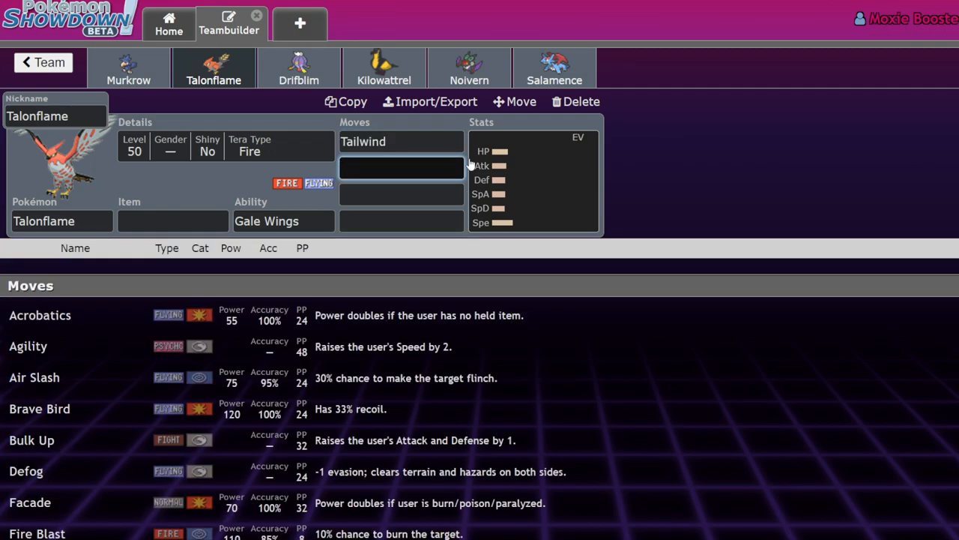
click(172, 221)
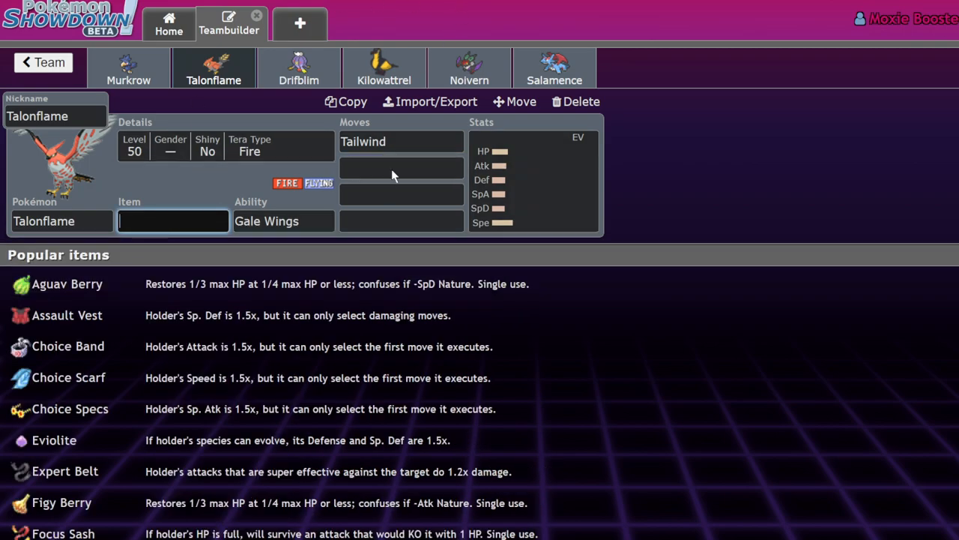
mouse_move(196, 72)
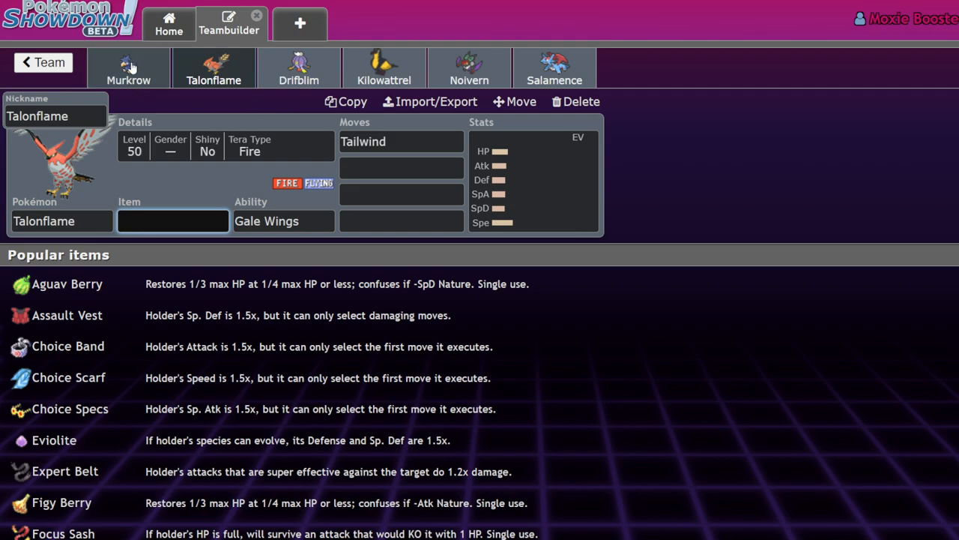
- Swap Murkrow's Focus Sash for an Eviolite
click(128, 67)
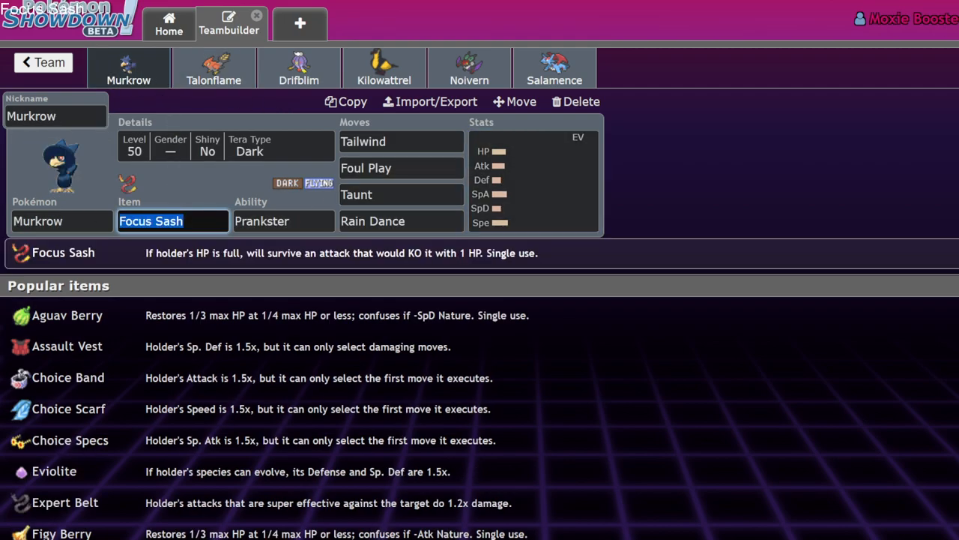
text(ev)
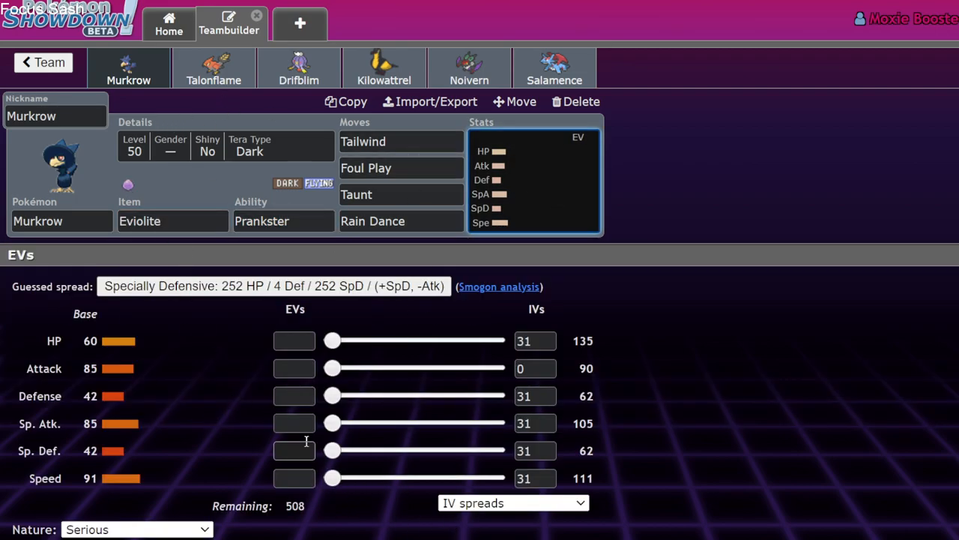
- Give Drifblim the Unburden ability and the move Tailwind
click(213, 68)
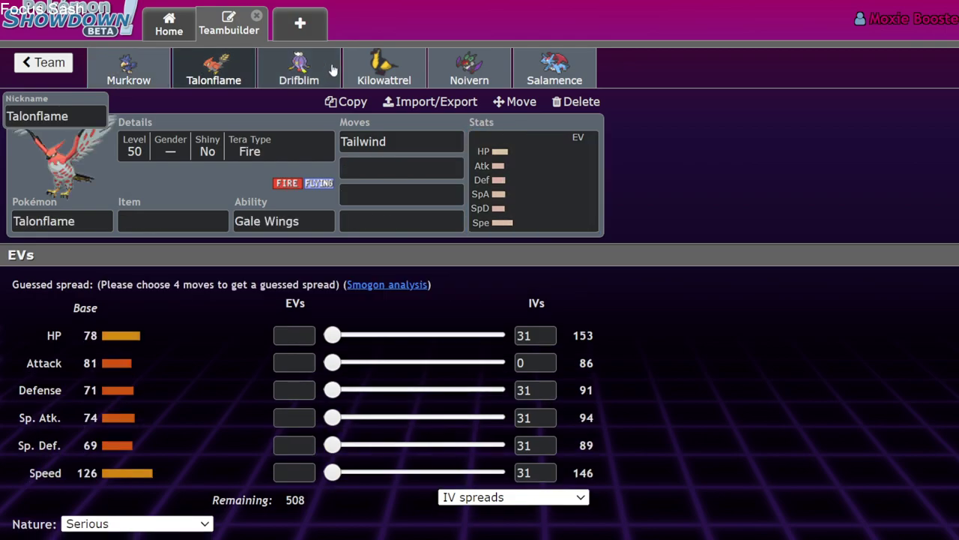
click(299, 67)
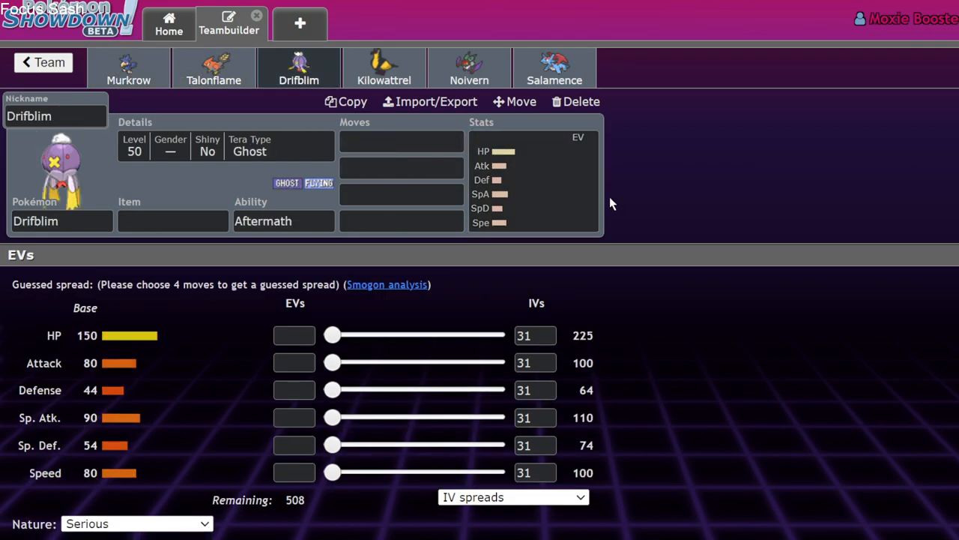
mouse_move(290, 143)
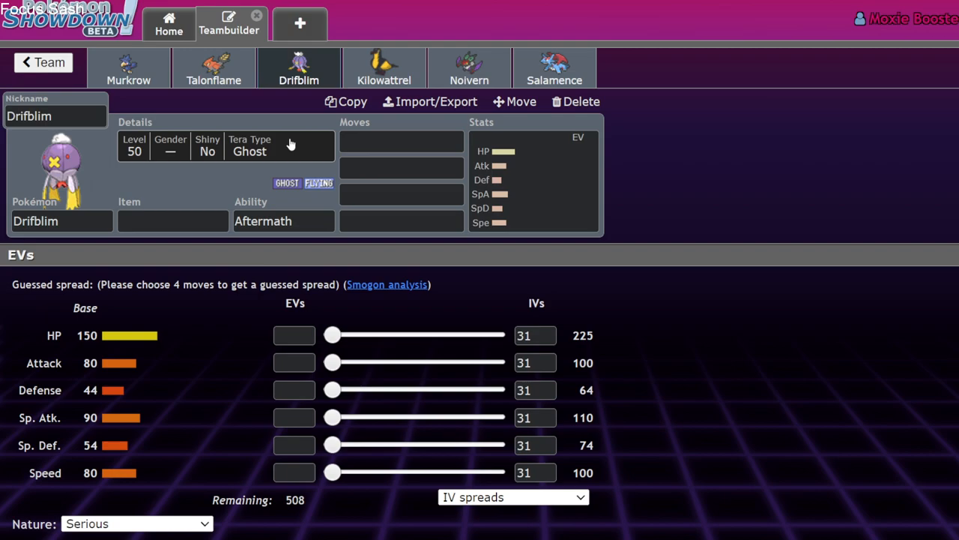
click(284, 221)
text(Tailwind)
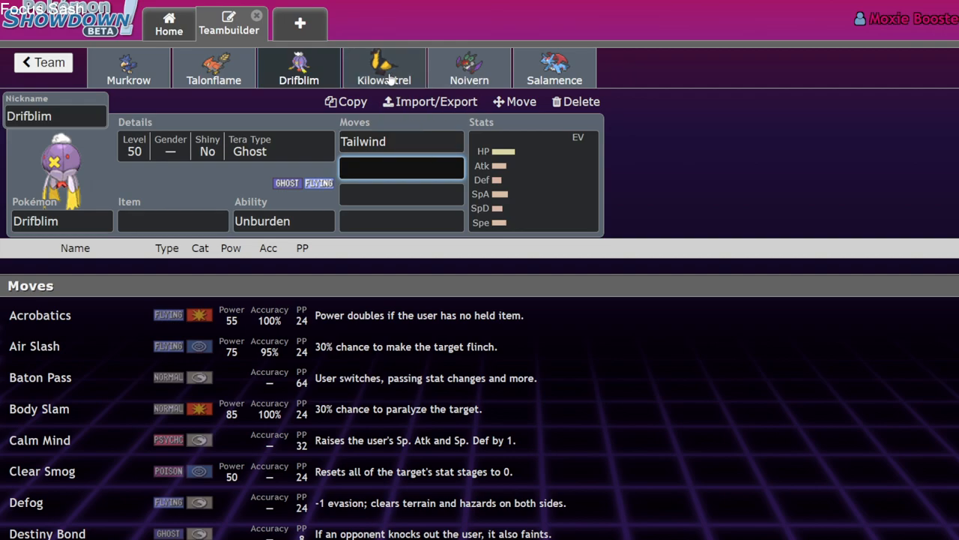
- Check Tailwind on Kilowattrel and Noivern, then bring up Salamence's moves
click(383, 68)
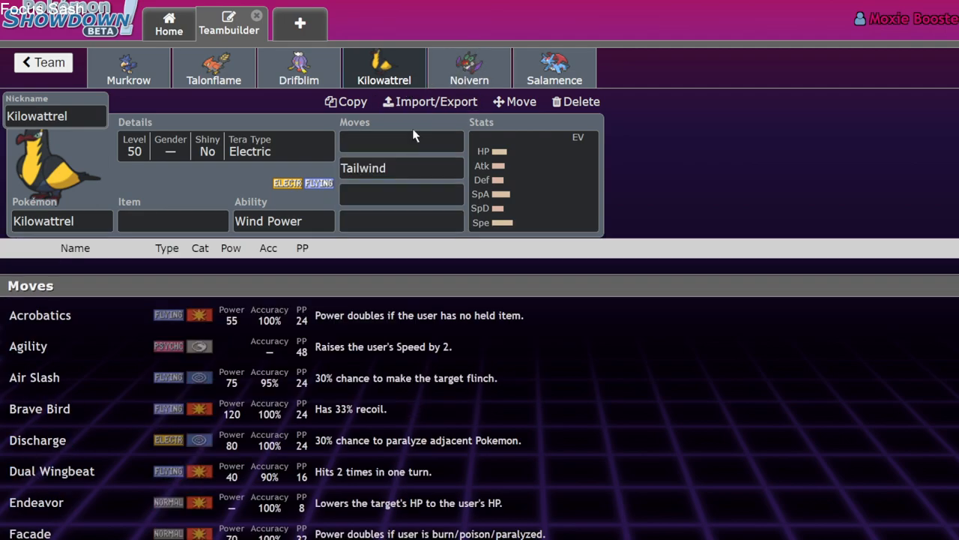
click(468, 68)
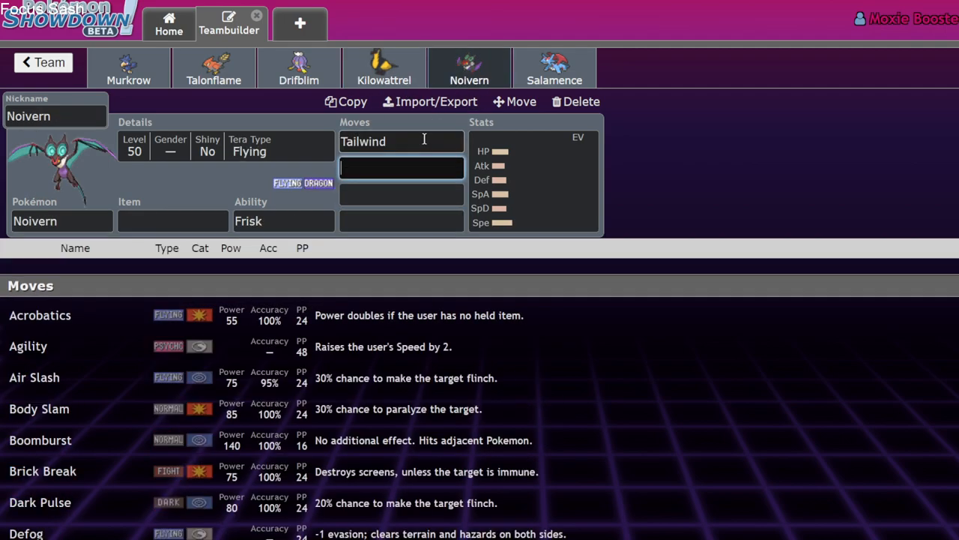
click(555, 67)
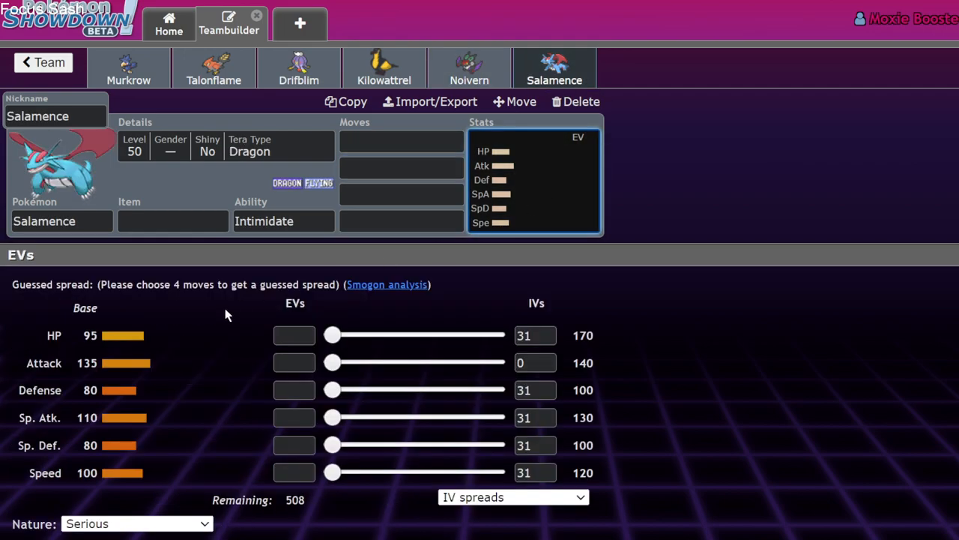
click(401, 140)
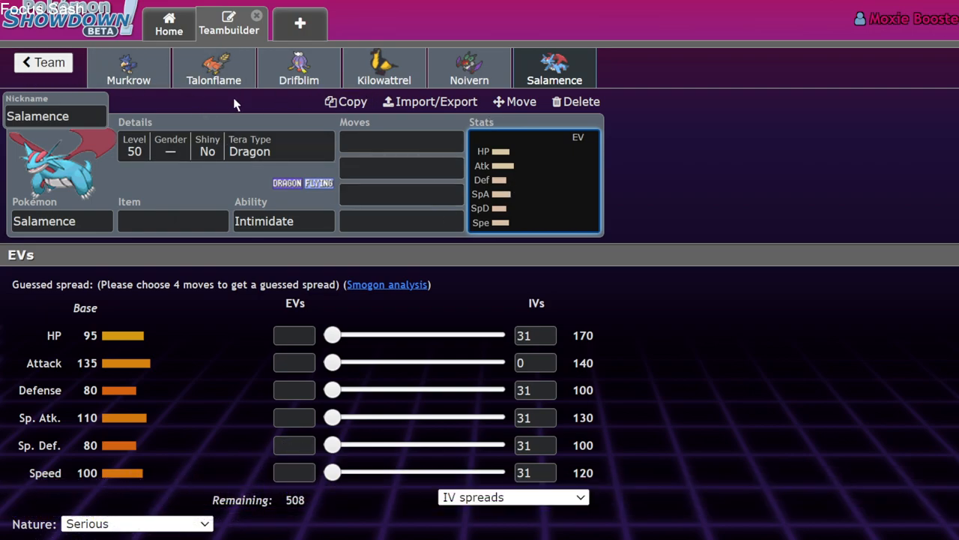
- Review the Murkrow, Kilowattrel, Drifblim, Noivern and Salamence sets, each carrying Tailwind
click(129, 68)
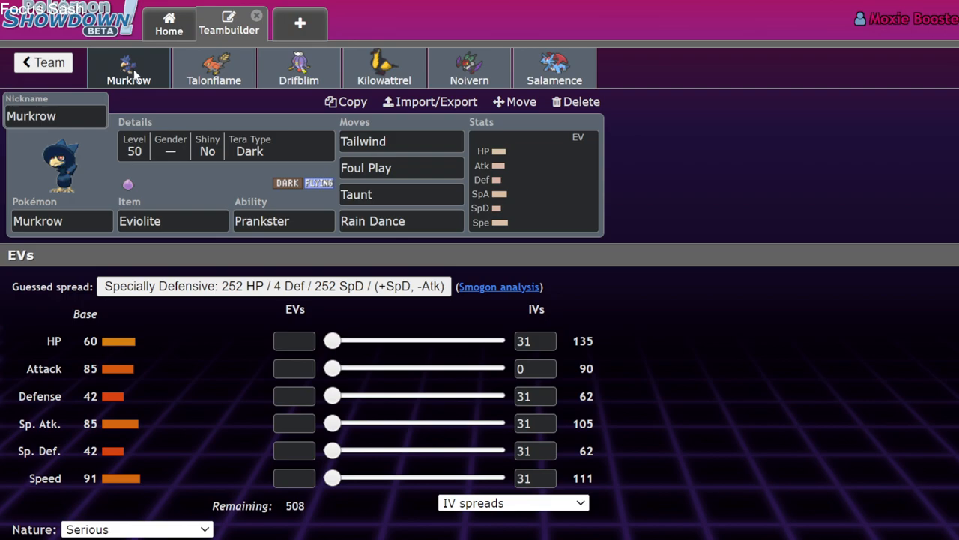
click(384, 67)
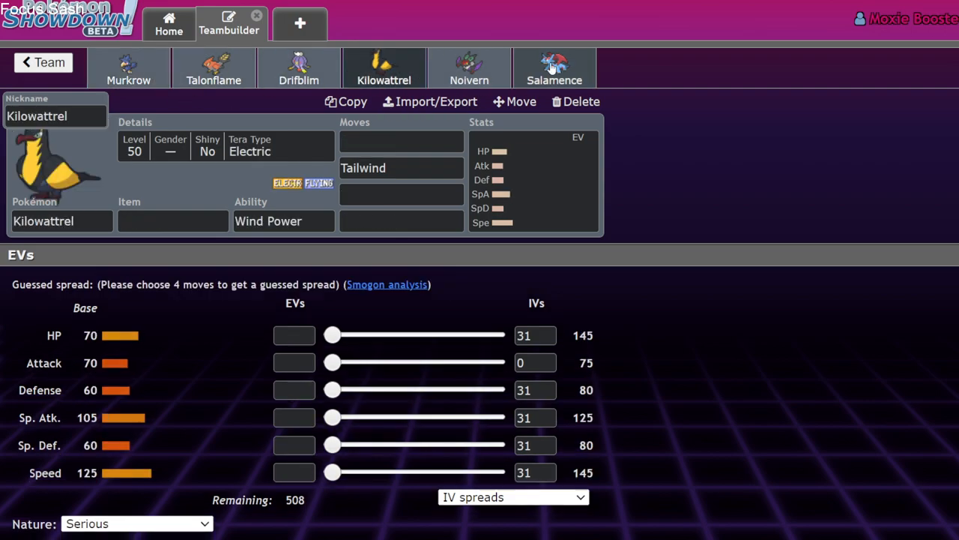
click(555, 67)
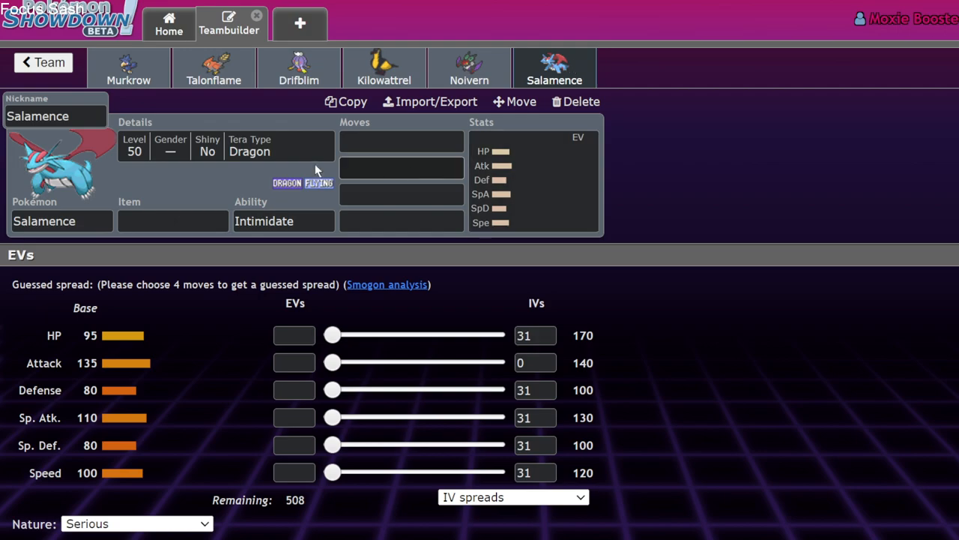
click(298, 68)
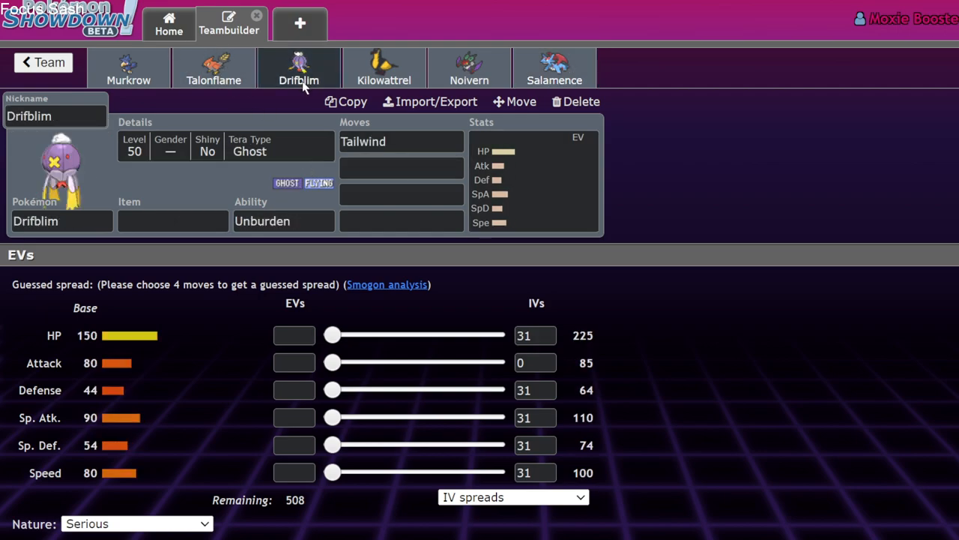
click(468, 66)
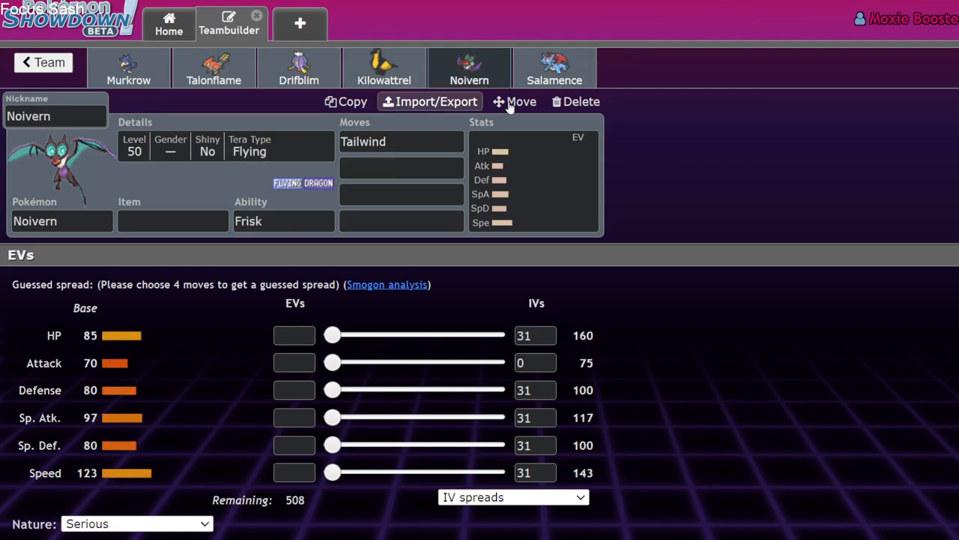
click(554, 67)
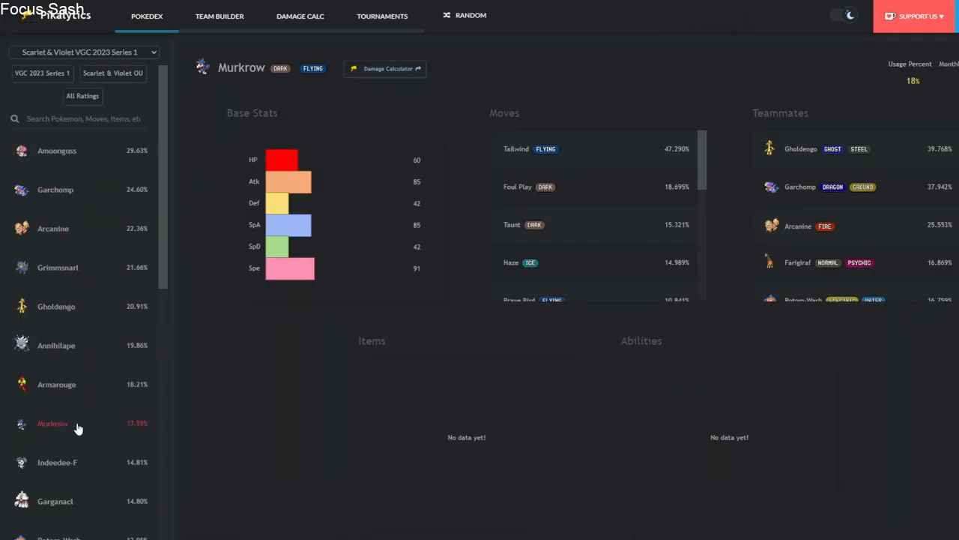
mouse_move(90, 432)
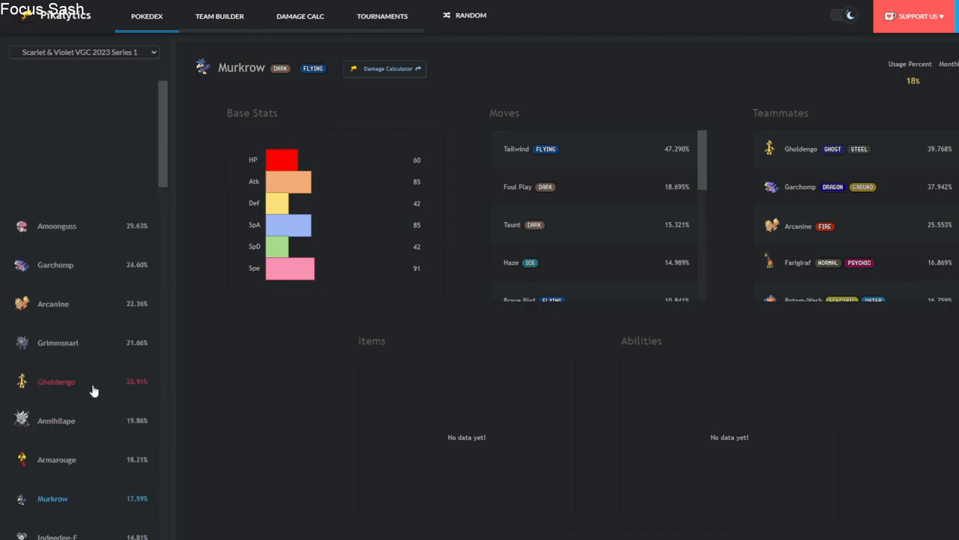
- Scroll through Murkrow's Pikalytics usage data showing Tailwind and teammates Gholdengo and Garchomp
scroll(down, 3)
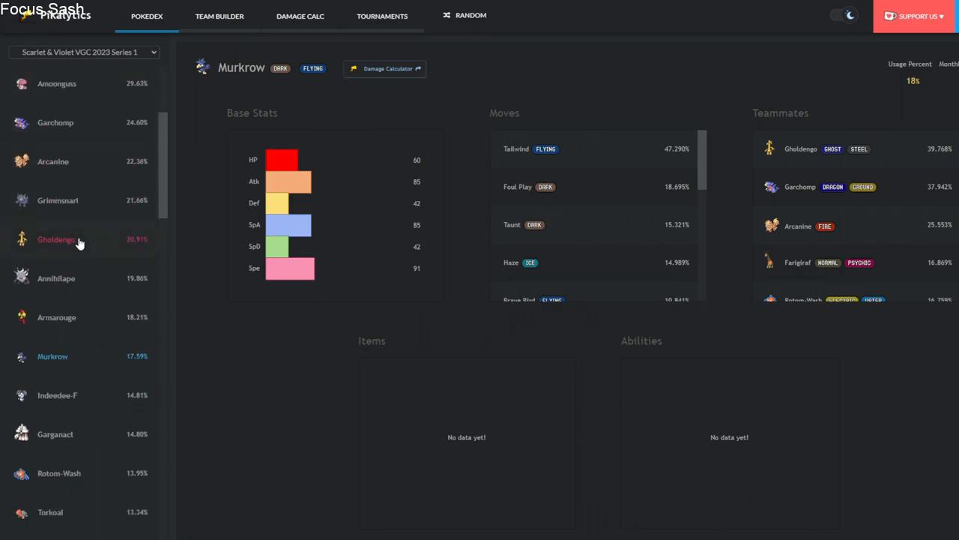
scroll(down, 3)
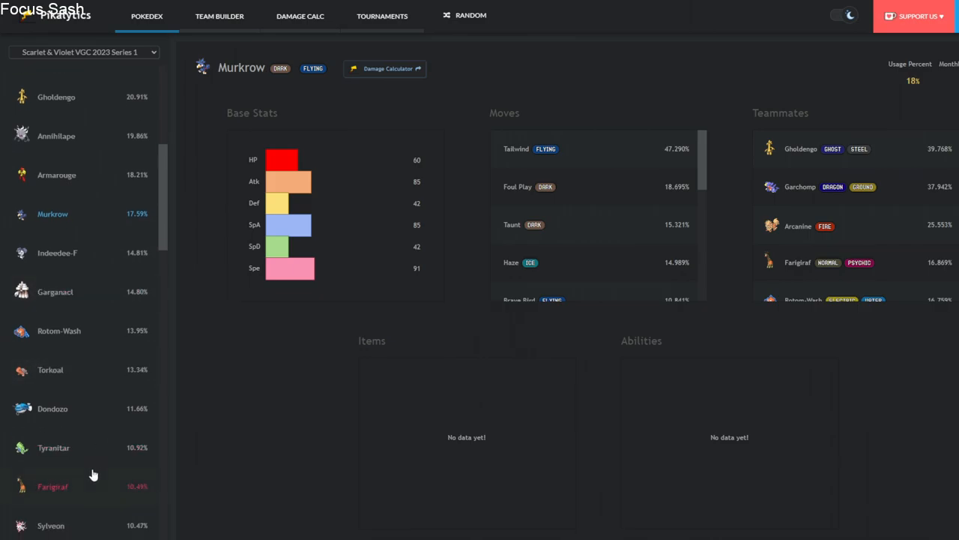
mouse_move(86, 135)
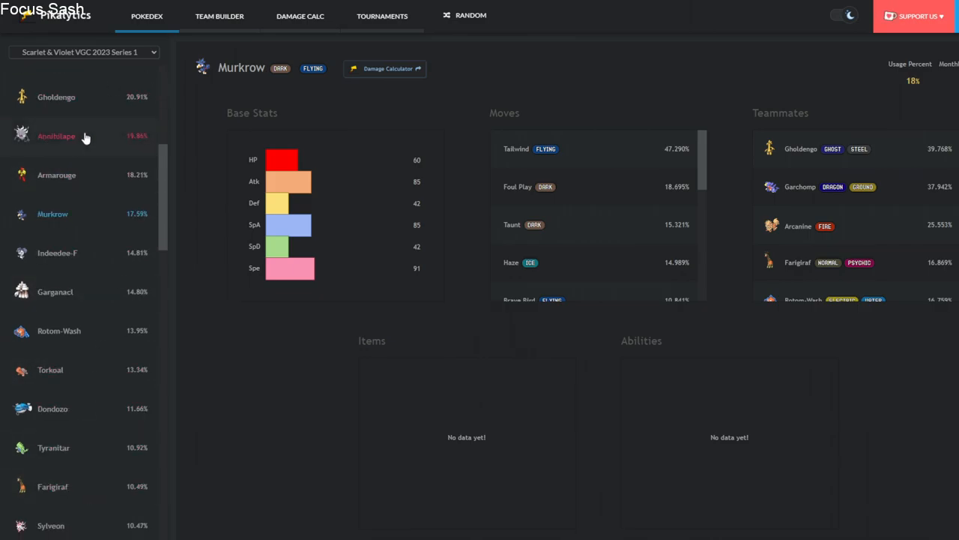
mouse_move(72, 292)
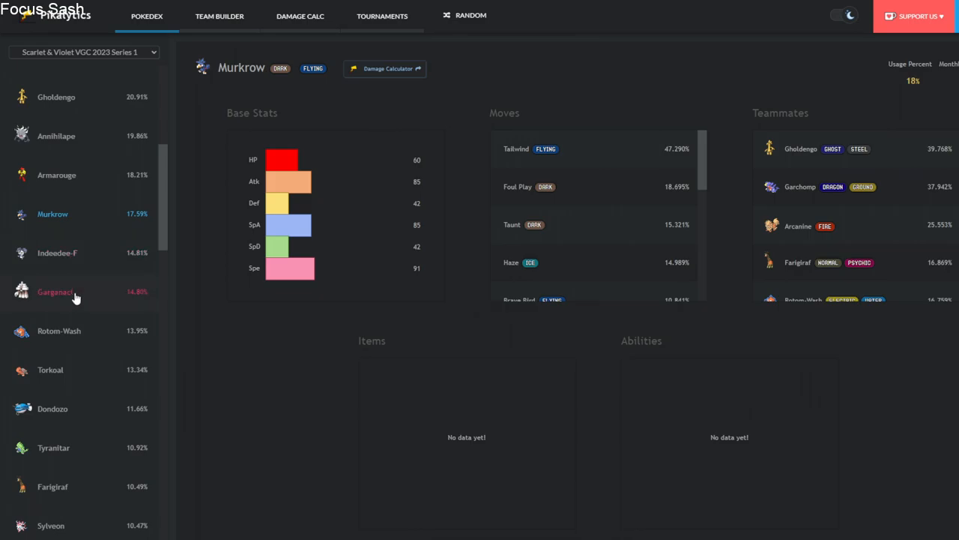
scroll(down, 3)
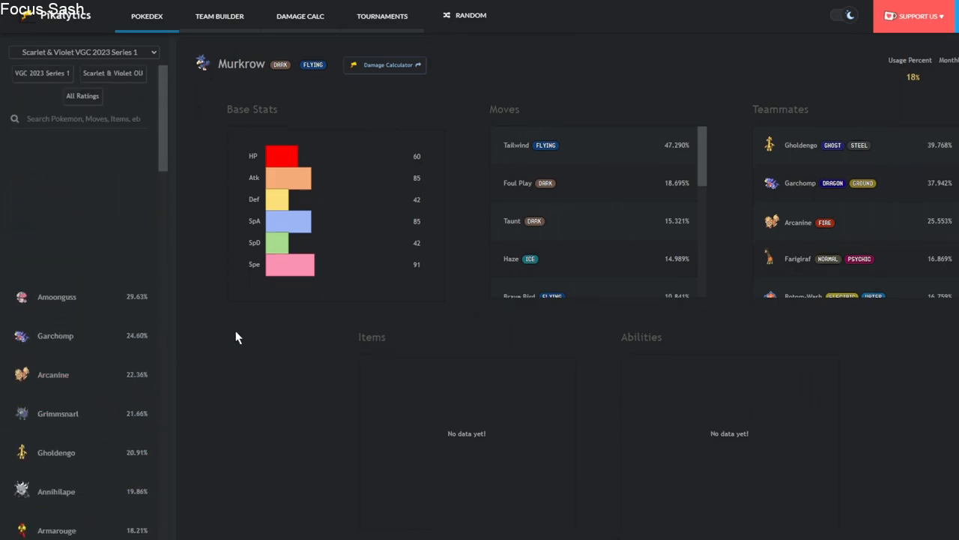
scroll(down, 3)
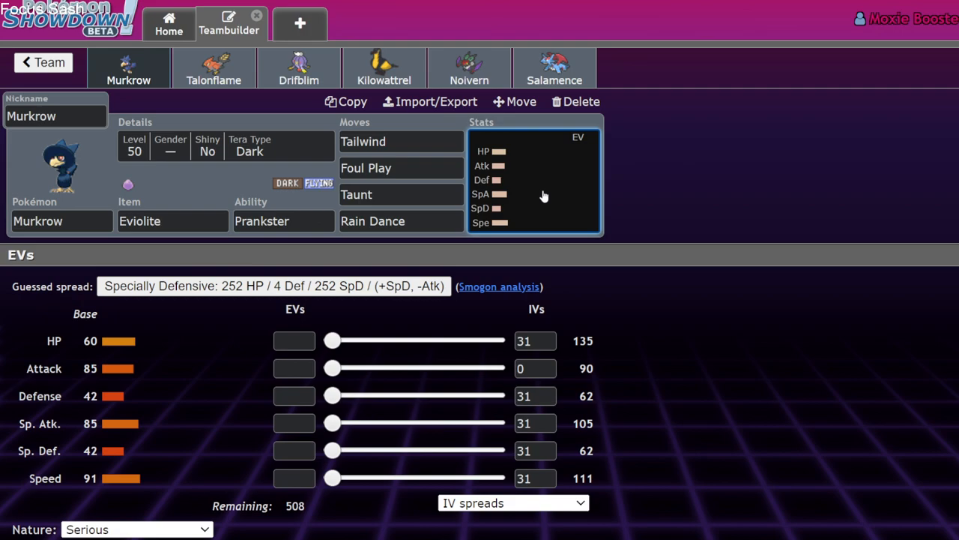
mouse_move(359, 233)
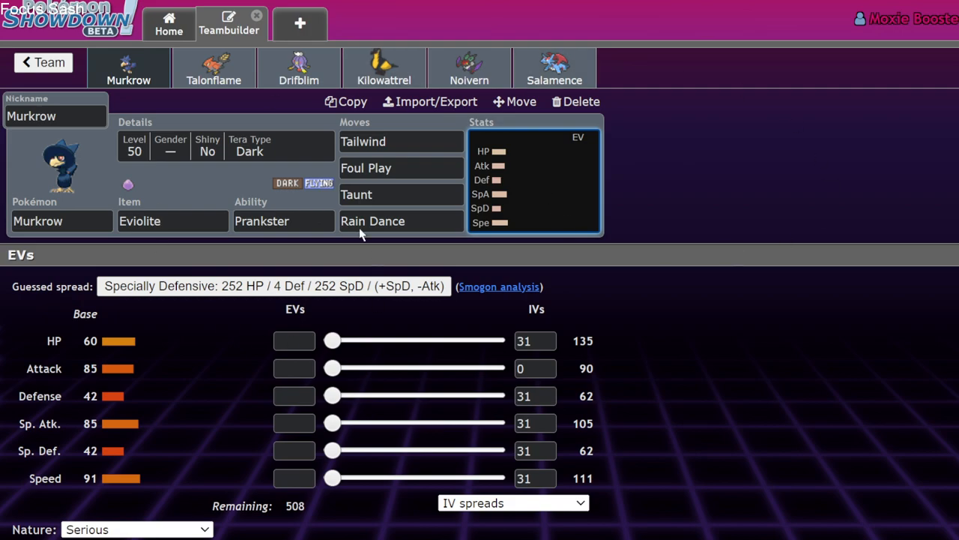
mouse_move(159, 242)
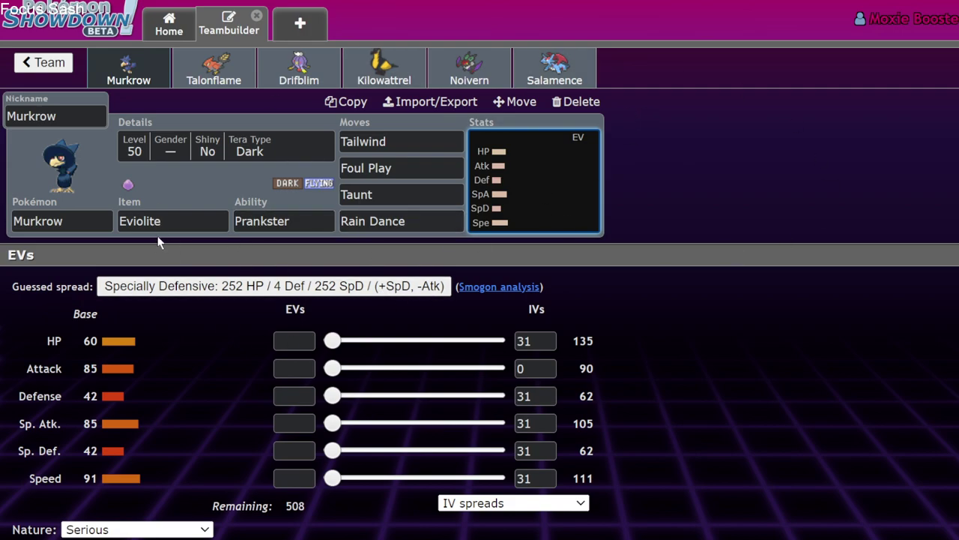
- Keep Eviolite on Murkrow and swap its fourth move Rain Dance for Icy Wind
click(173, 221)
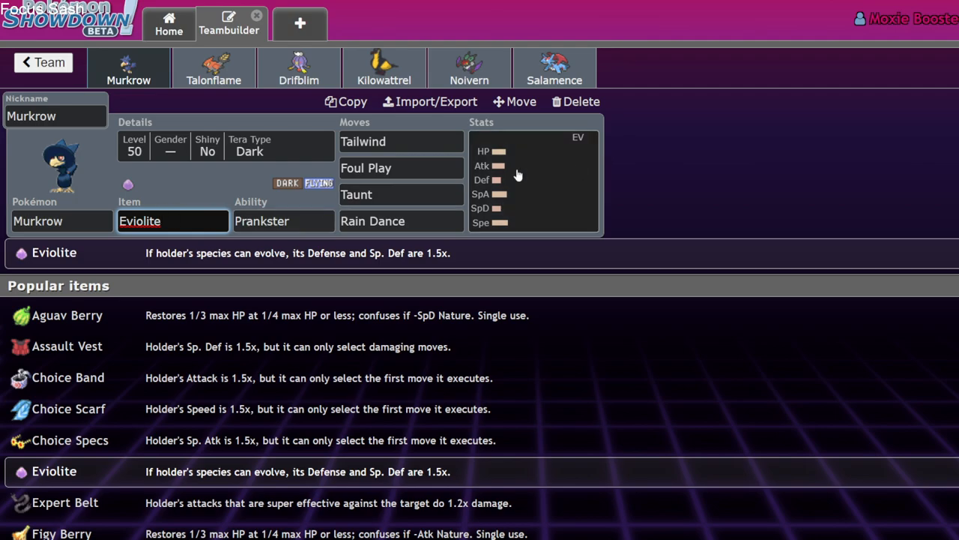
click(402, 220)
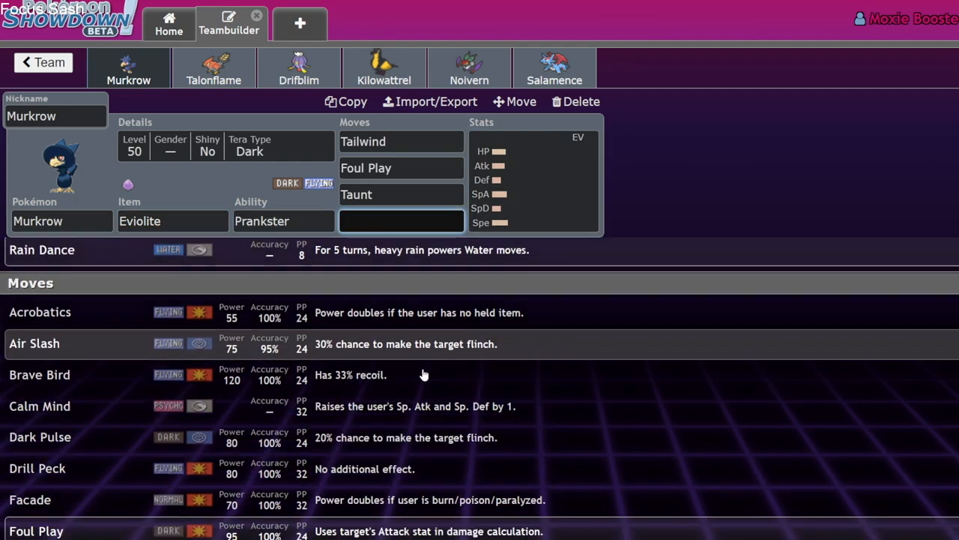
scroll(down, 3)
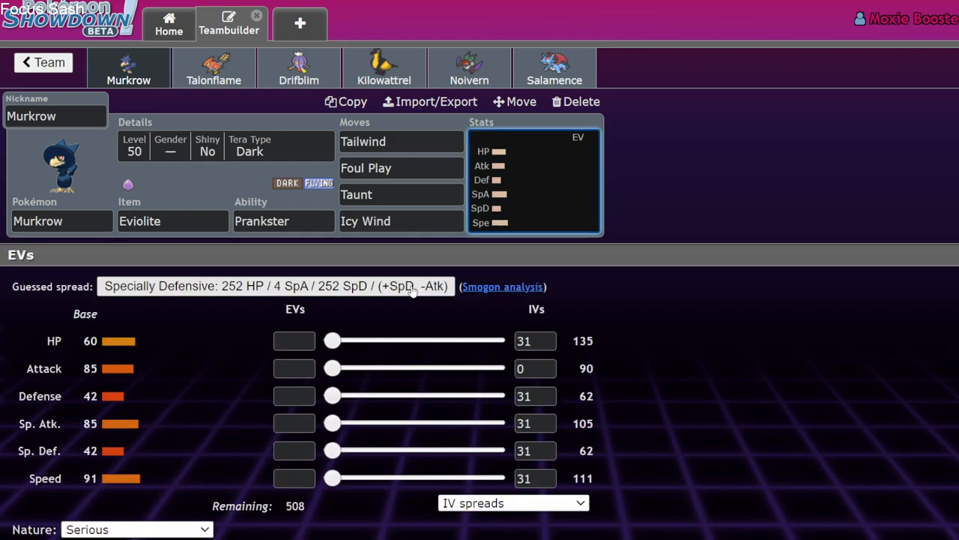
- Return to All teams and load the Murkrow Stonks team of three Murkrow, Garchomp and Gholdengo
click(41, 63)
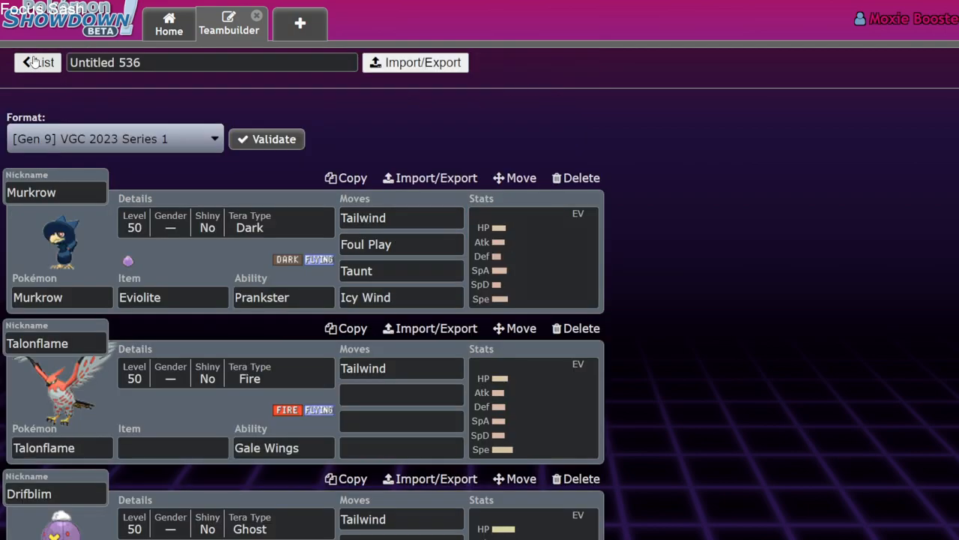
click(36, 59)
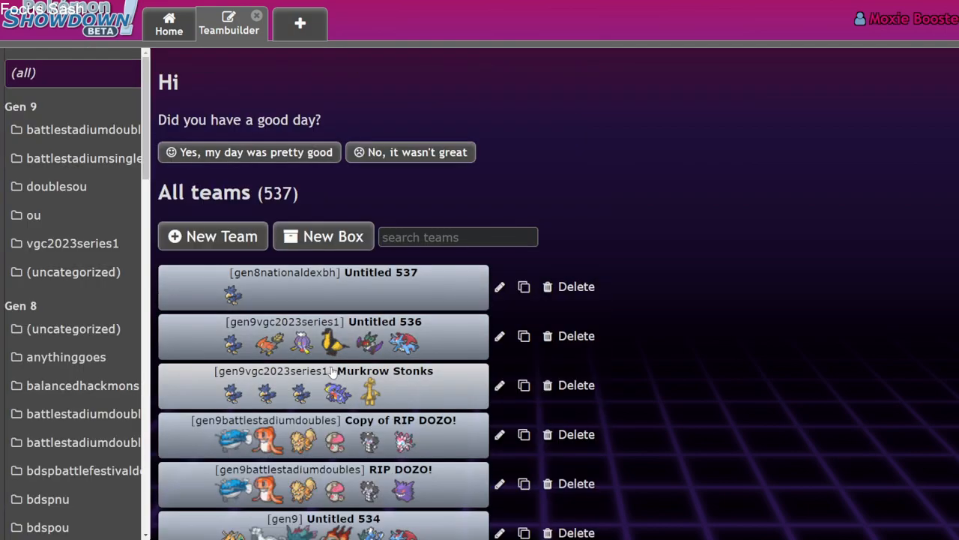
click(323, 386)
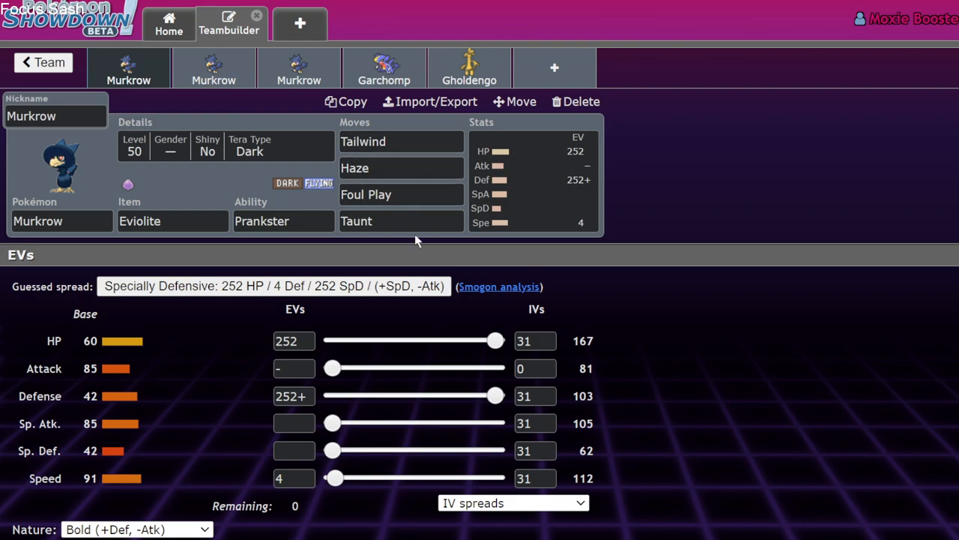
mouse_move(429, 84)
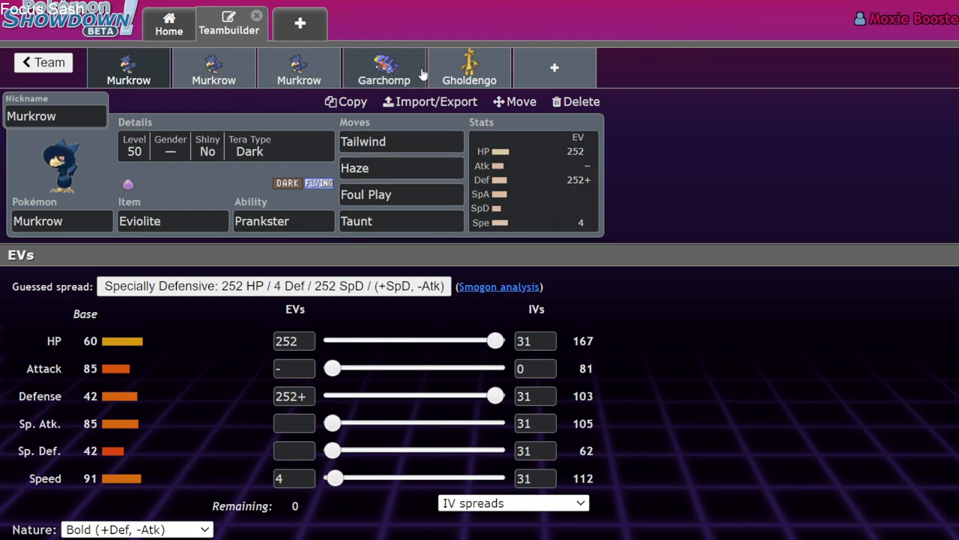
- Review the Gholdengo, Garchomp and first Murkrow sets before settling on Gholdengo
click(470, 68)
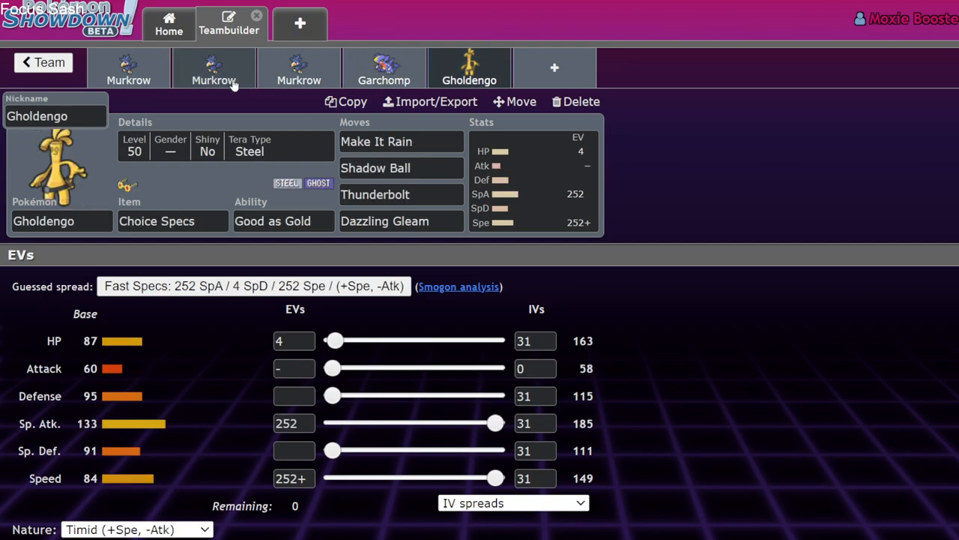
click(384, 67)
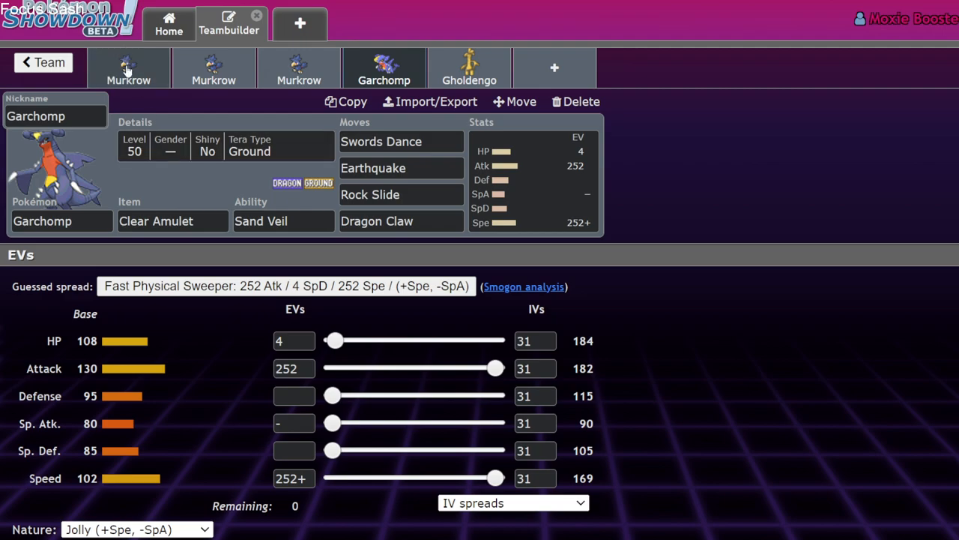
click(128, 68)
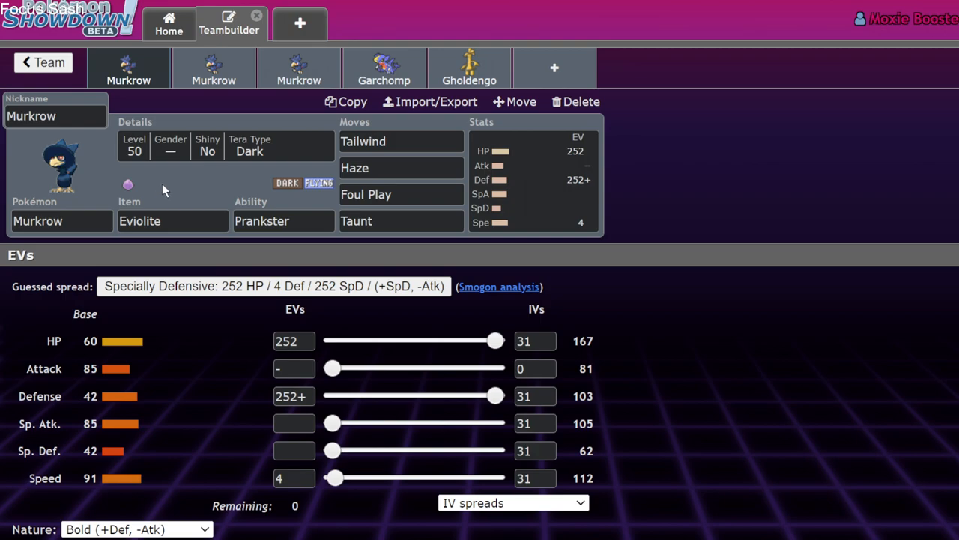
mouse_move(397, 63)
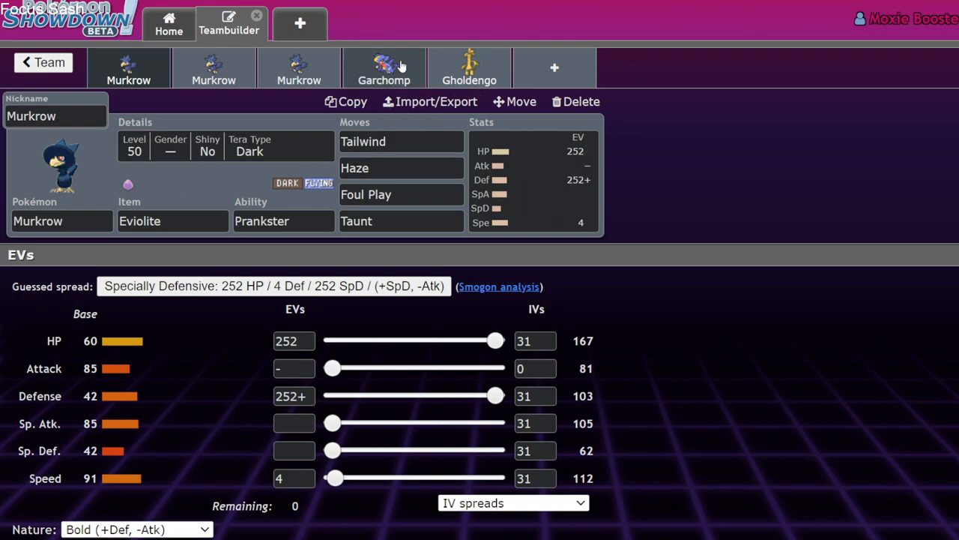
mouse_move(405, 62)
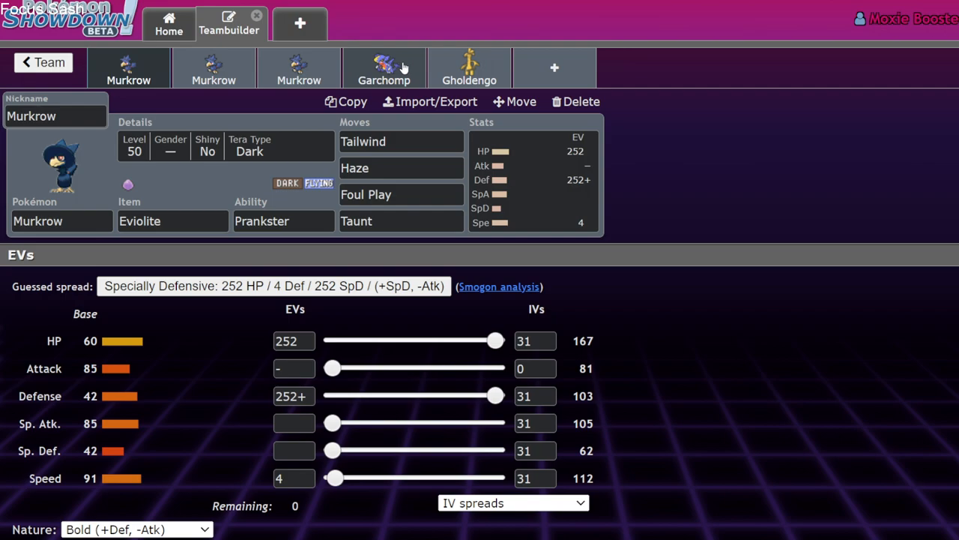
click(383, 67)
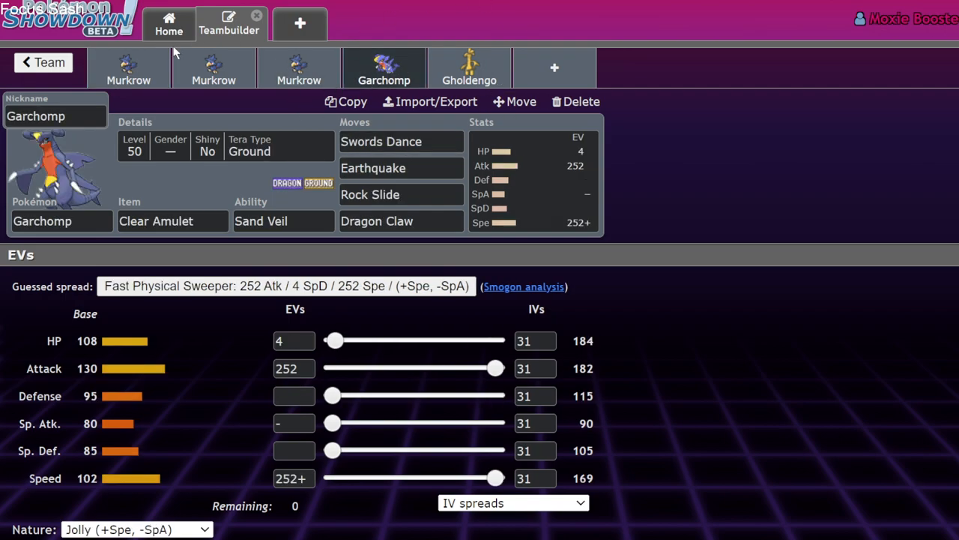
mouse_move(268, 257)
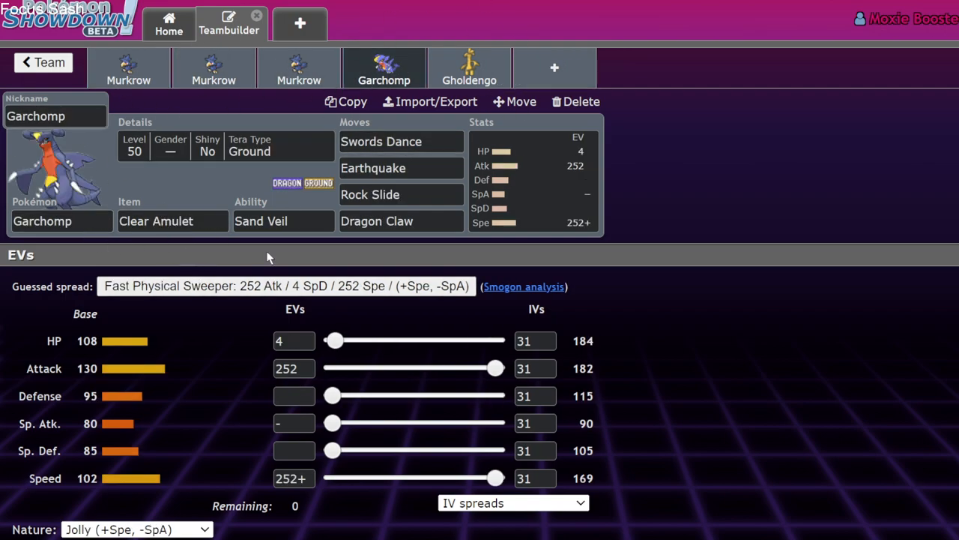
mouse_move(301, 113)
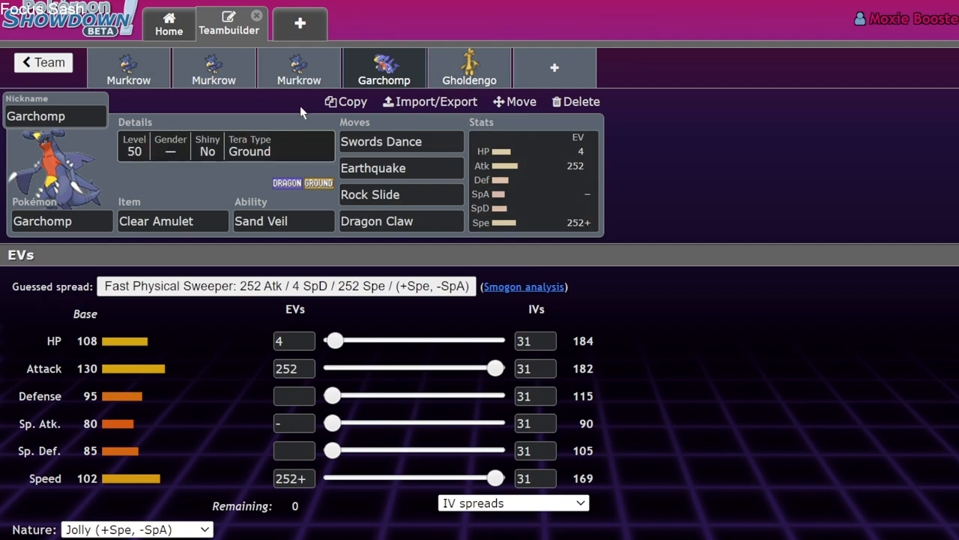
click(469, 68)
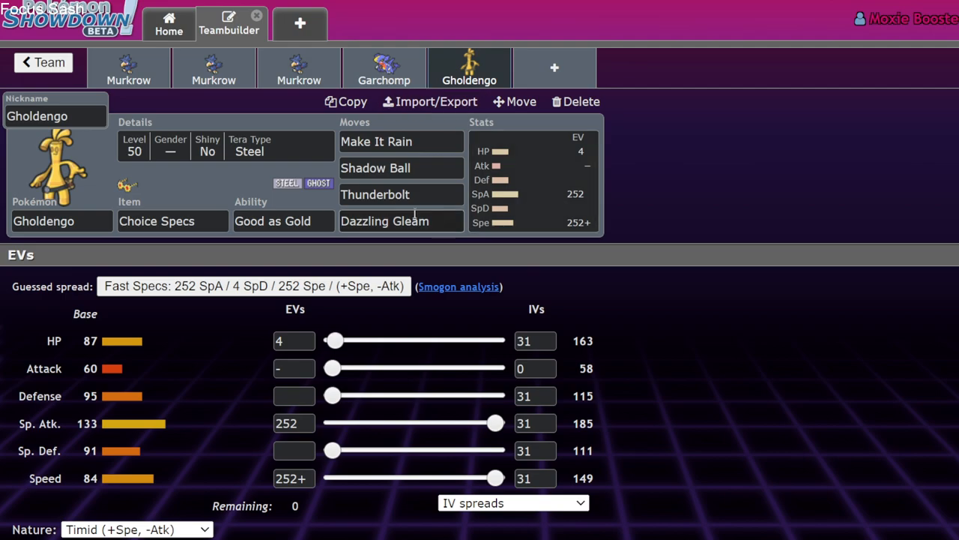
mouse_move(441, 181)
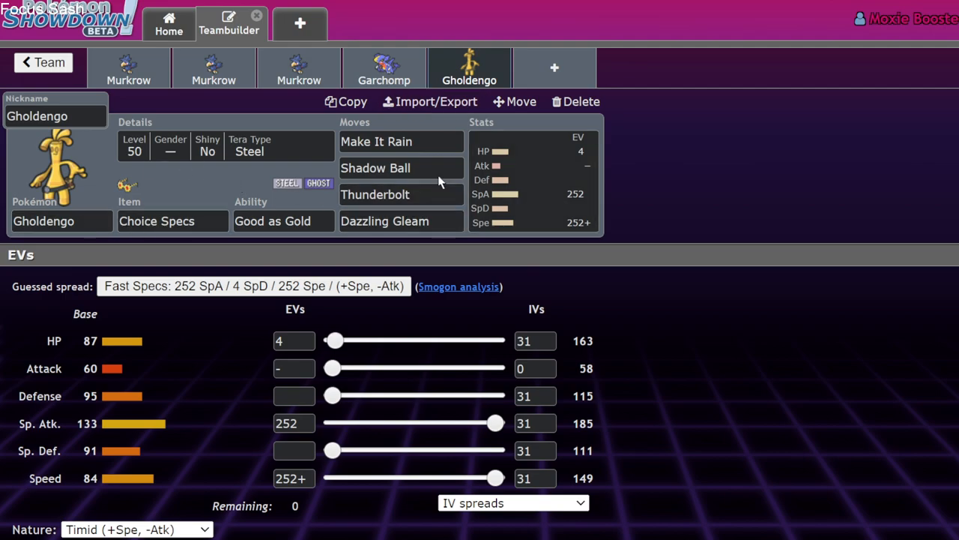
- Confirm Gholdengo's Choice Specs item and moves Make It Rain, Shadow Ball, Thunderbolt, Dazzling Gleam
click(399, 140)
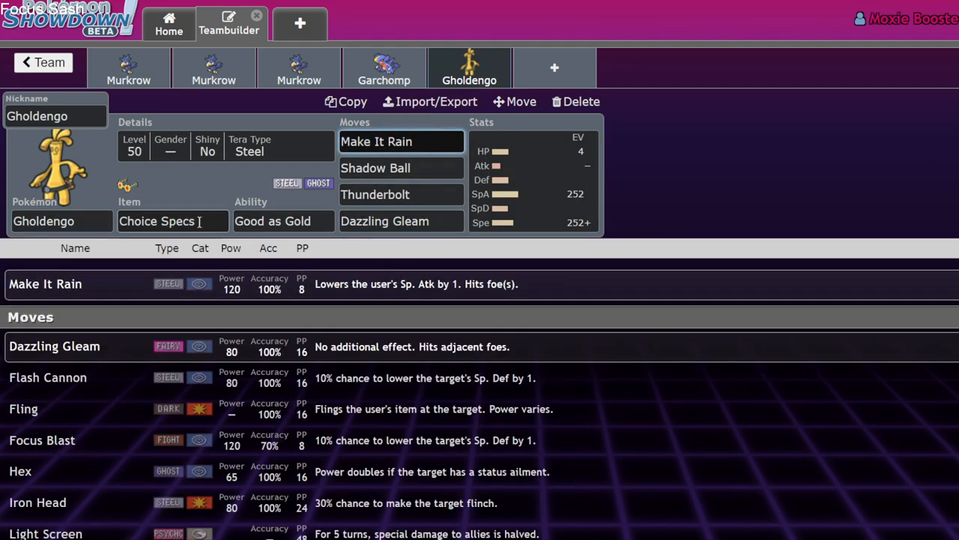
click(172, 221)
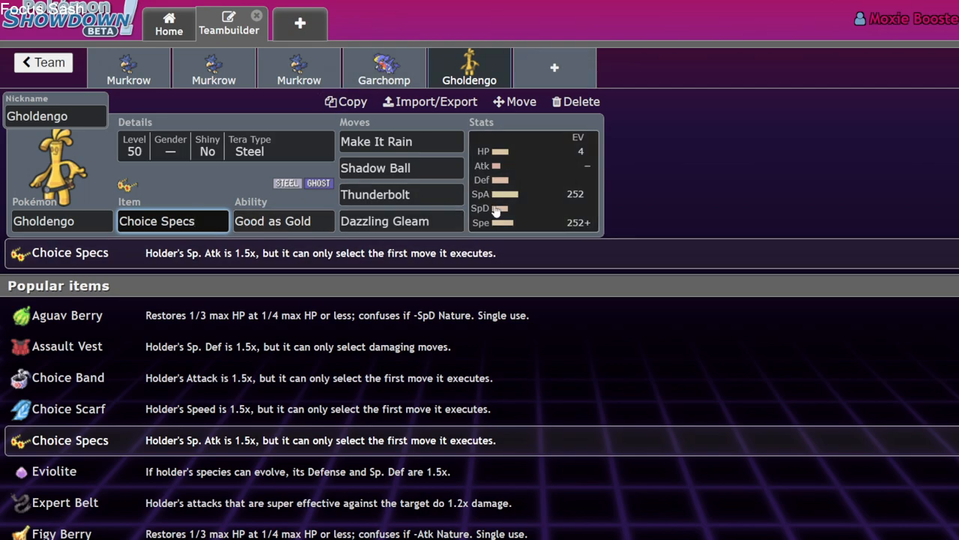
click(282, 221)
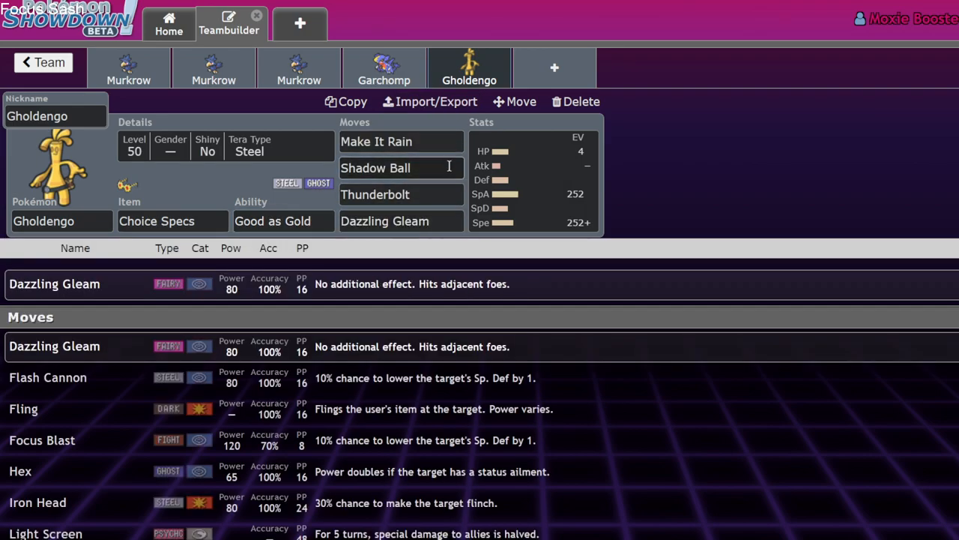
- Give the first Murkrow Covert Cloak instead of Eviolite via the 'cov' item search
click(129, 67)
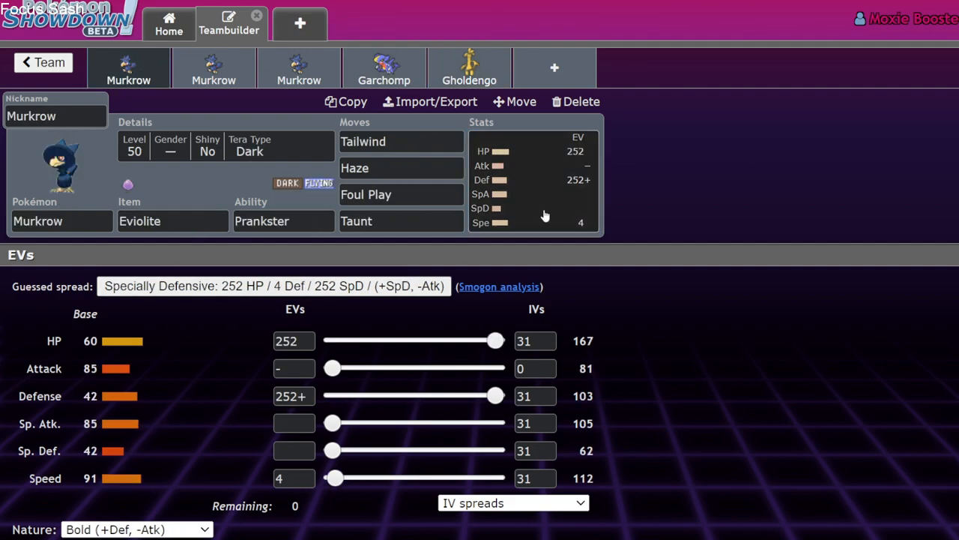
mouse_move(468, 67)
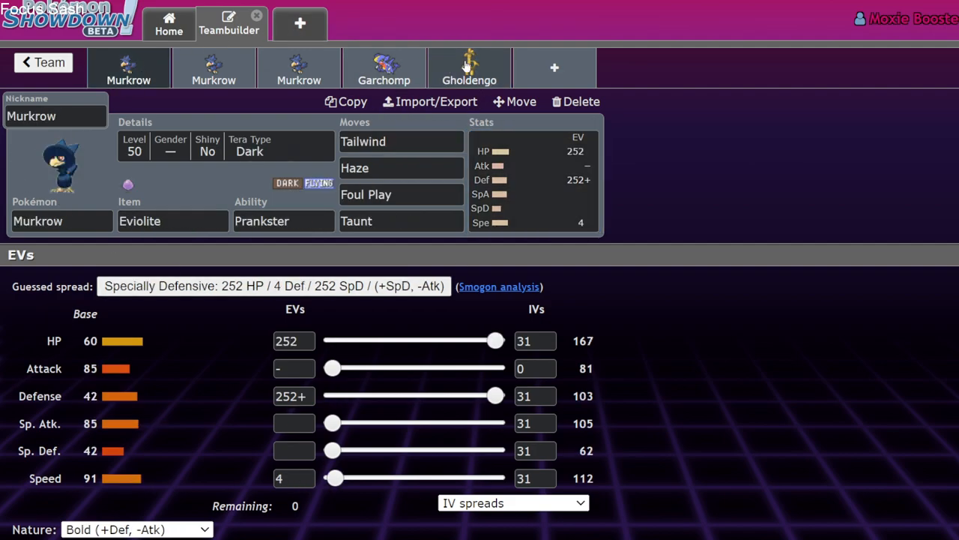
mouse_move(612, 148)
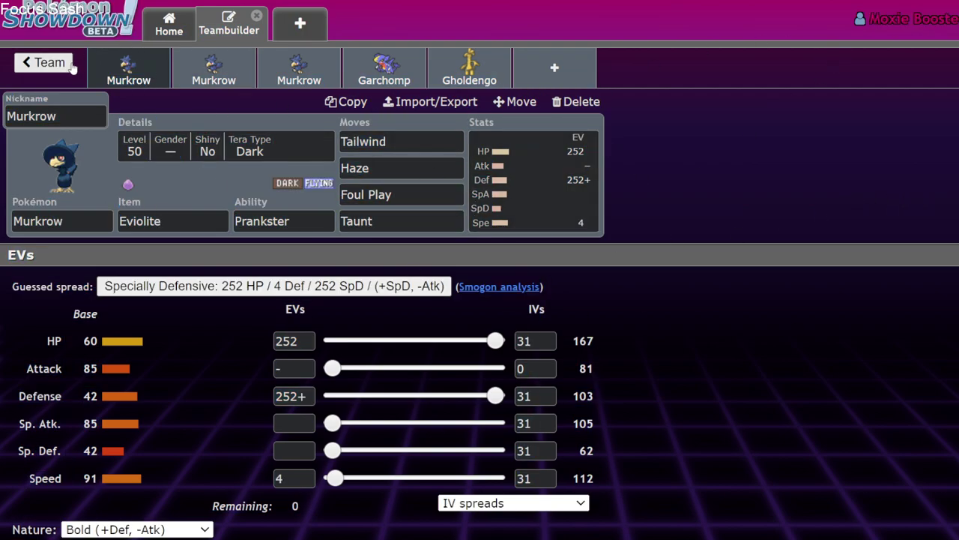
click(46, 62)
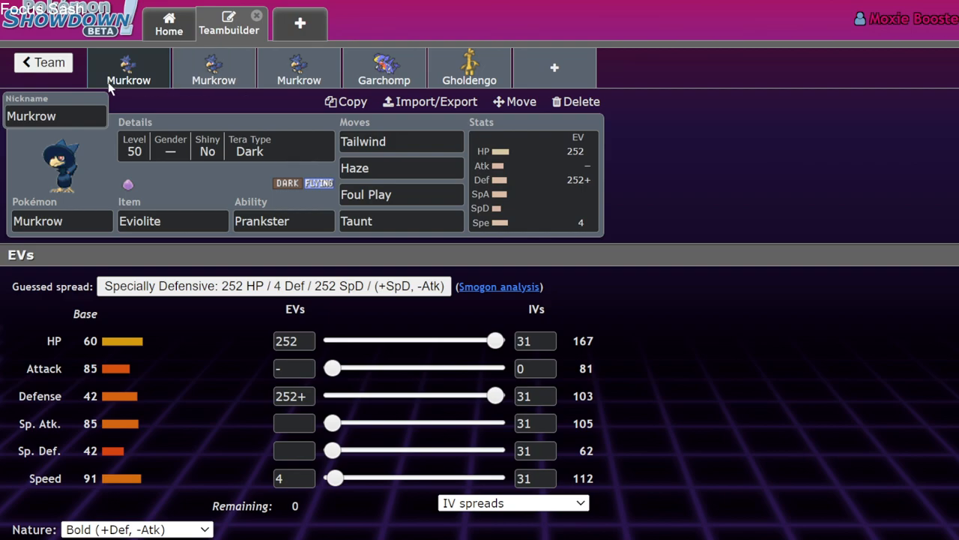
click(172, 220)
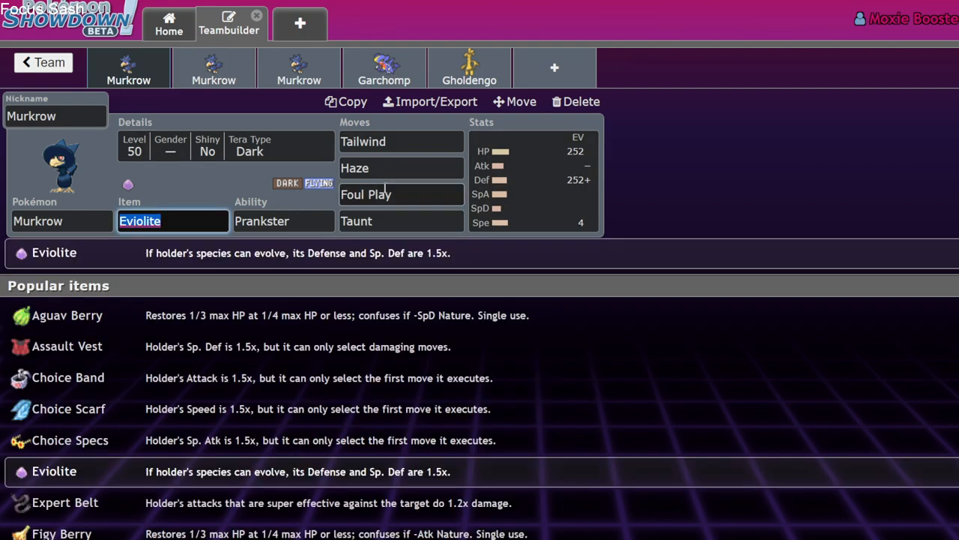
text(cov)
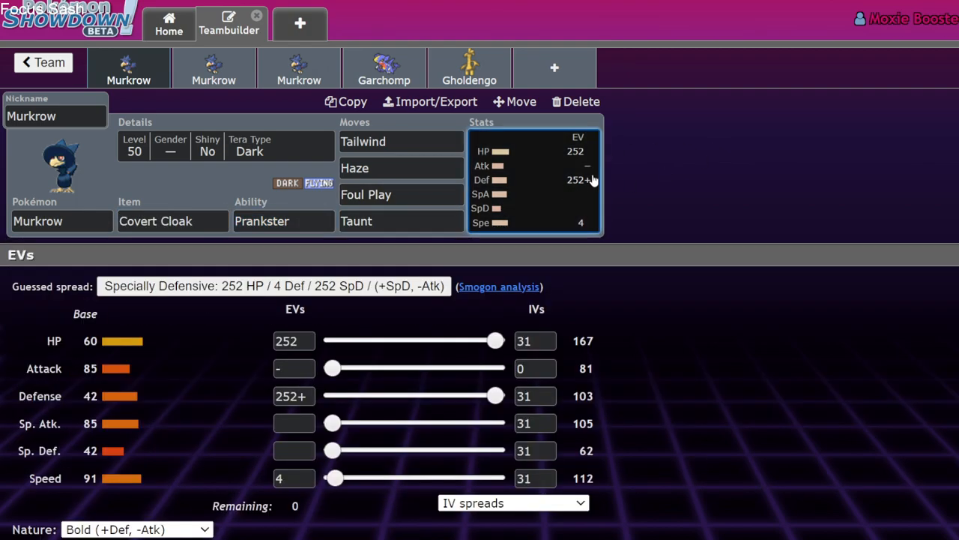
mouse_move(597, 172)
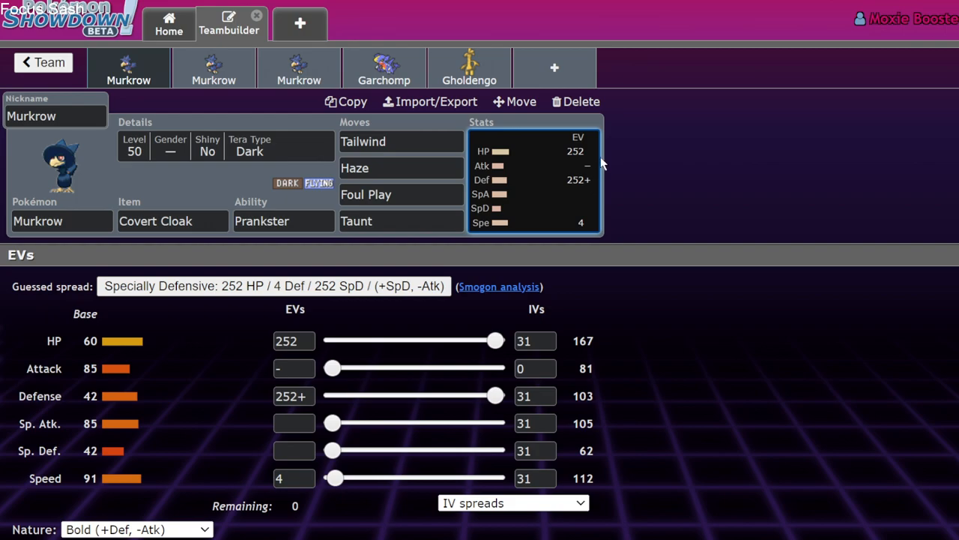
mouse_move(724, 192)
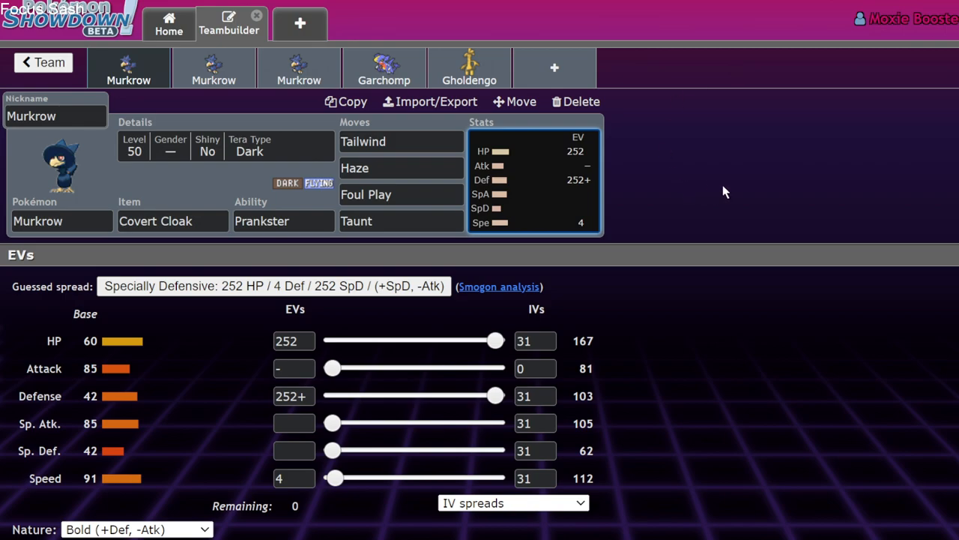
mouse_move(742, 179)
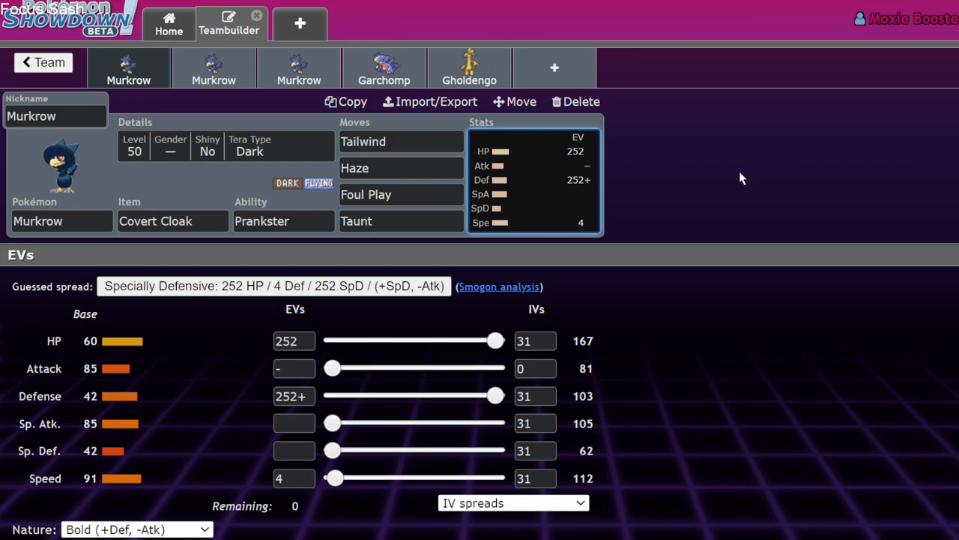
mouse_move(237, 196)
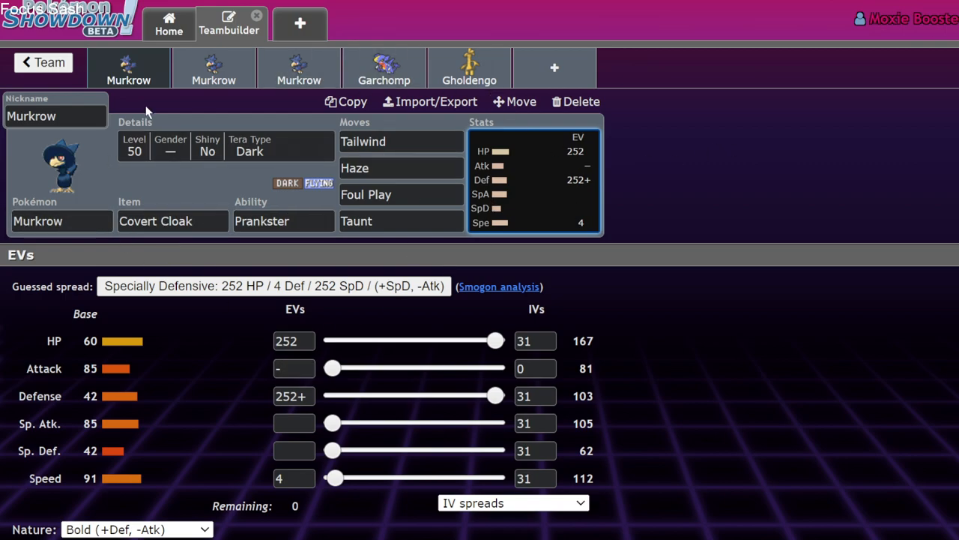
mouse_move(300, 243)
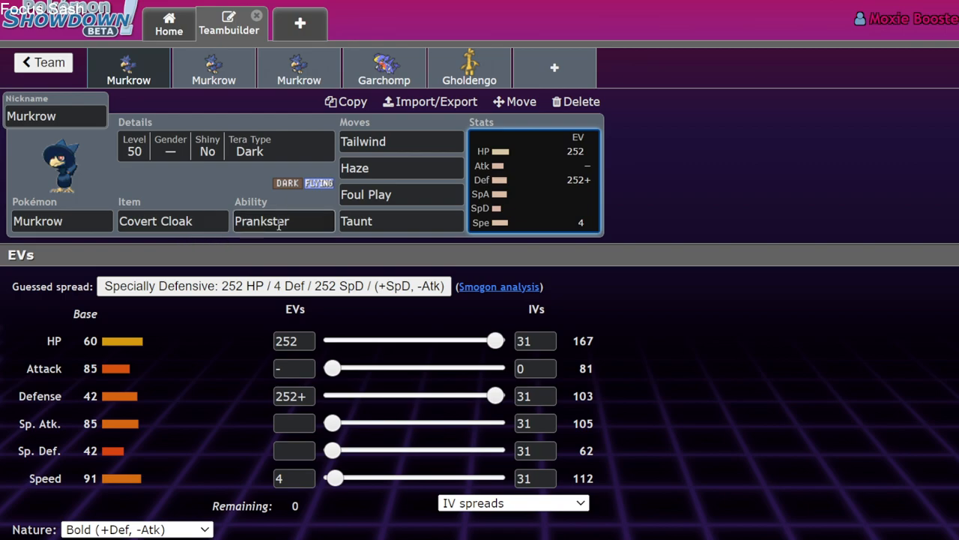
click(283, 221)
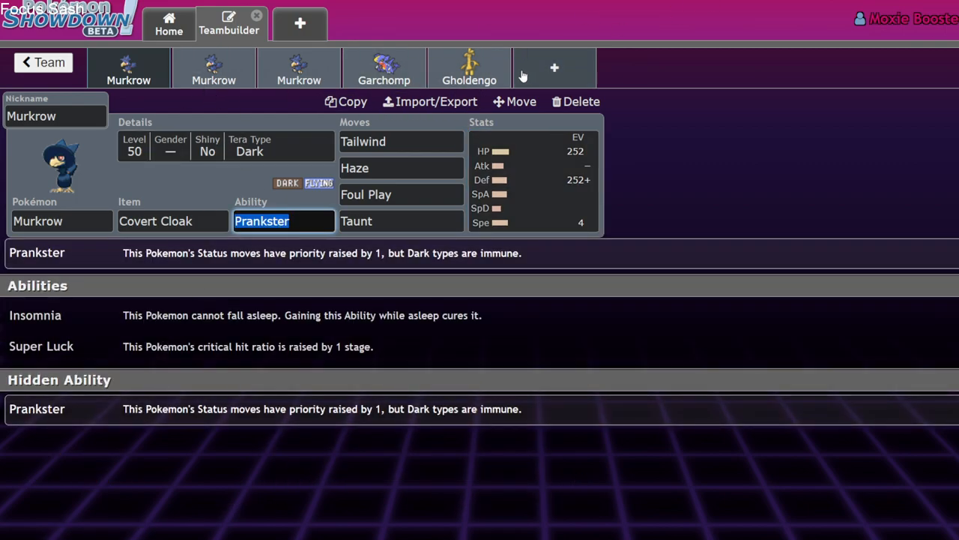
click(554, 67)
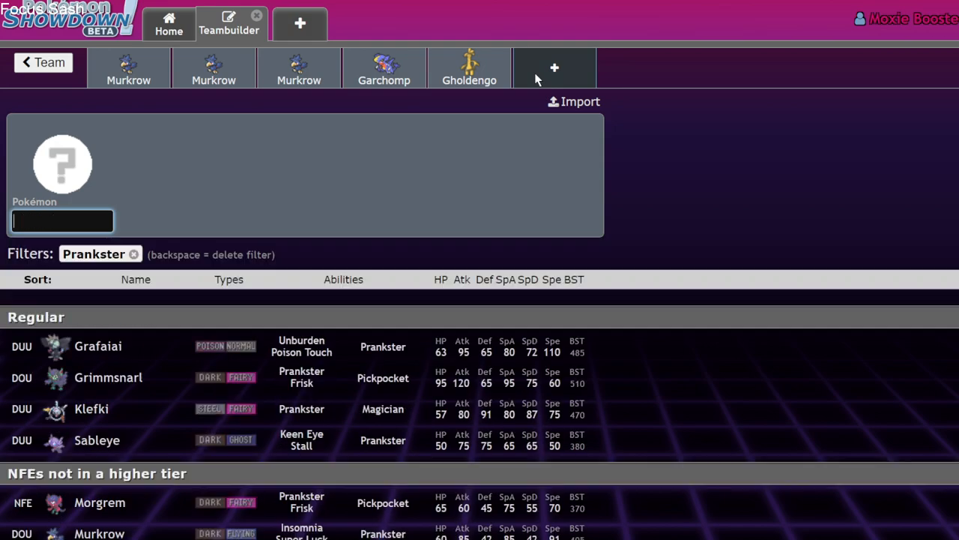
mouse_move(279, 348)
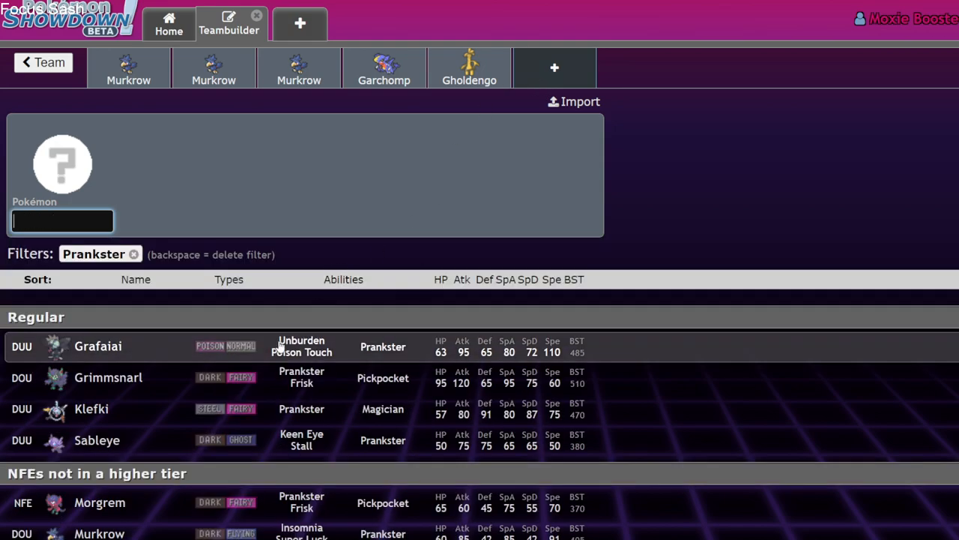
mouse_move(513, 309)
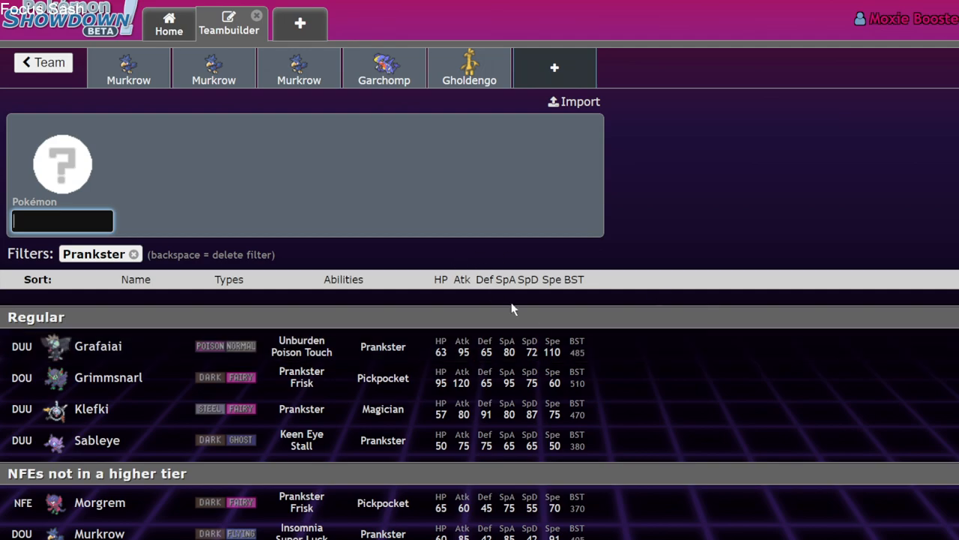
mouse_move(134, 357)
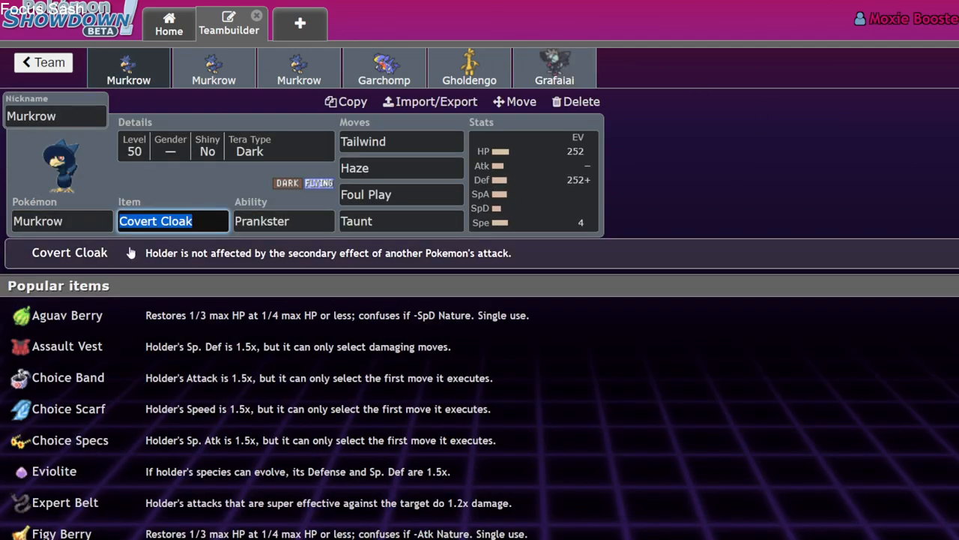
click(554, 66)
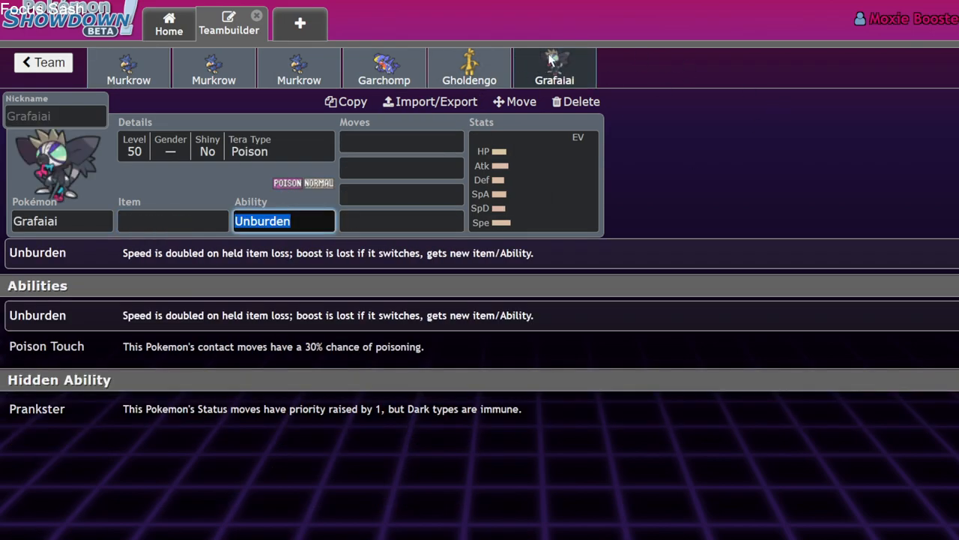
click(129, 66)
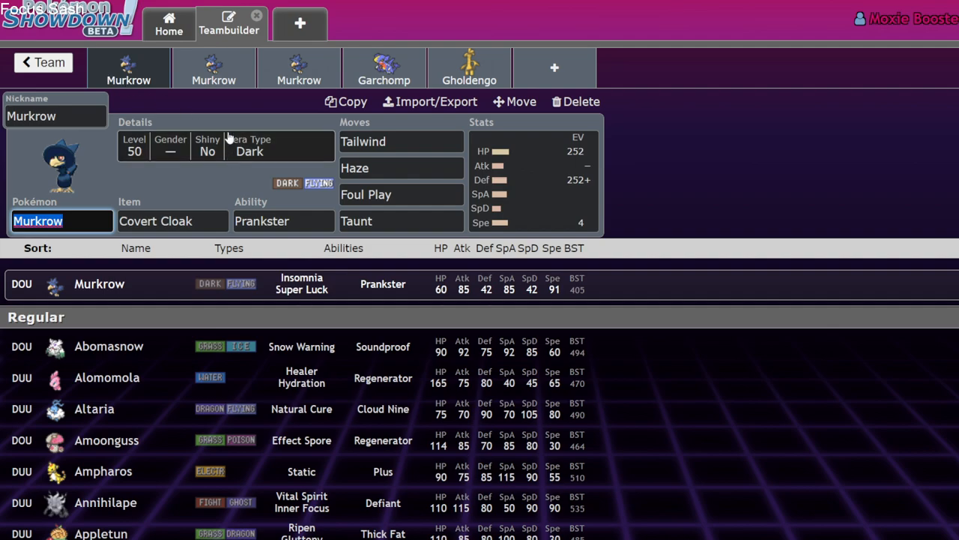
mouse_move(152, 189)
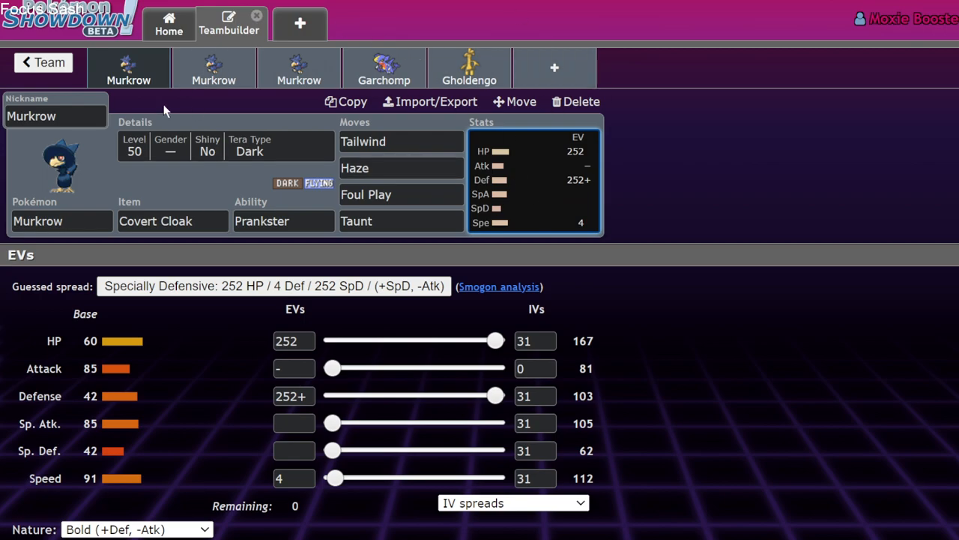
mouse_move(392, 115)
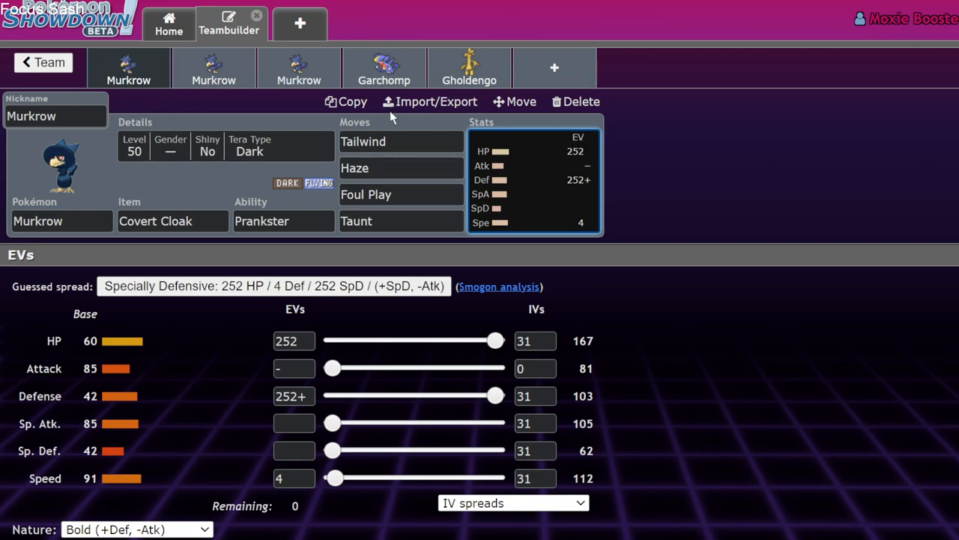
mouse_move(551, 134)
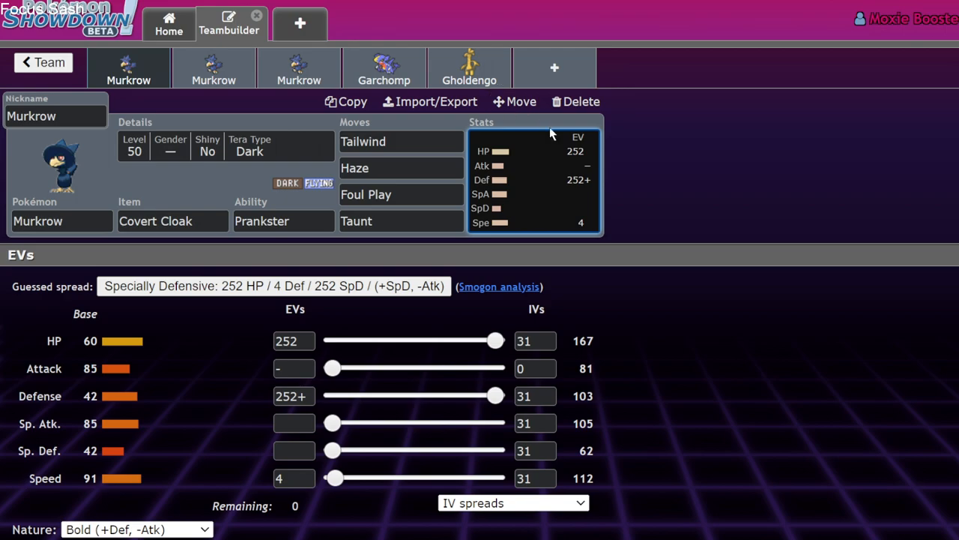
mouse_move(565, 226)
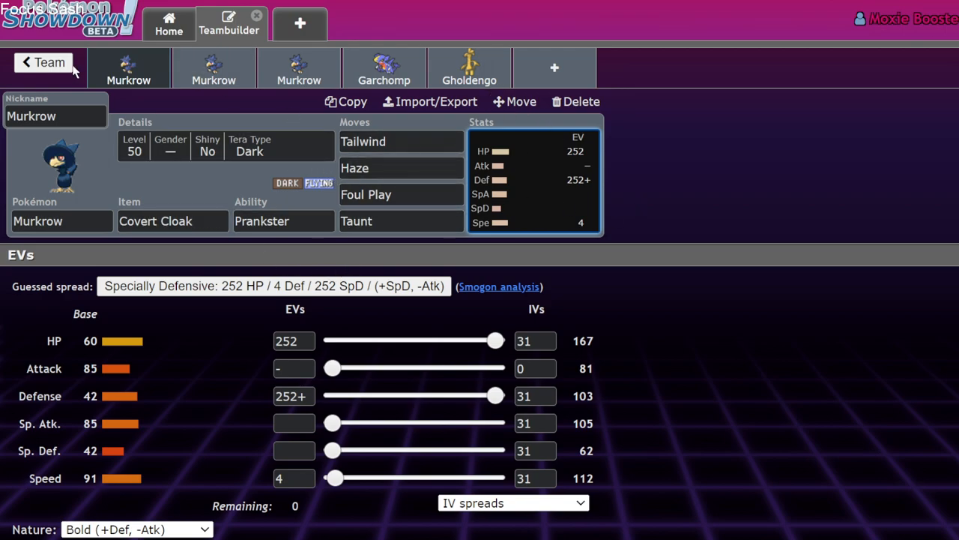
- Leave Murkrow Stonks, glance through Copy of RIP DOZO!, and land back on All teams
click(42, 63)
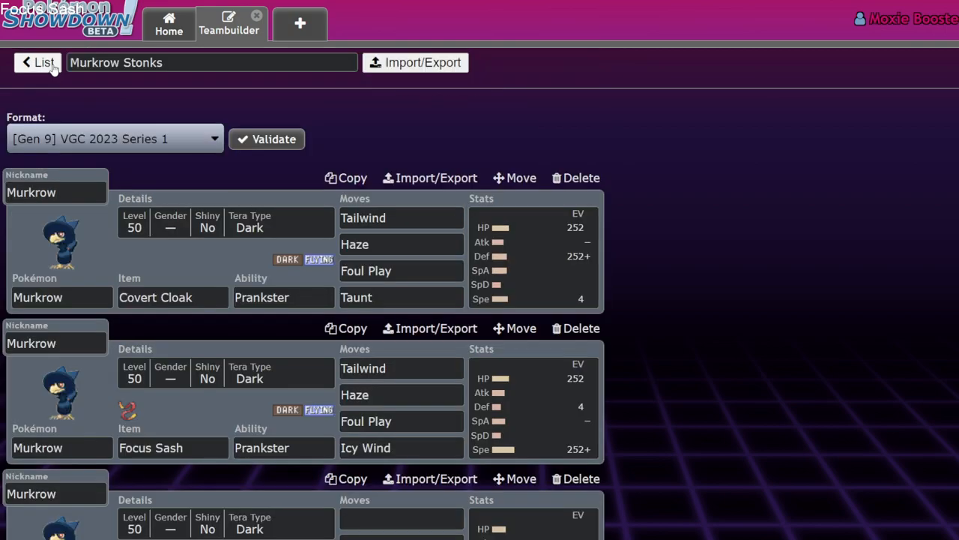
click(34, 60)
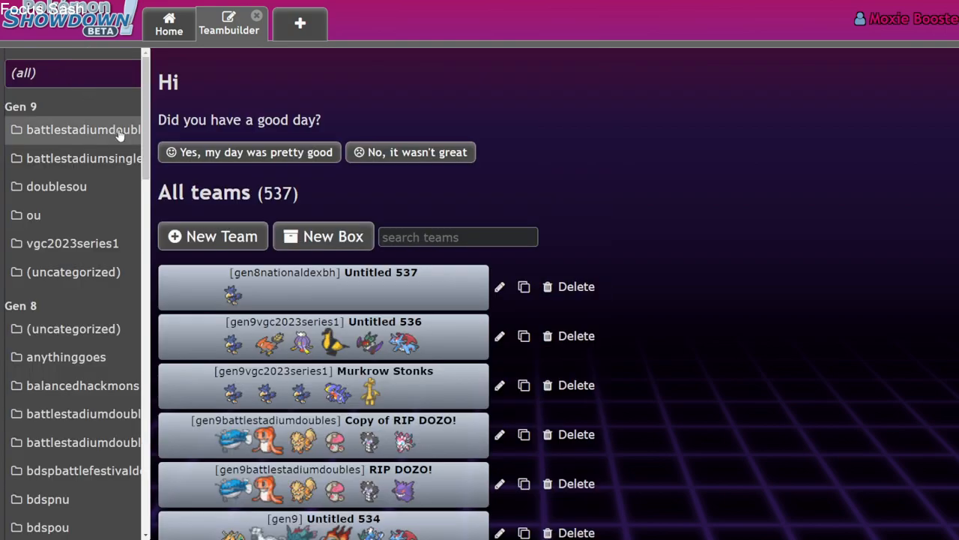
scroll(down, 3)
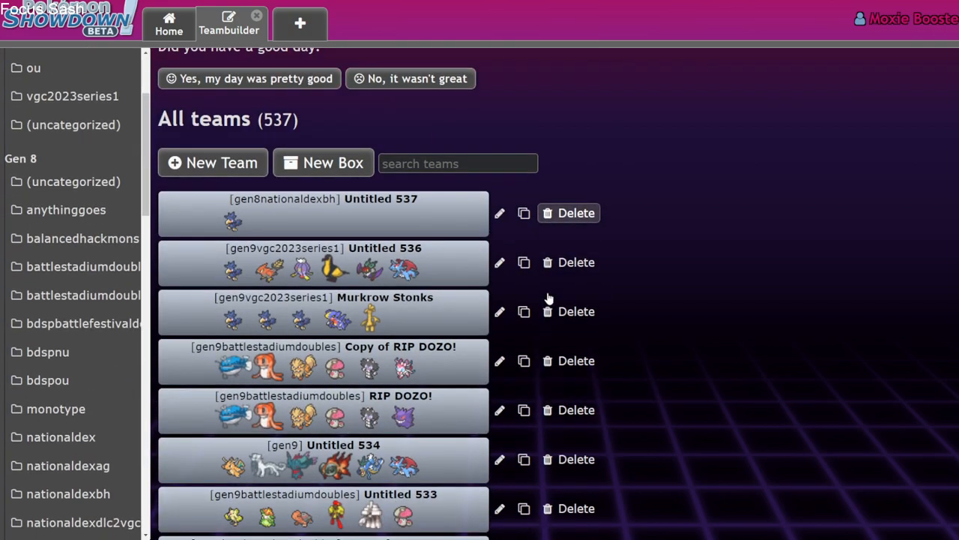
scroll(down, 3)
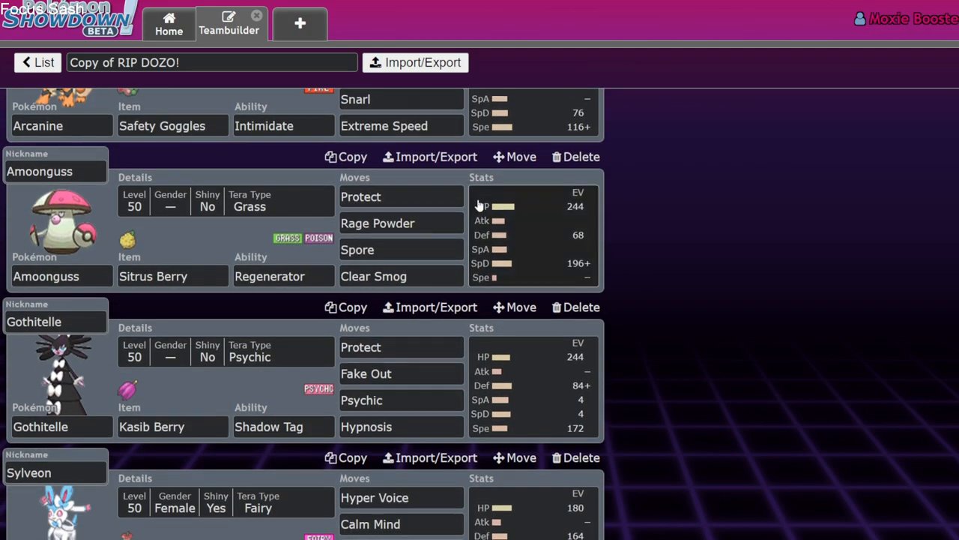
click(33, 60)
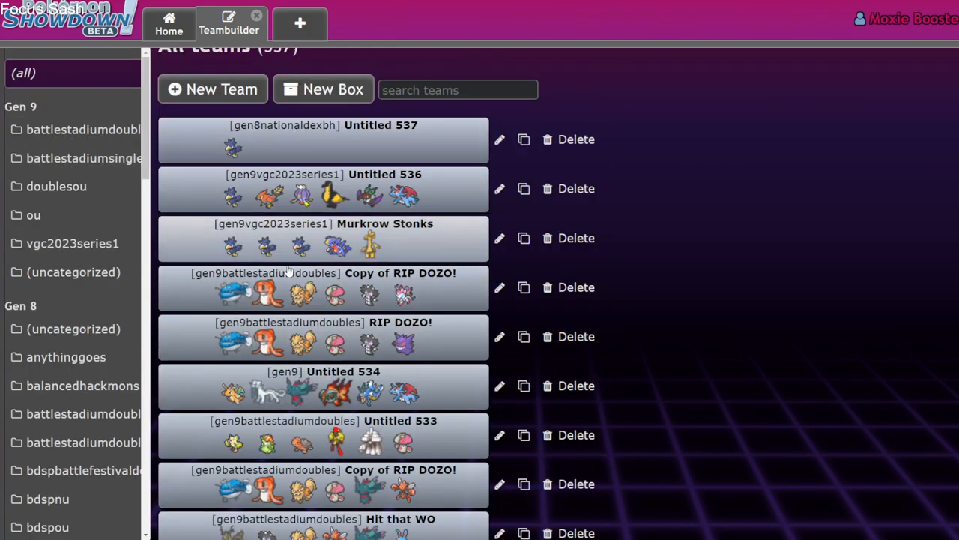
click(322, 140)
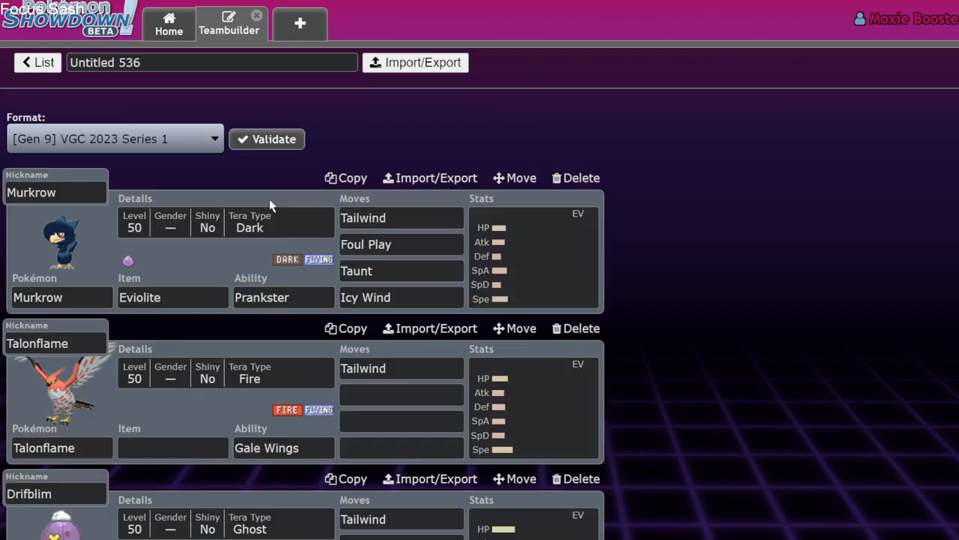
click(366, 296)
text(Haze)
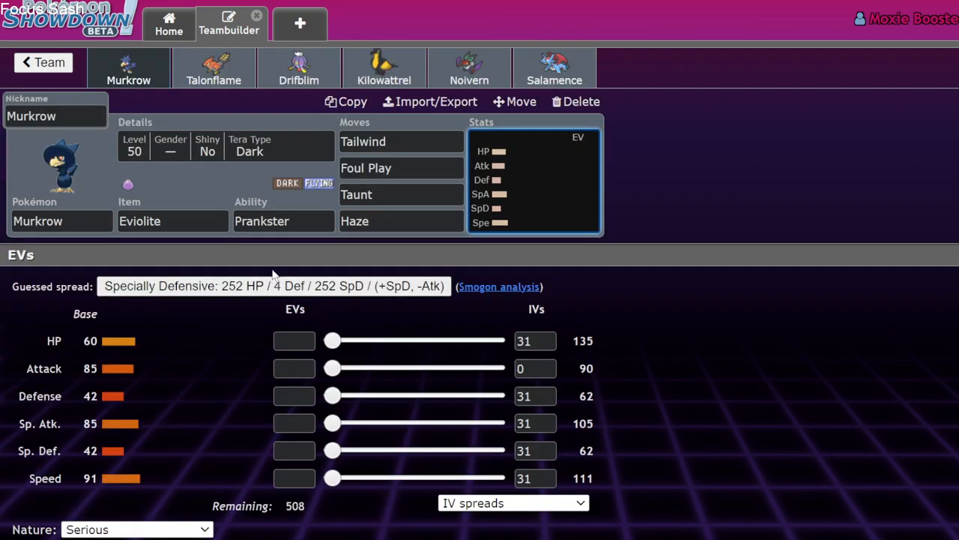
mouse_move(596, 177)
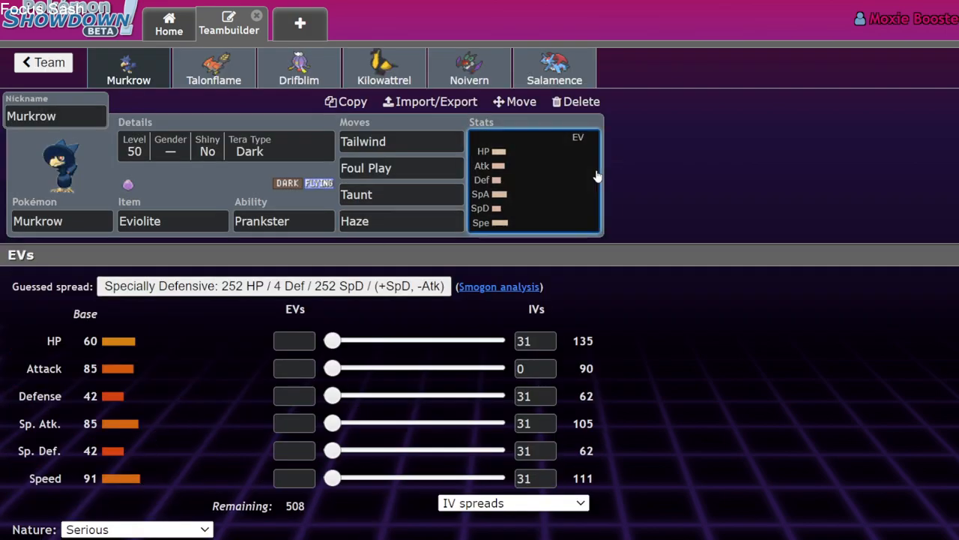
mouse_move(315, 151)
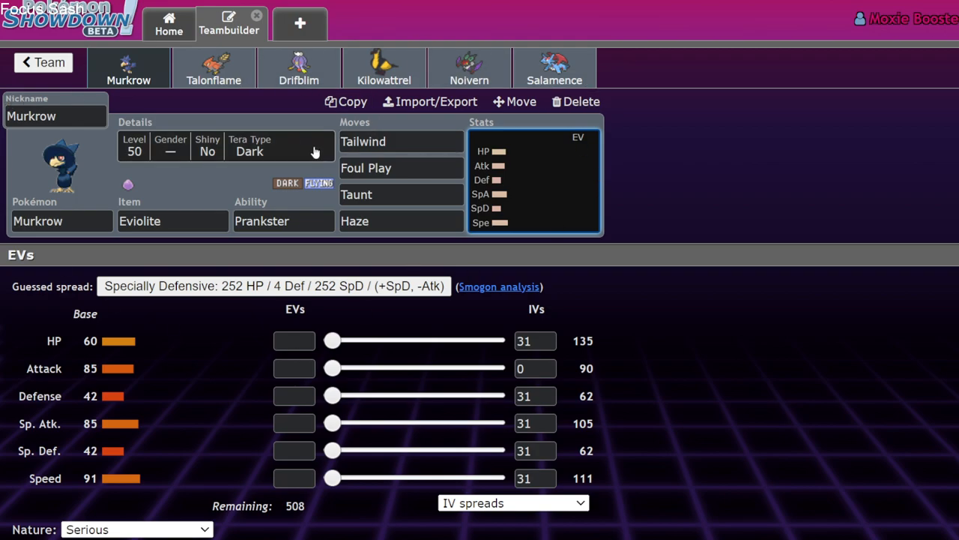
mouse_move(581, 285)
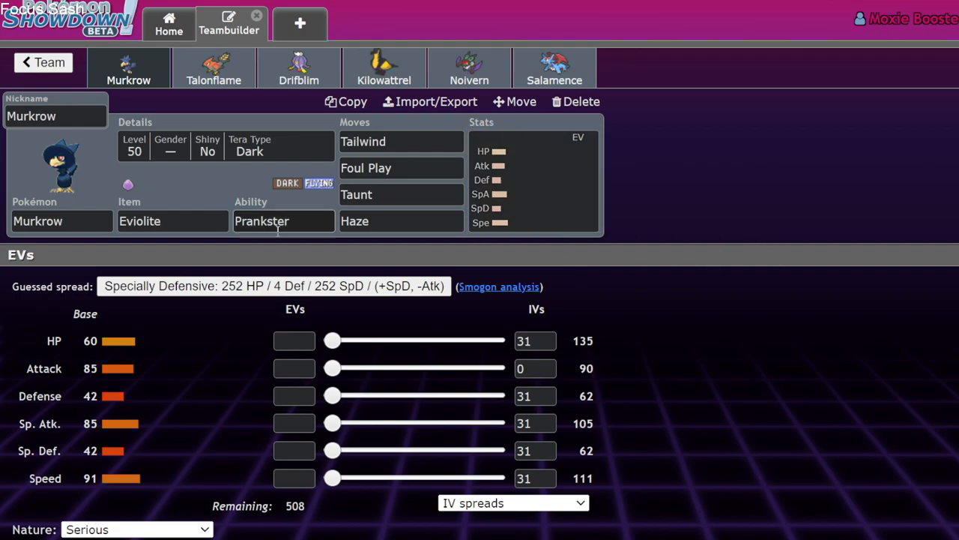
mouse_move(281, 117)
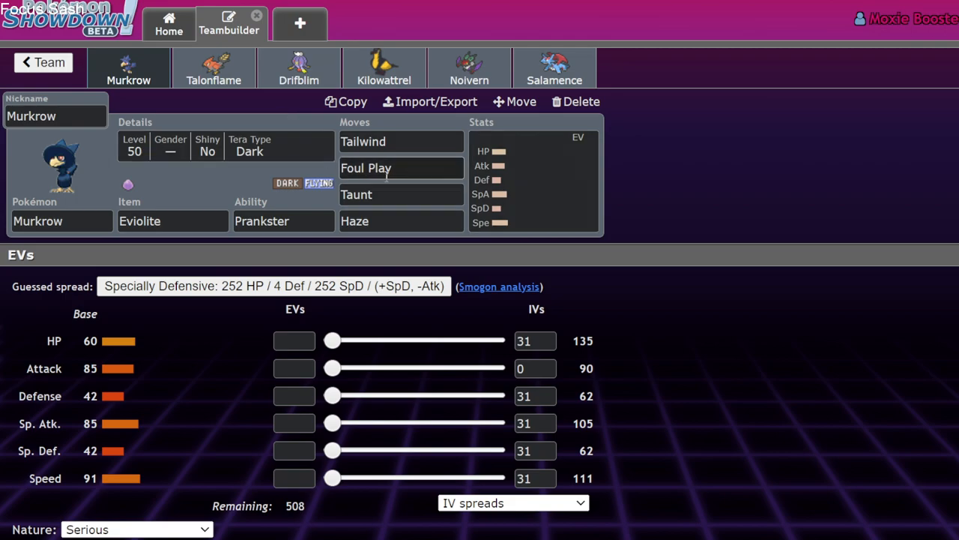
- View the full Murkrow Stonks team with its Choice Specs Gholdengo, then return to All teams
click(42, 63)
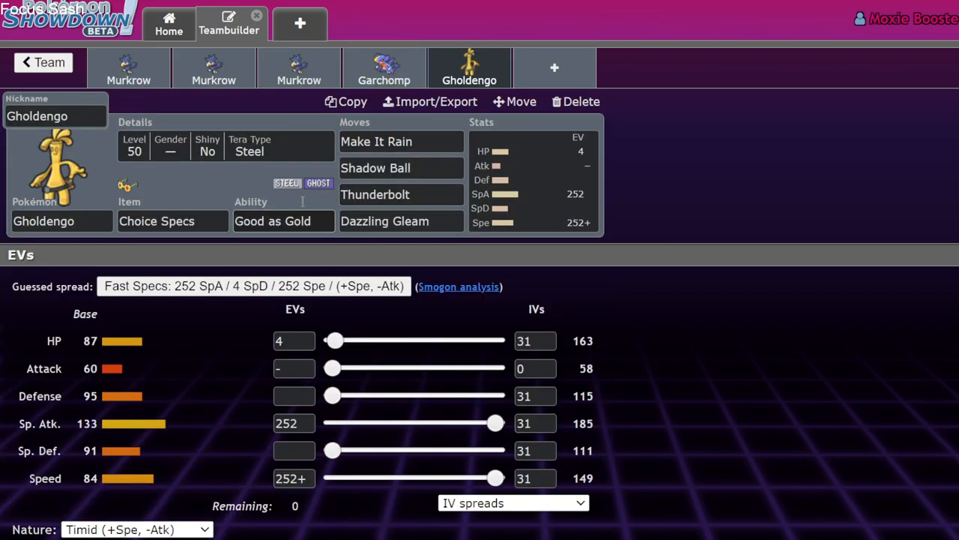
mouse_move(502, 117)
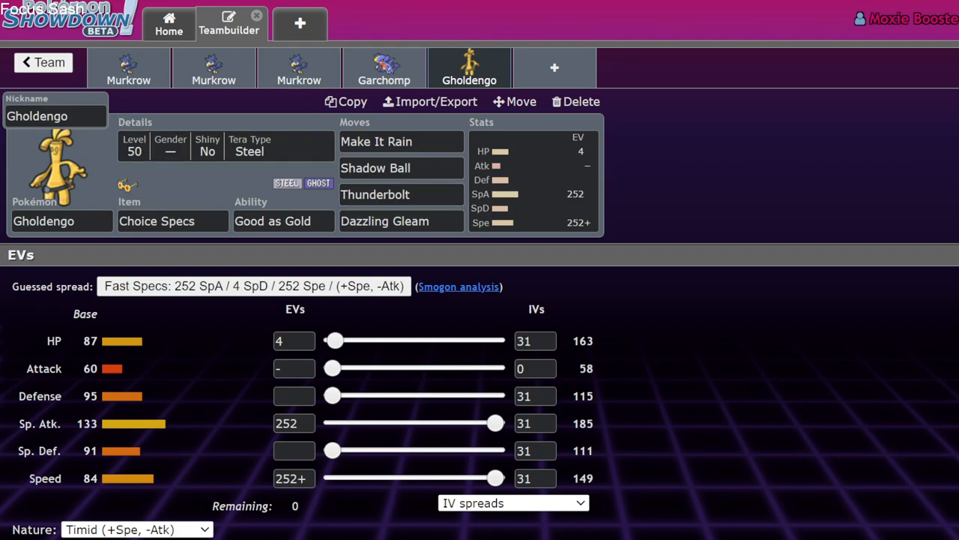
click(42, 63)
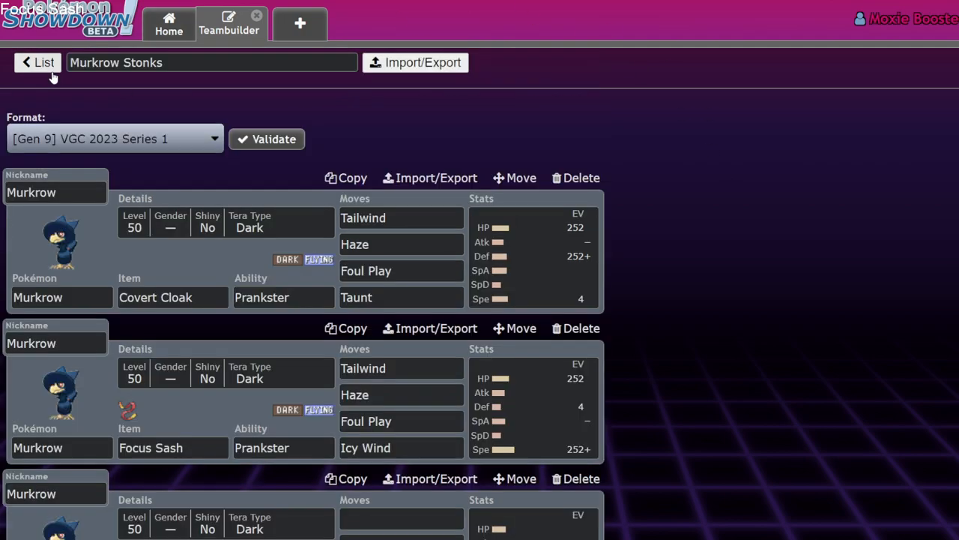
click(36, 60)
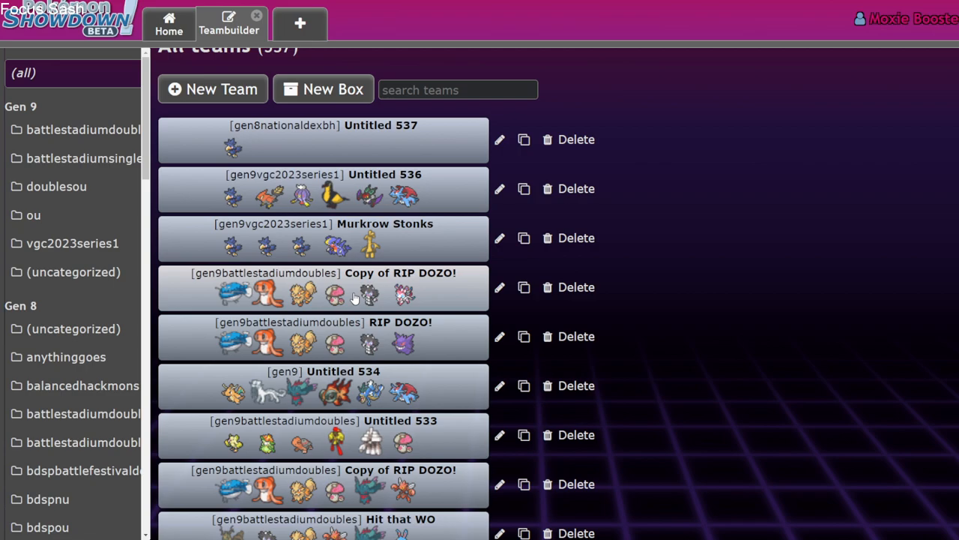
- Browse the VGC 2023 Series 1 usage rankings down to ~9% Pokémon like Dragonite and Maushold-Four
scroll(down, 3)
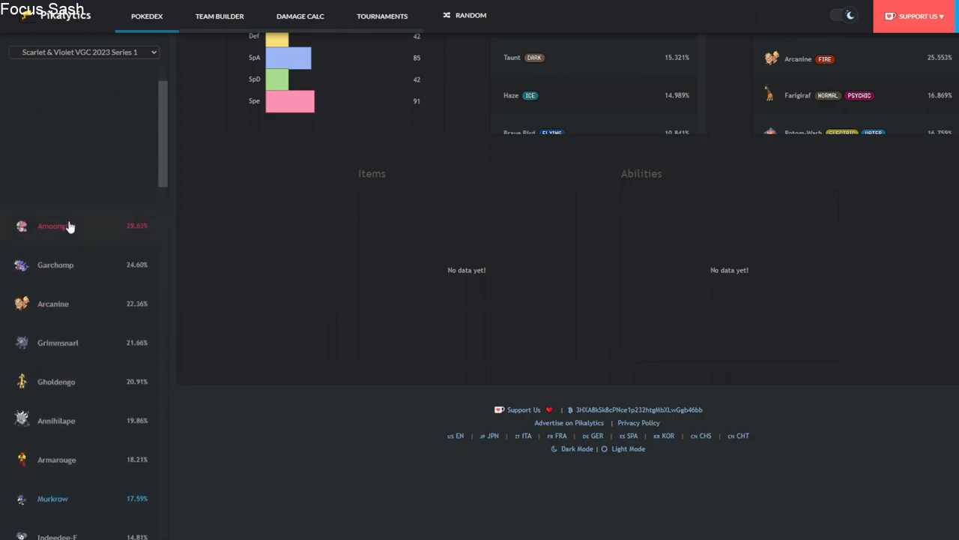
scroll(down, 3)
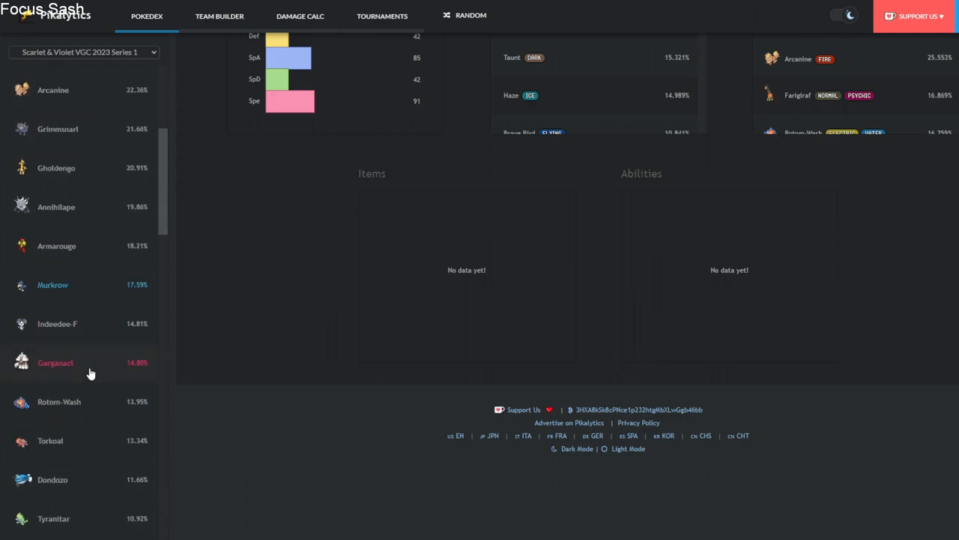
scroll(down, 3)
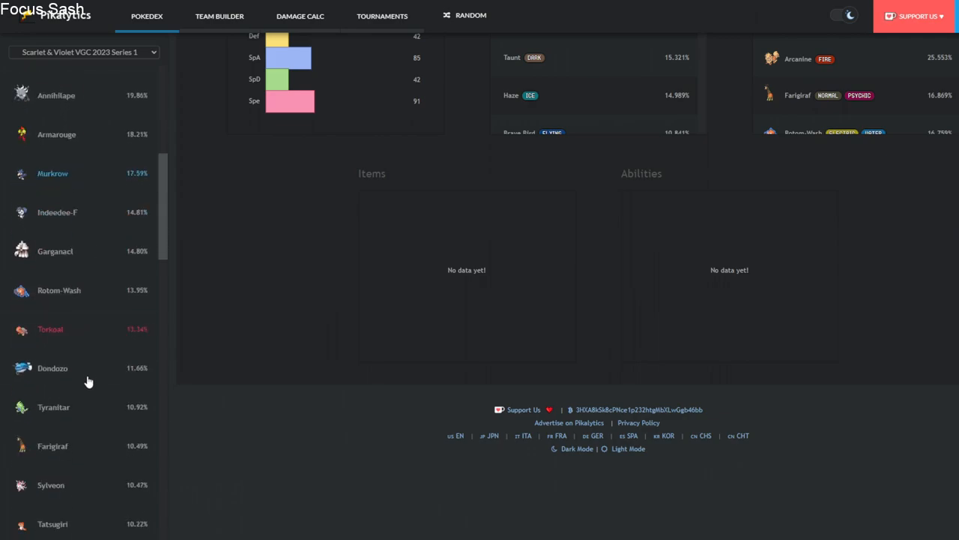
scroll(down, 3)
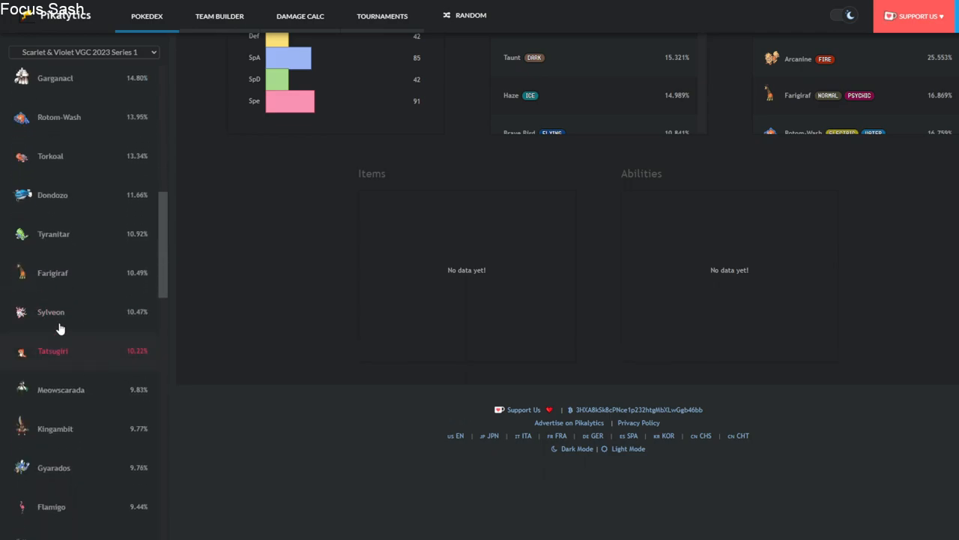
mouse_move(59, 312)
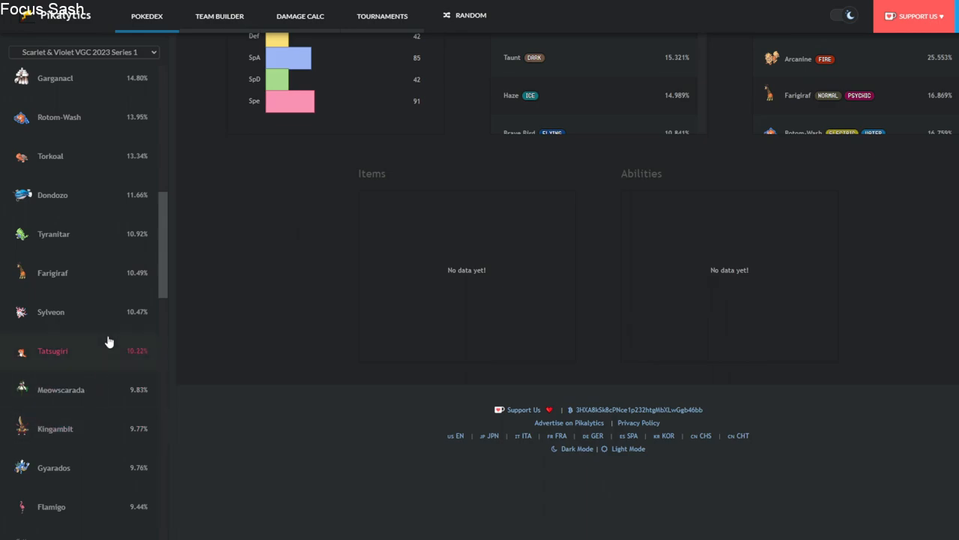
scroll(down, 3)
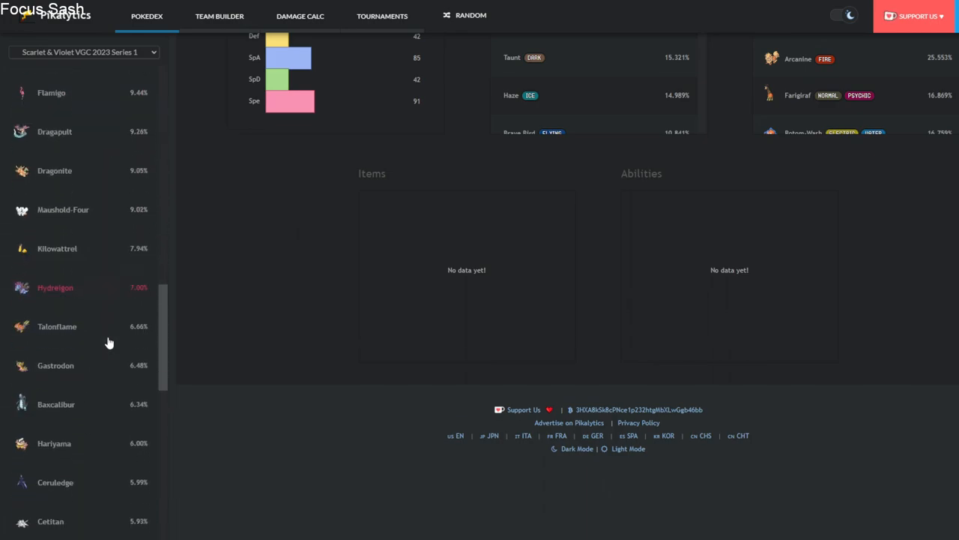
scroll(down, 3)
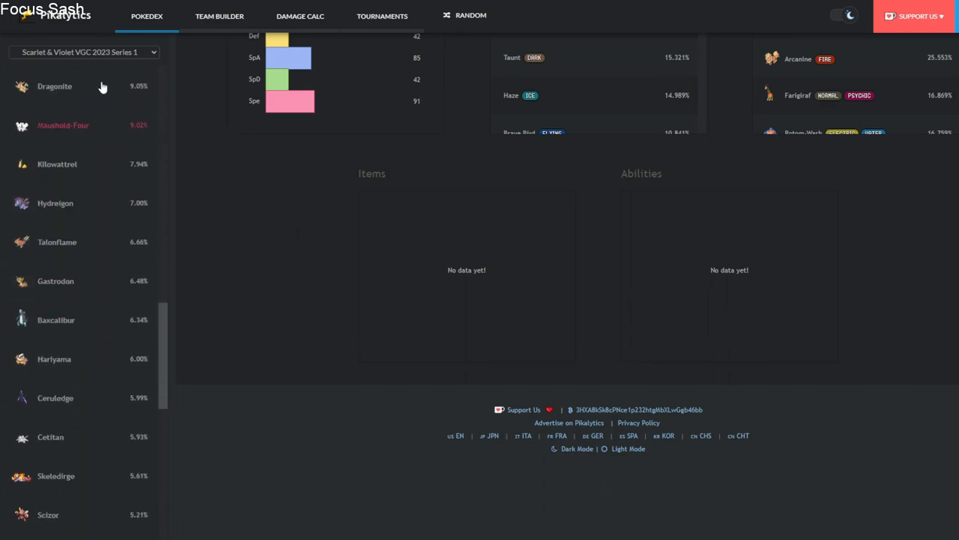
- Switch to the Twitter tab showing the Stuttgart team sheet with Gholdengo, Garchomp, Maushold, Annihilape, Murkrow, Hydreigon
click(299, 15)
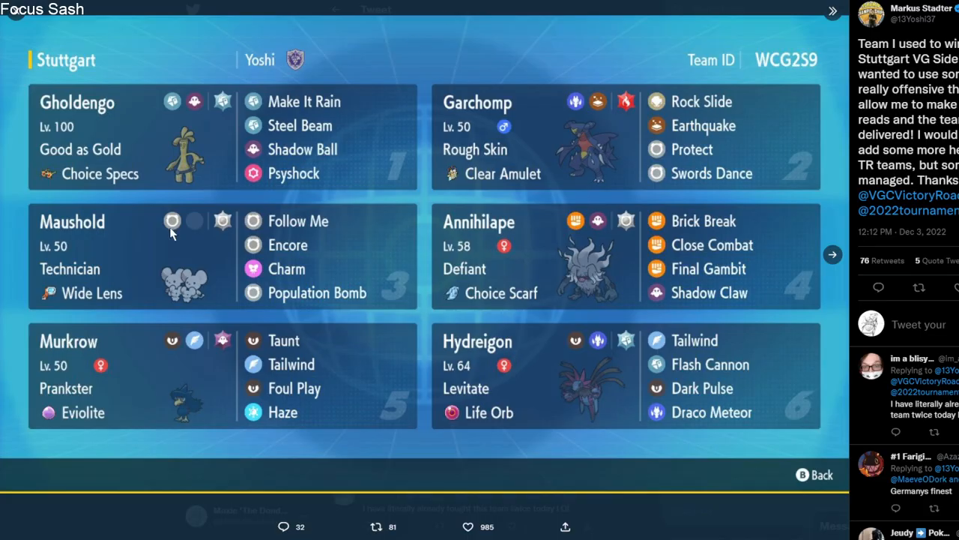
mouse_move(707, 135)
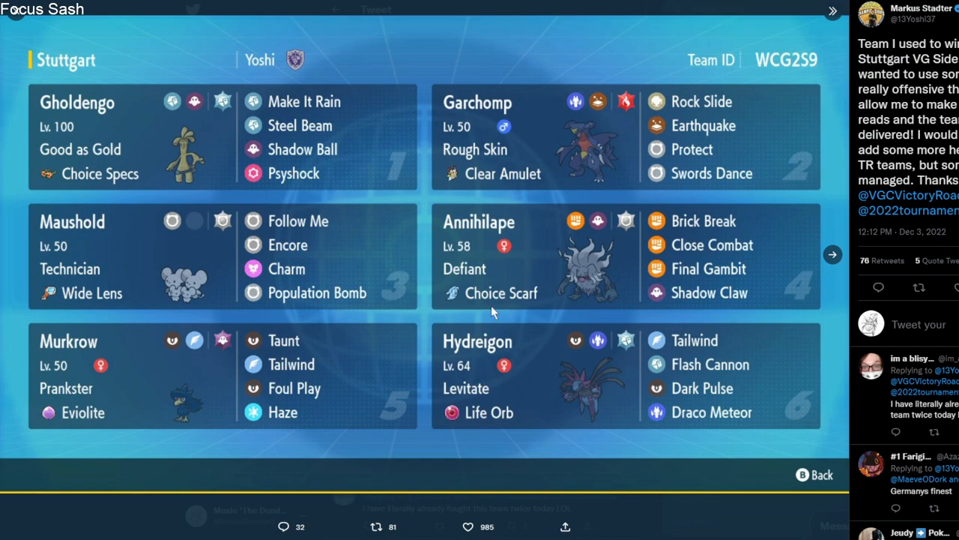
mouse_move(232, 279)
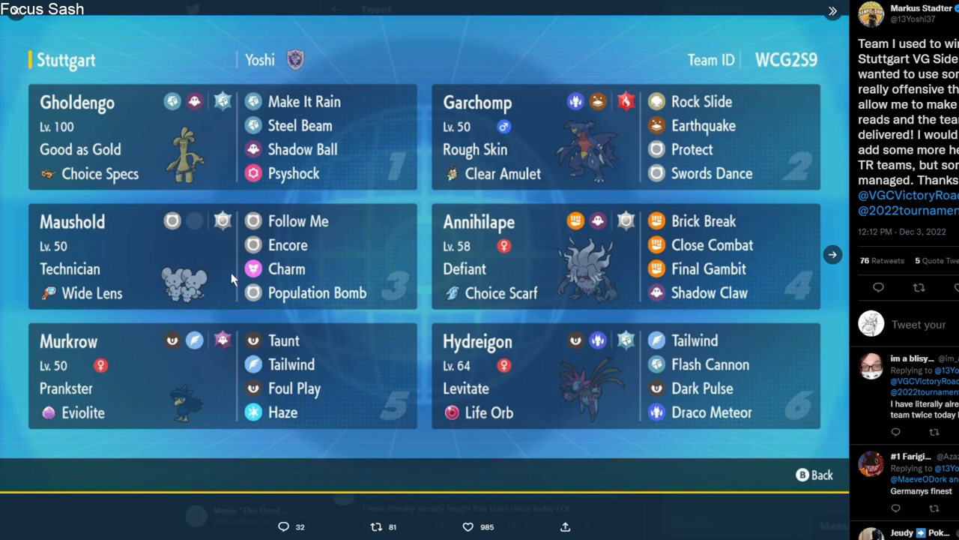
mouse_move(73, 419)
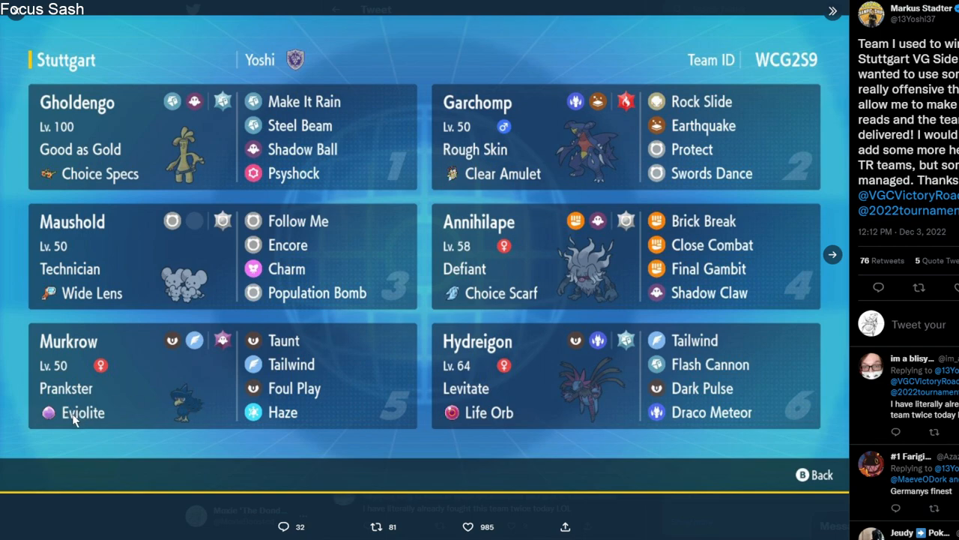
mouse_move(294, 388)
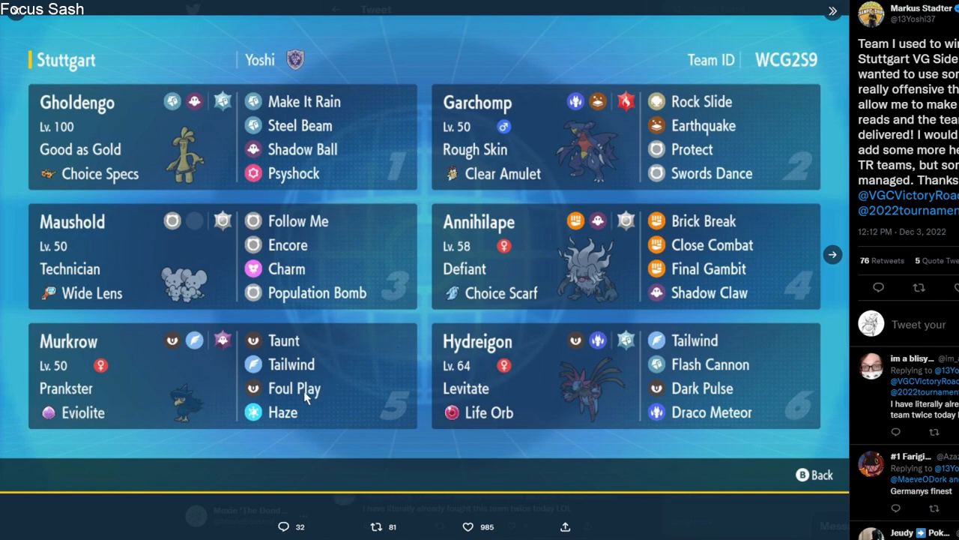
mouse_move(133, 147)
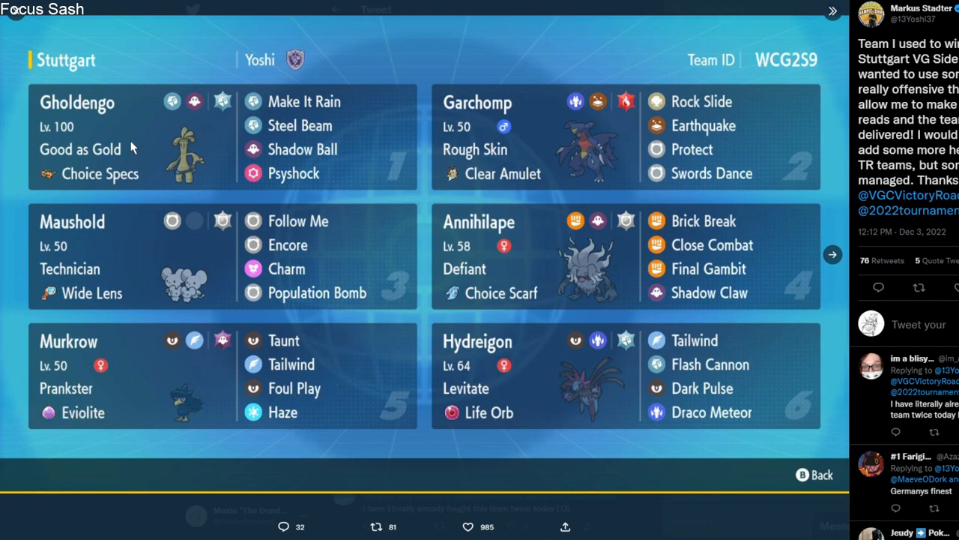
mouse_move(577, 197)
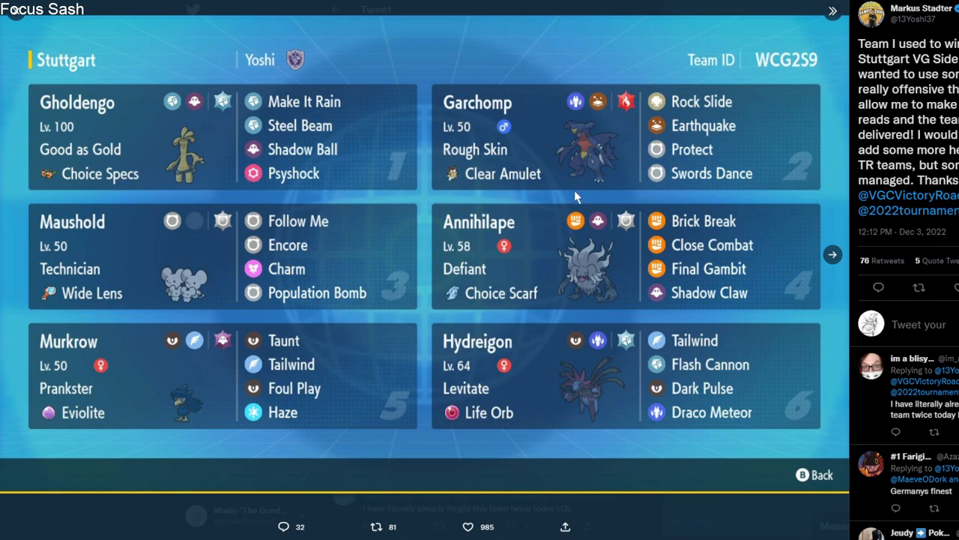
mouse_move(277, 294)
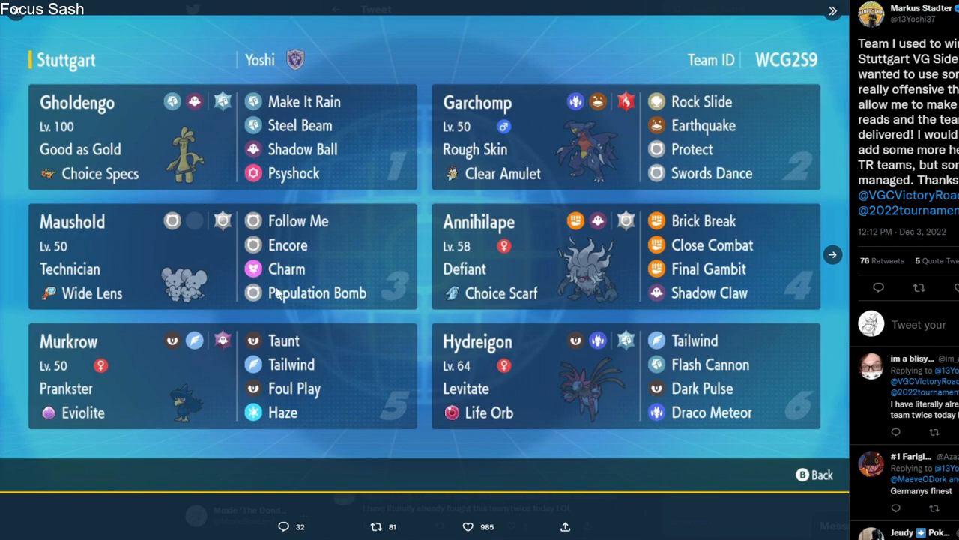
mouse_move(592, 300)
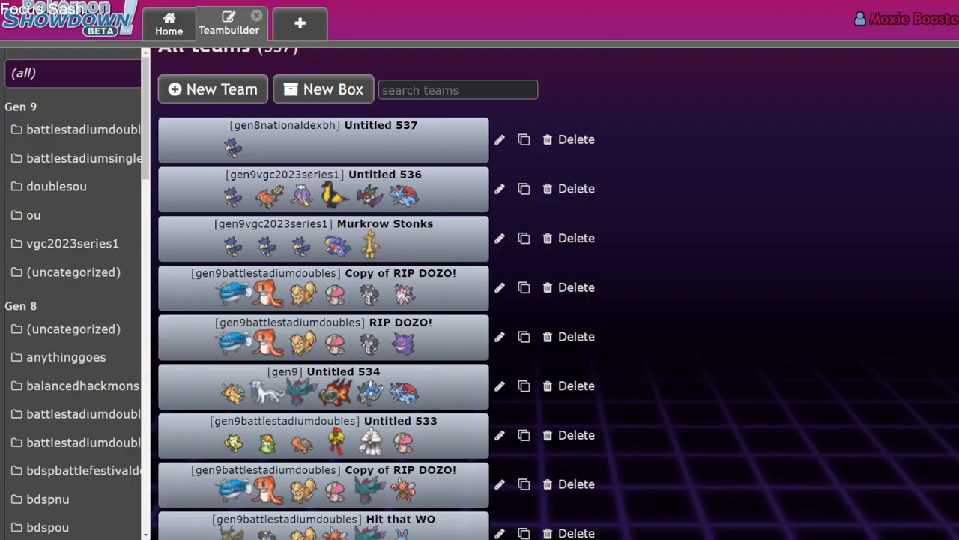
mouse_move(376, 273)
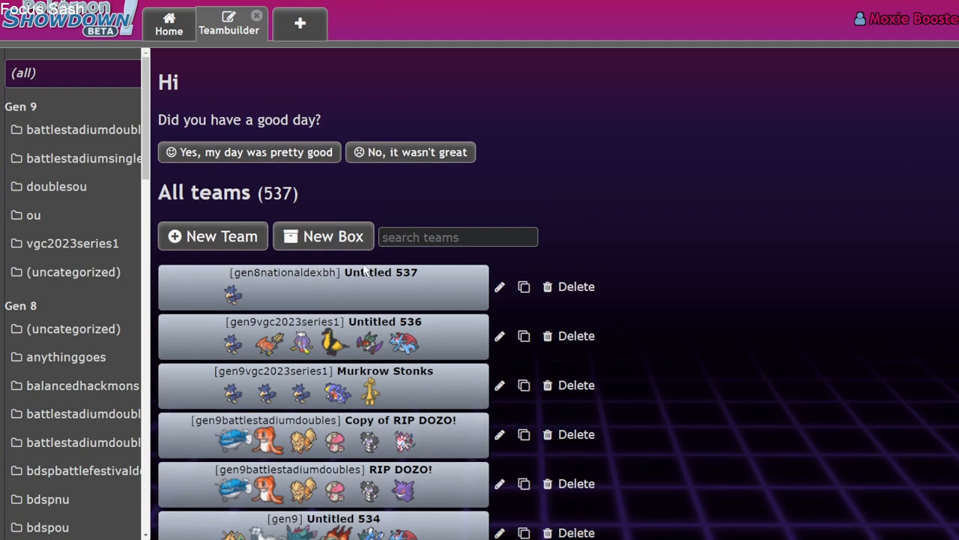
mouse_move(352, 273)
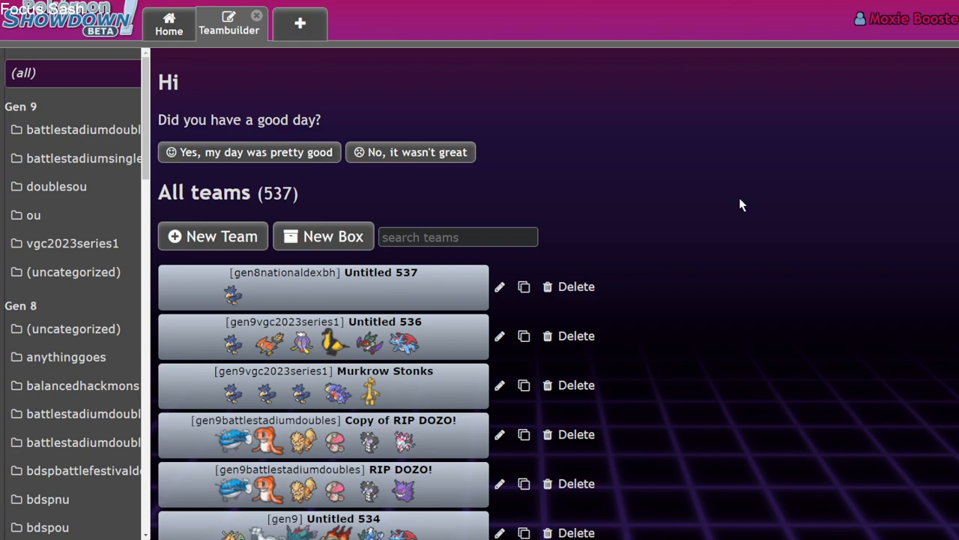
mouse_move(448, 282)
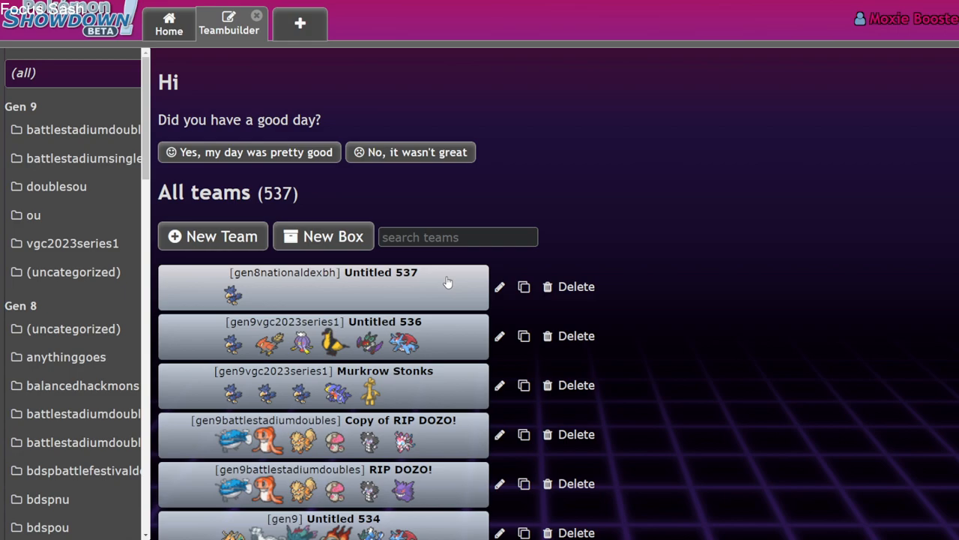
mouse_move(854, 99)
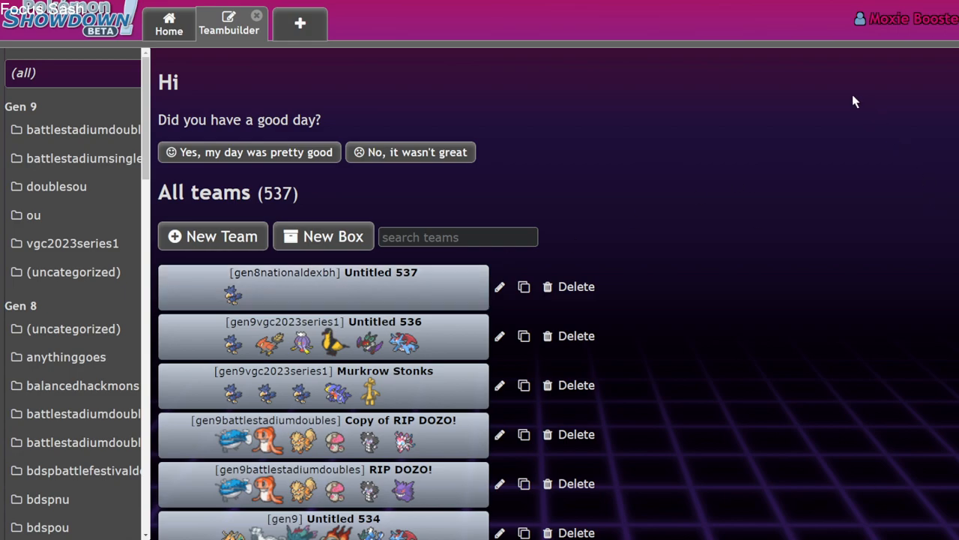
mouse_move(412, 532)
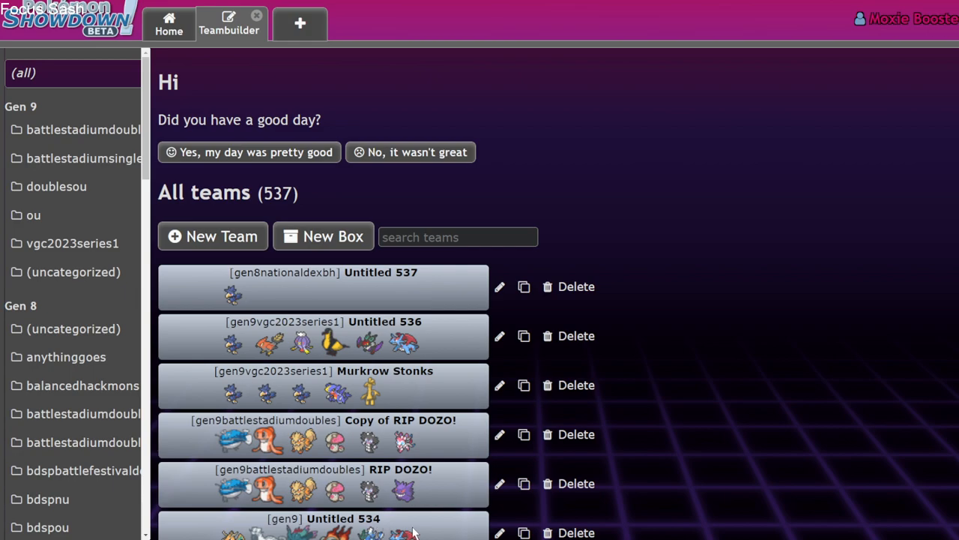